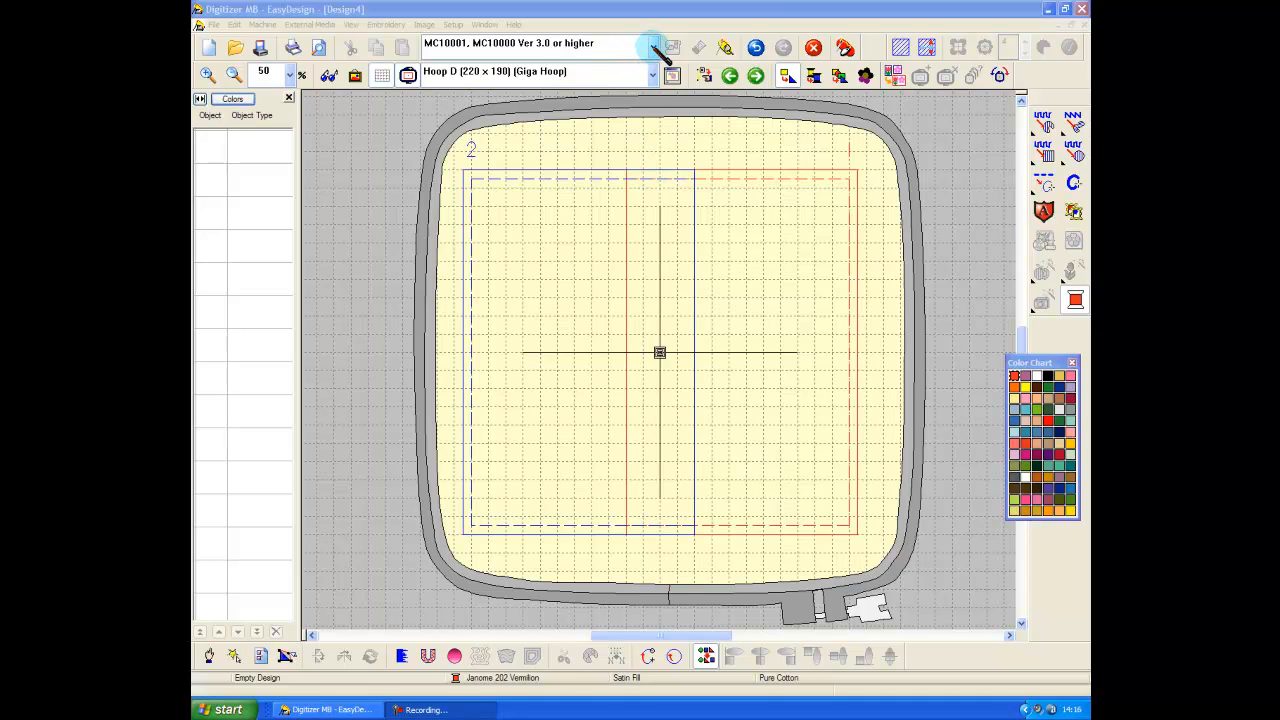
Try the MC11000 and then the MC9700 machine models from the Machine Model list.
{"action": "left_click", "coordinate": [653, 43]}
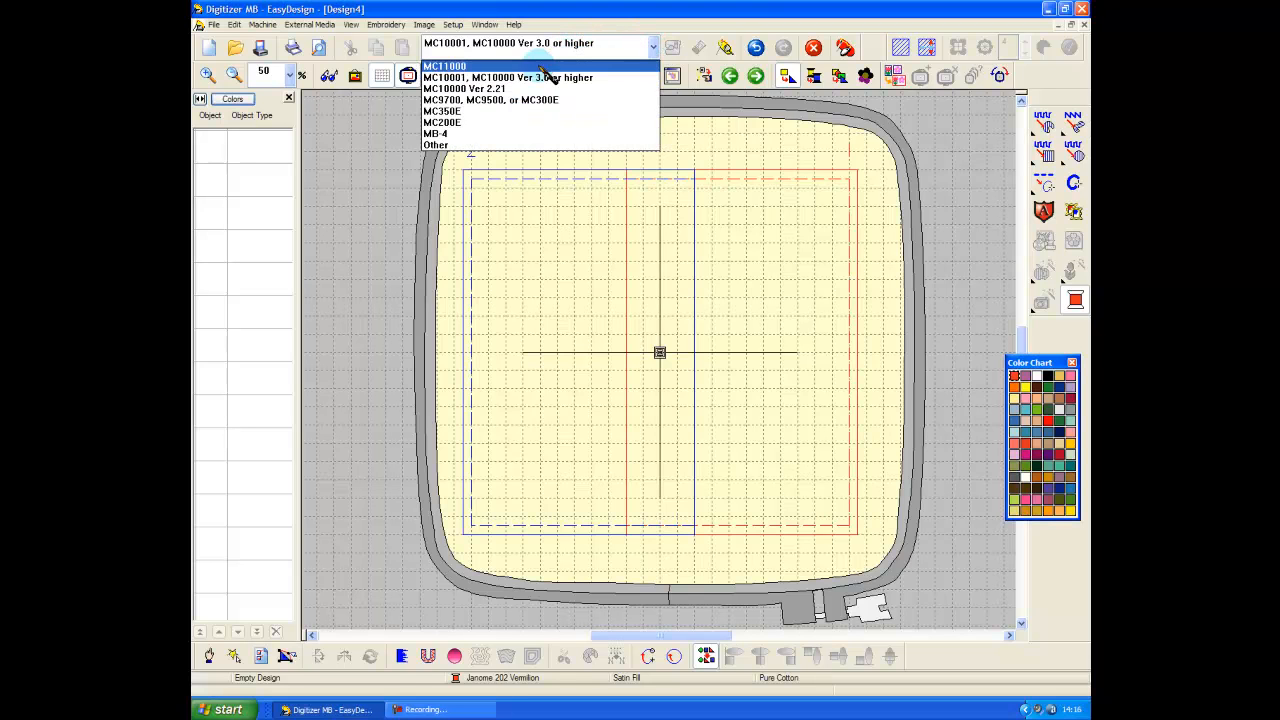
{"action": "left_click", "coordinate": [444, 66]}
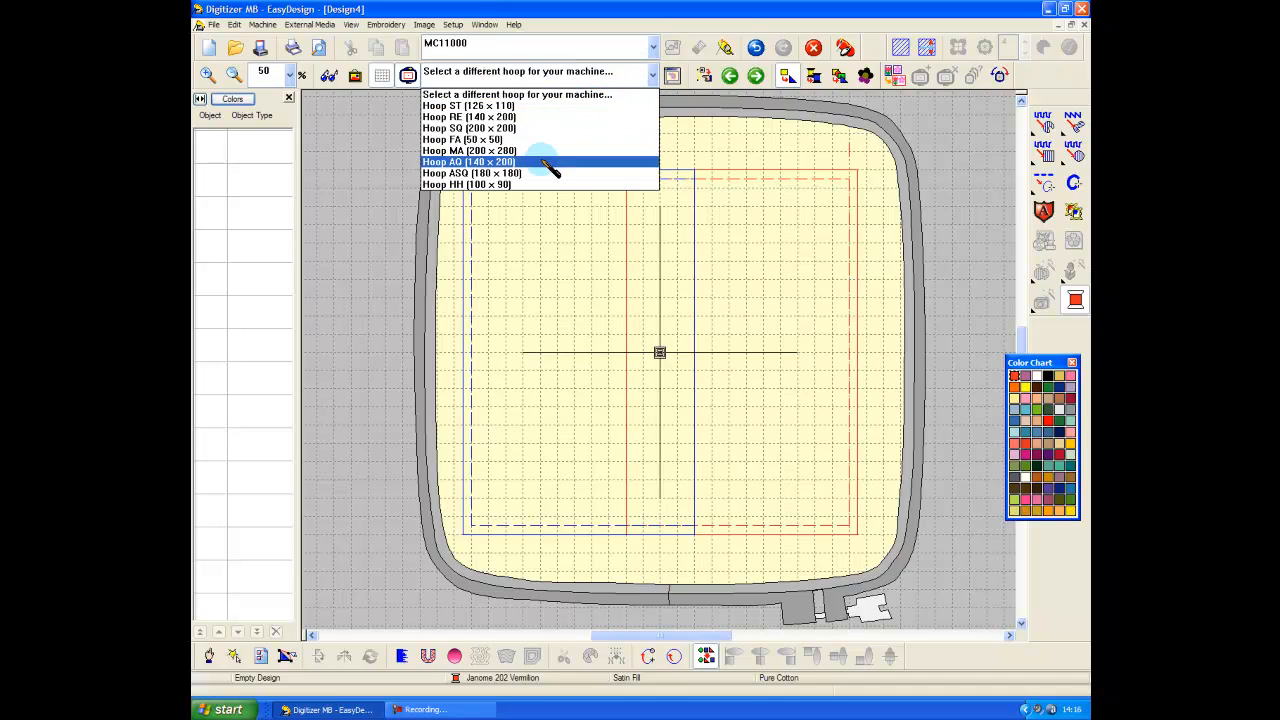
{"action": "mouse_move", "coordinate": [540, 117]}
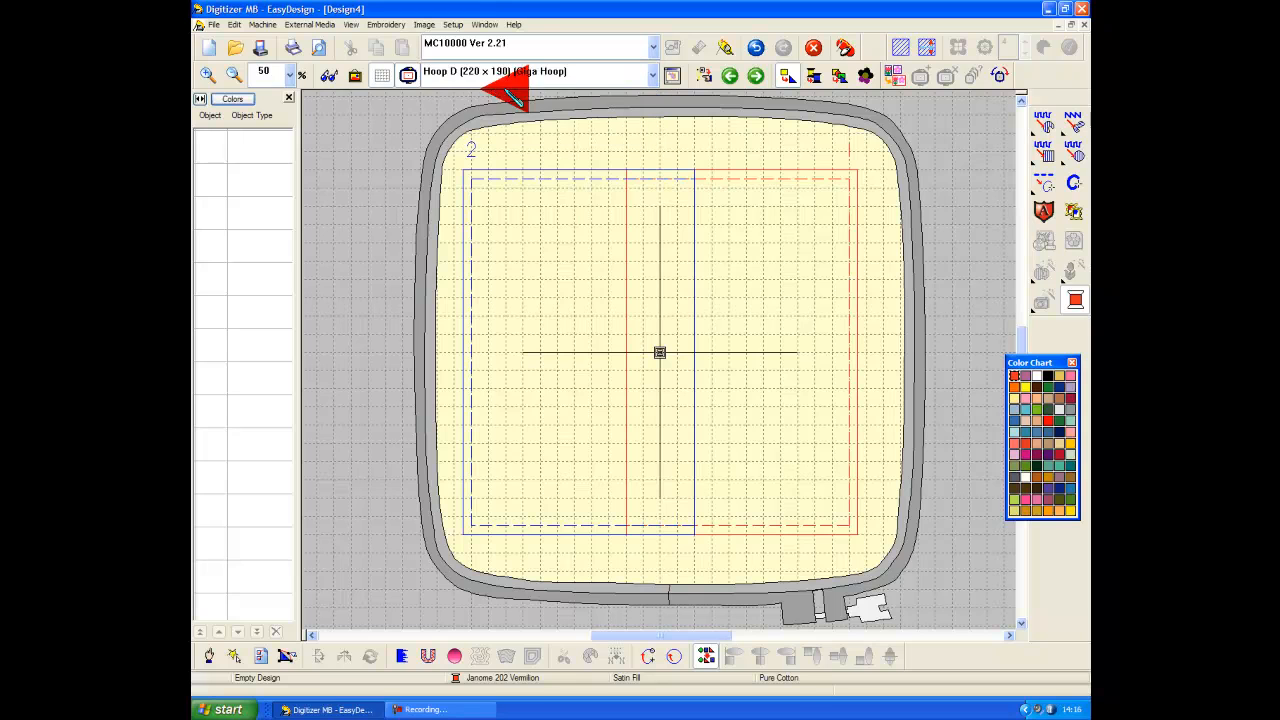
{"action": "mouse_move", "coordinate": [540, 75]}
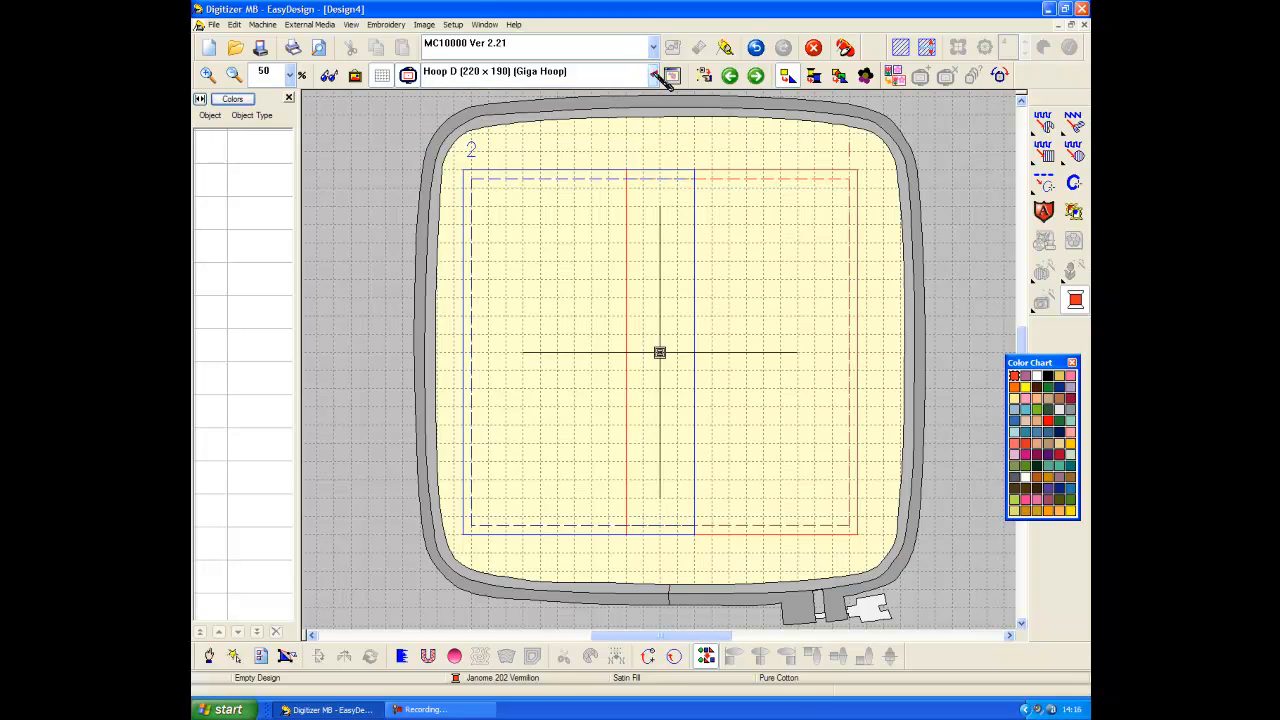
{"action": "left_click", "coordinate": [653, 46]}
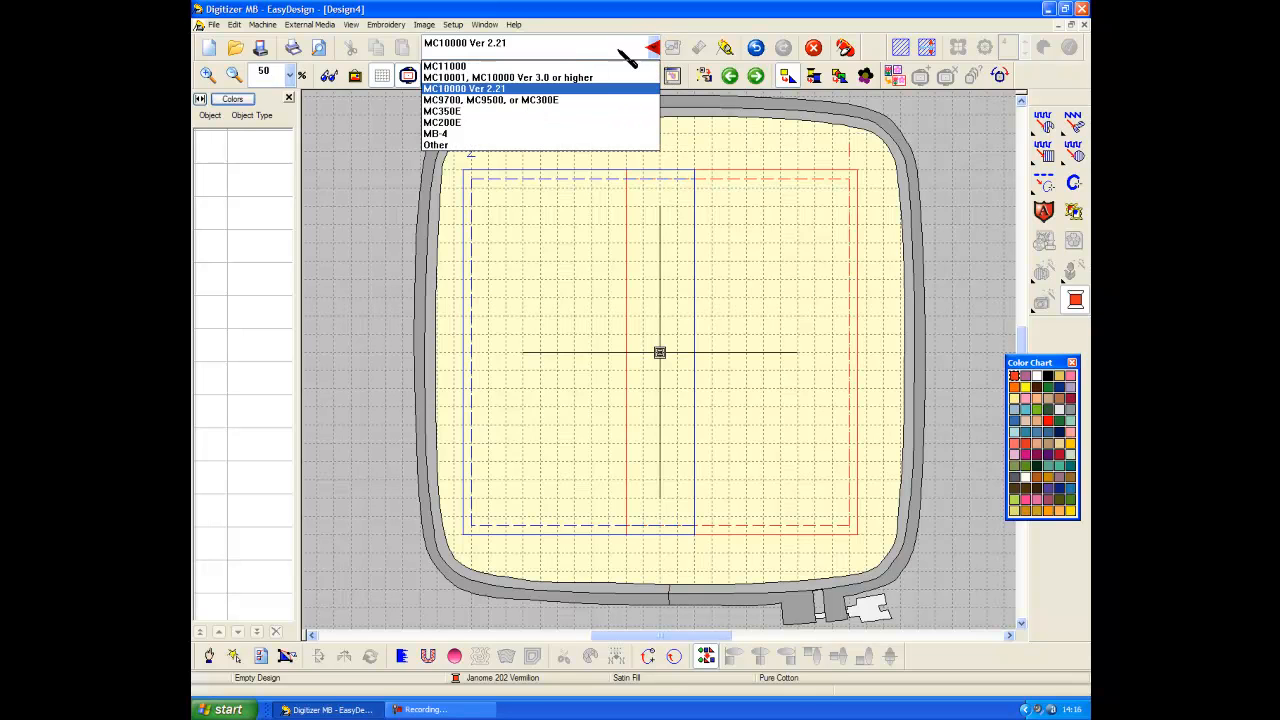
{"action": "left_click", "coordinate": [491, 99]}
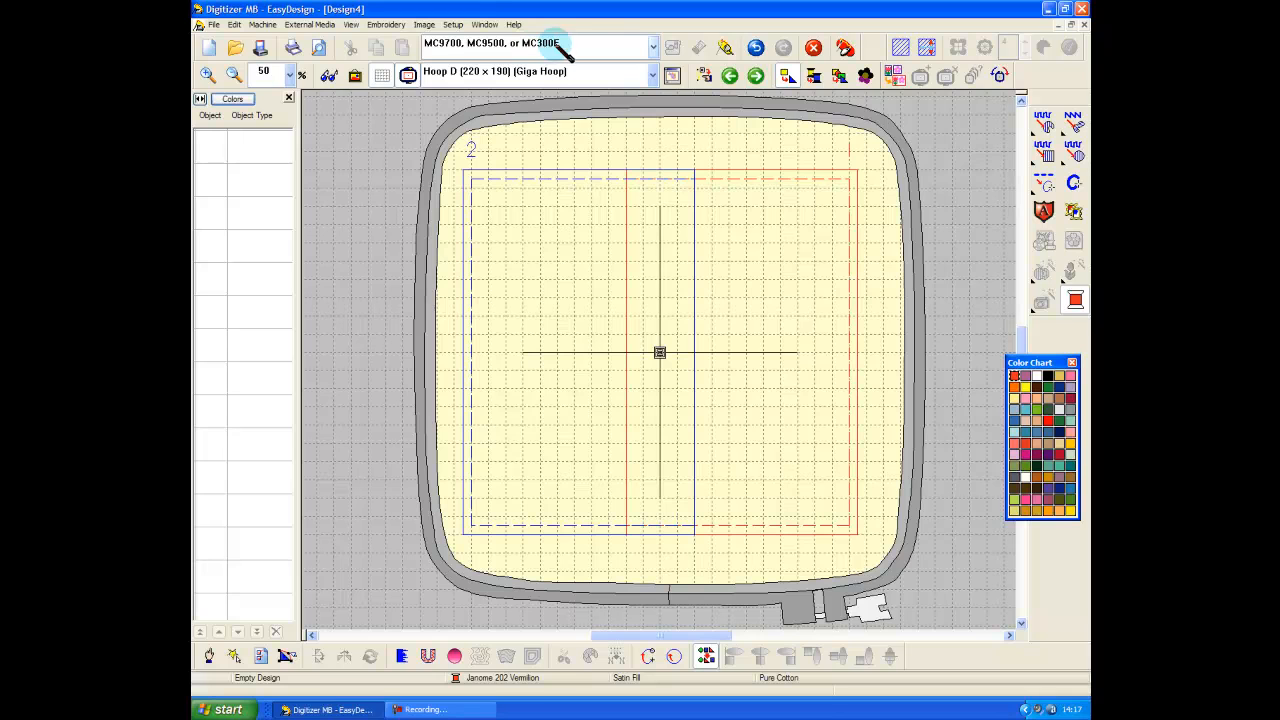
Try MC350E and MC200E, then settle on the MB-4 machine model.
{"action": "left_click", "coordinate": [653, 43]}
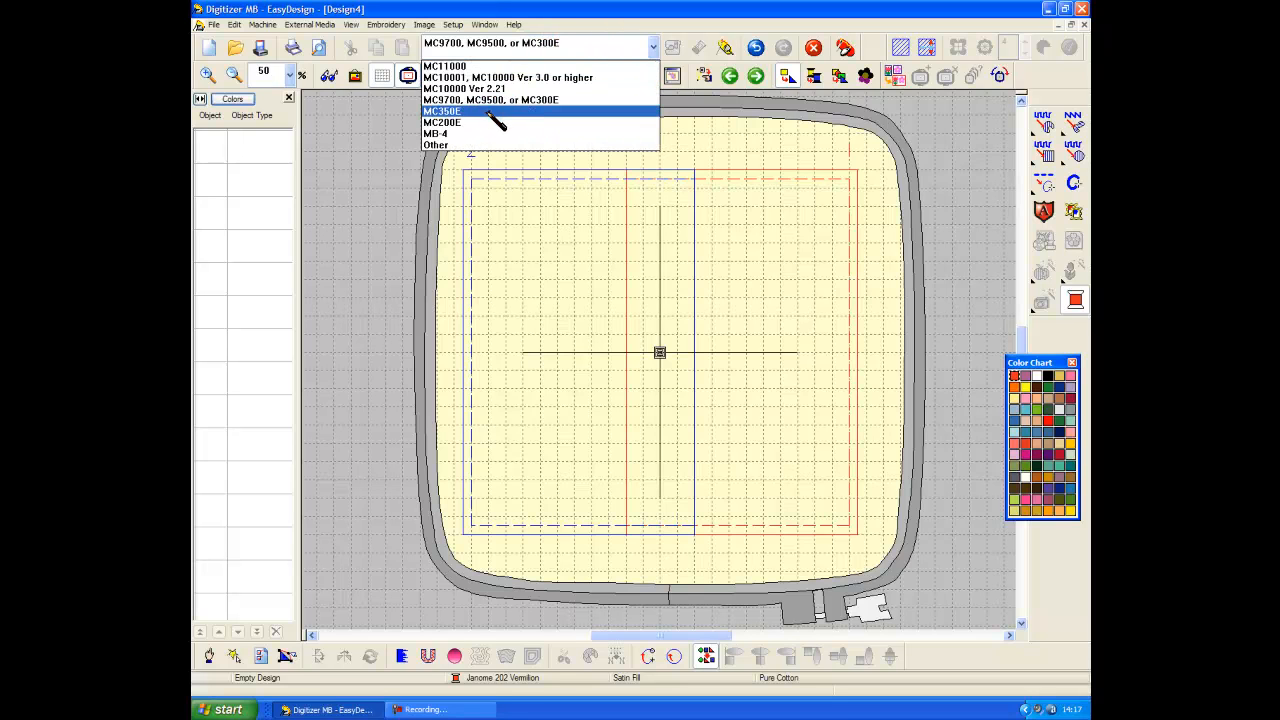
{"action": "left_click", "coordinate": [442, 111]}
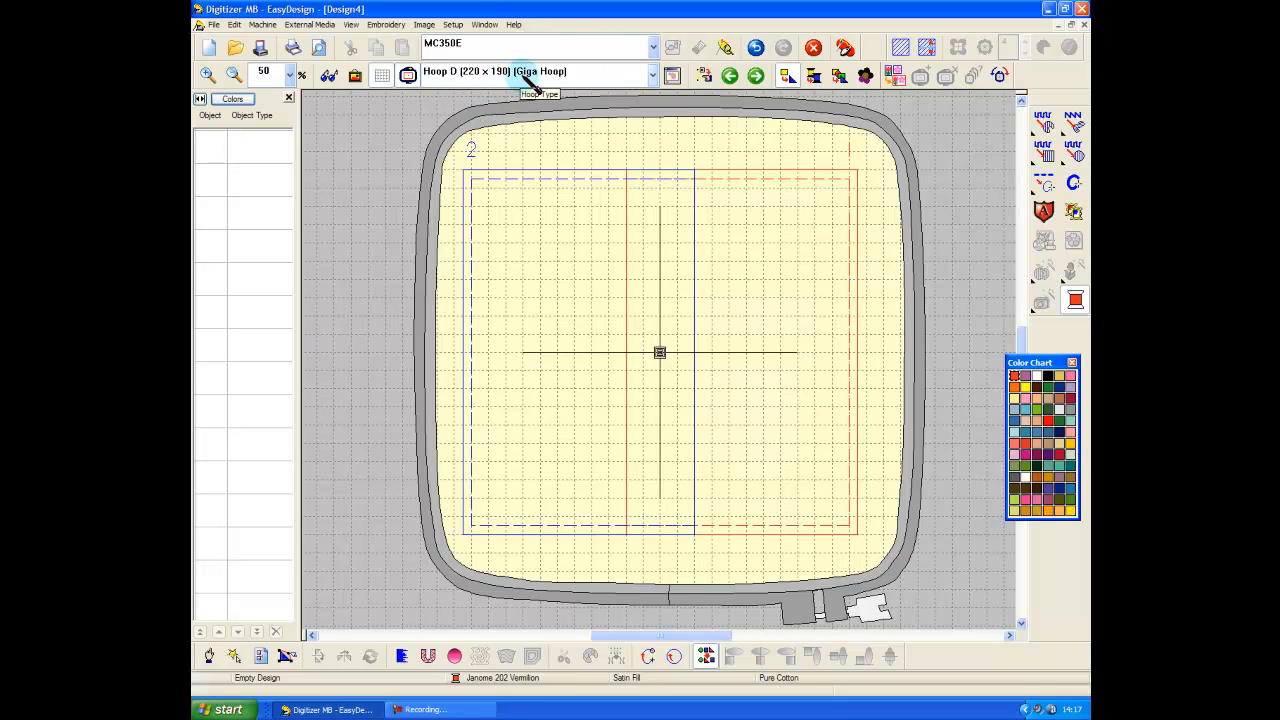
{"action": "left_click", "coordinate": [652, 43]}
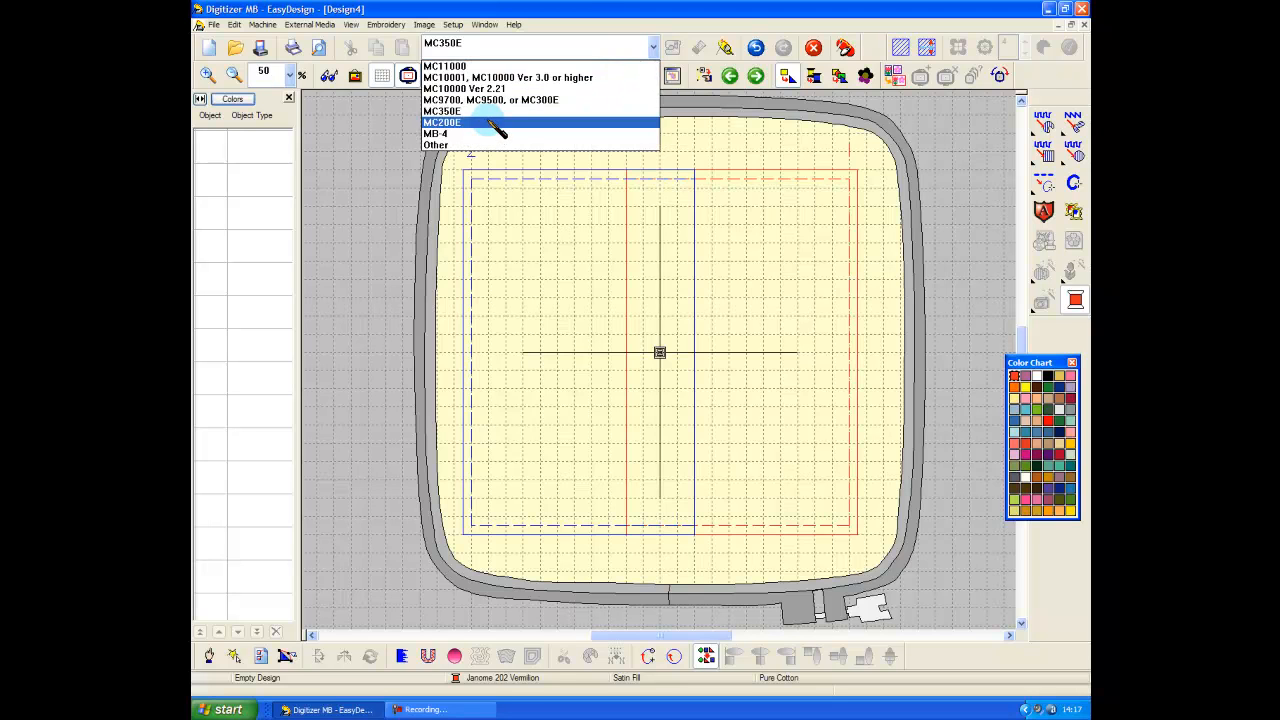
{"action": "left_click", "coordinate": [440, 122]}
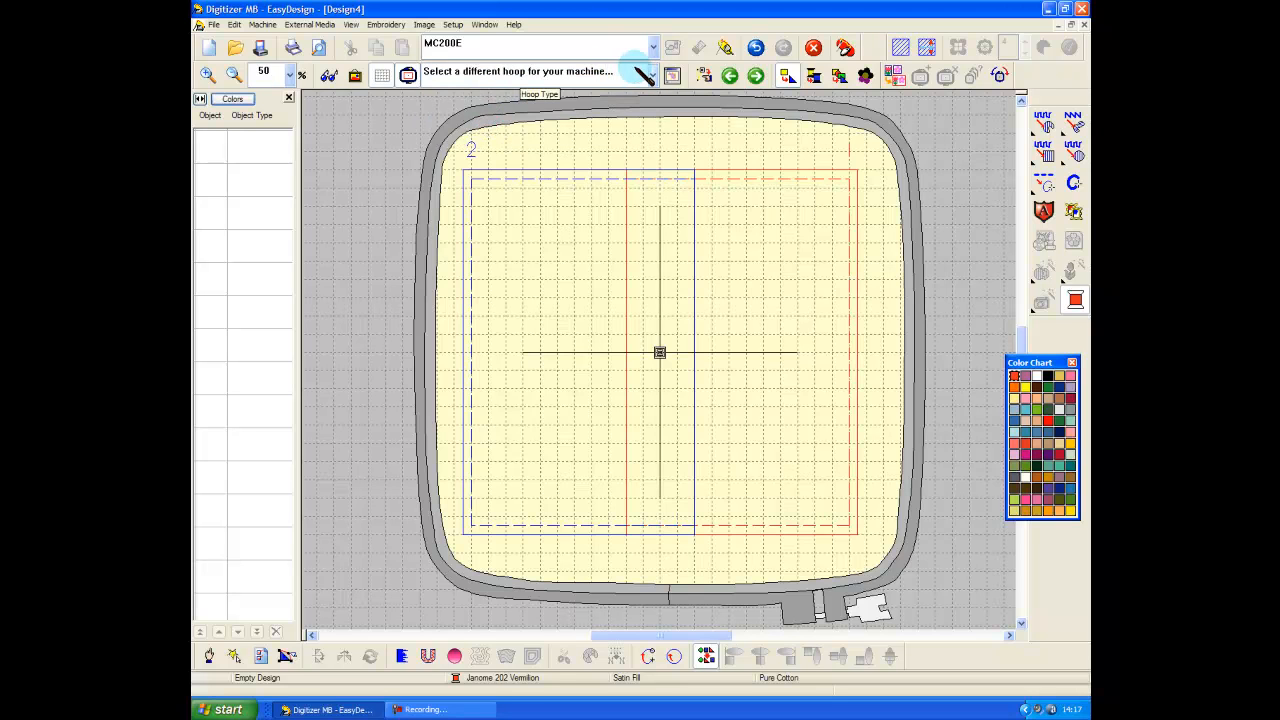
{"action": "left_click", "coordinate": [652, 71]}
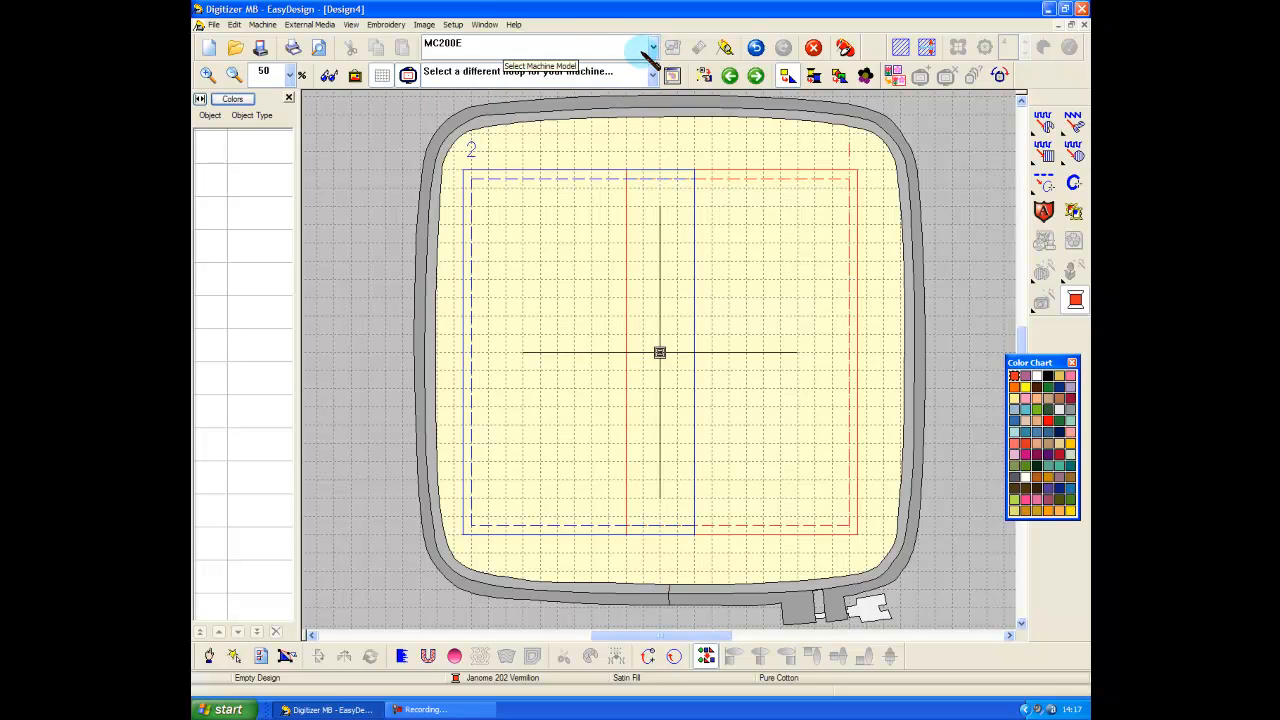
{"action": "left_click", "coordinate": [654, 71]}
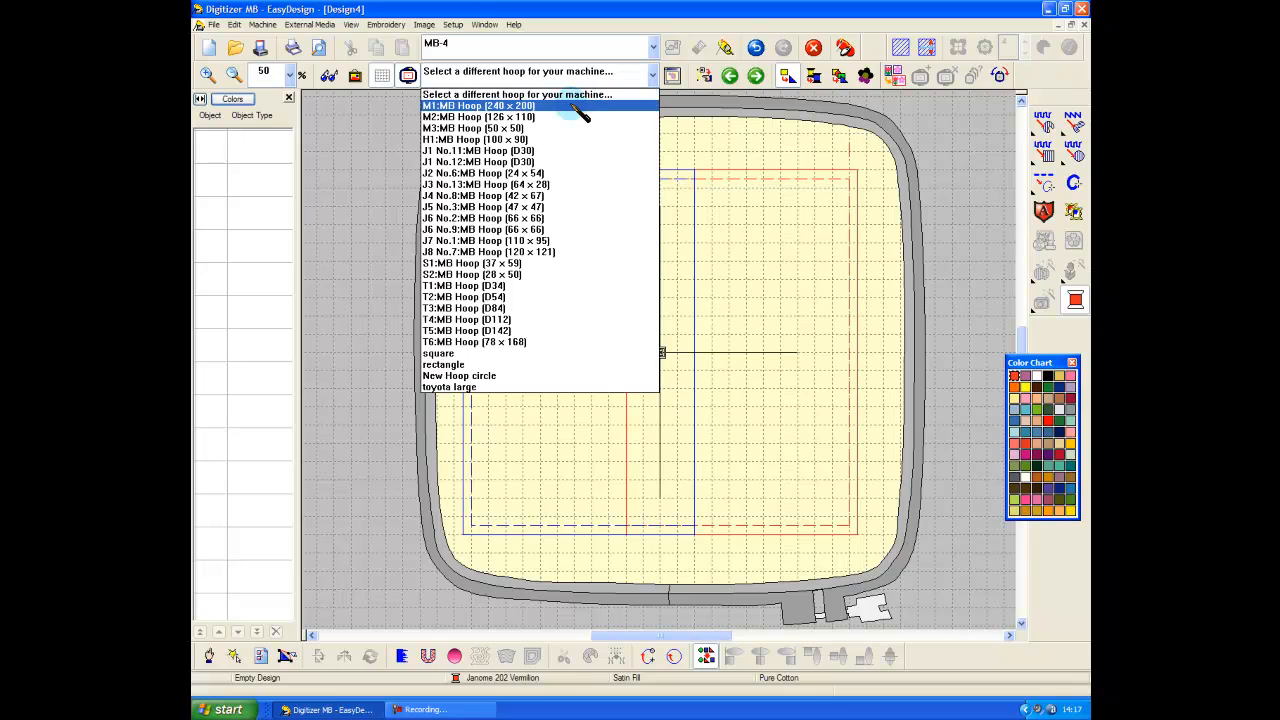
{"action": "mouse_move", "coordinate": [540, 218]}
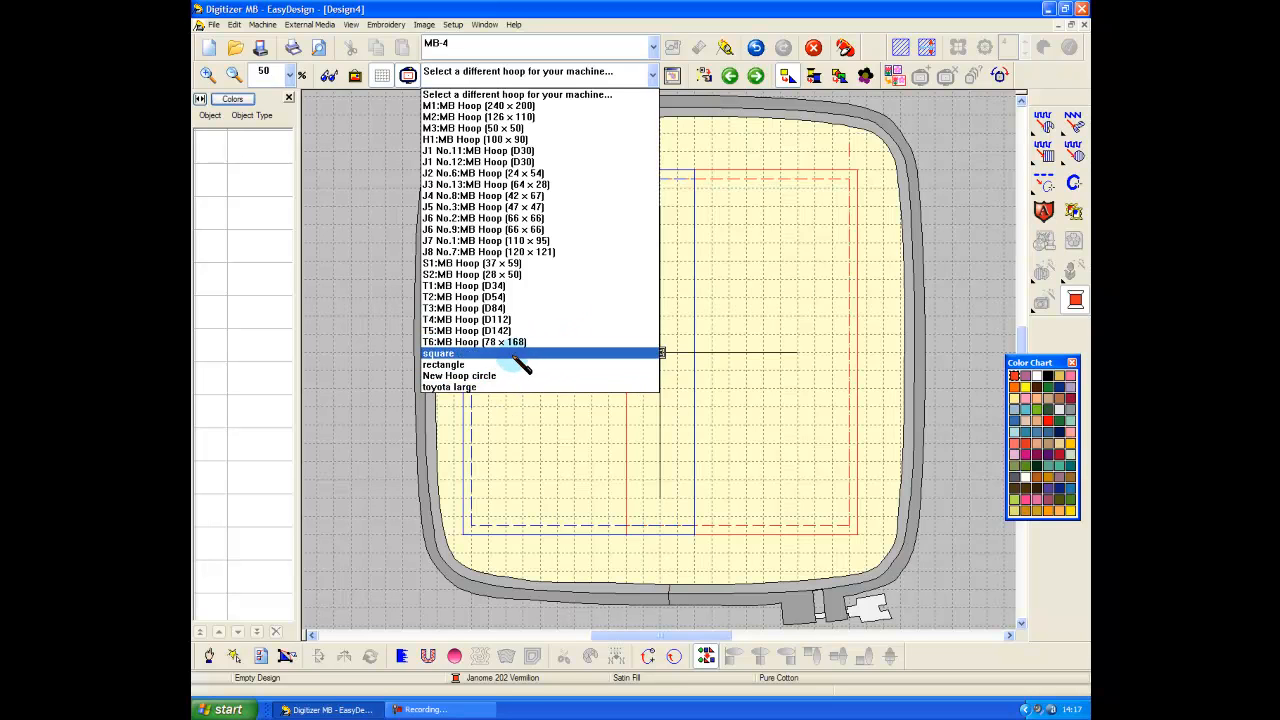
{"action": "mouse_move", "coordinate": [610, 319]}
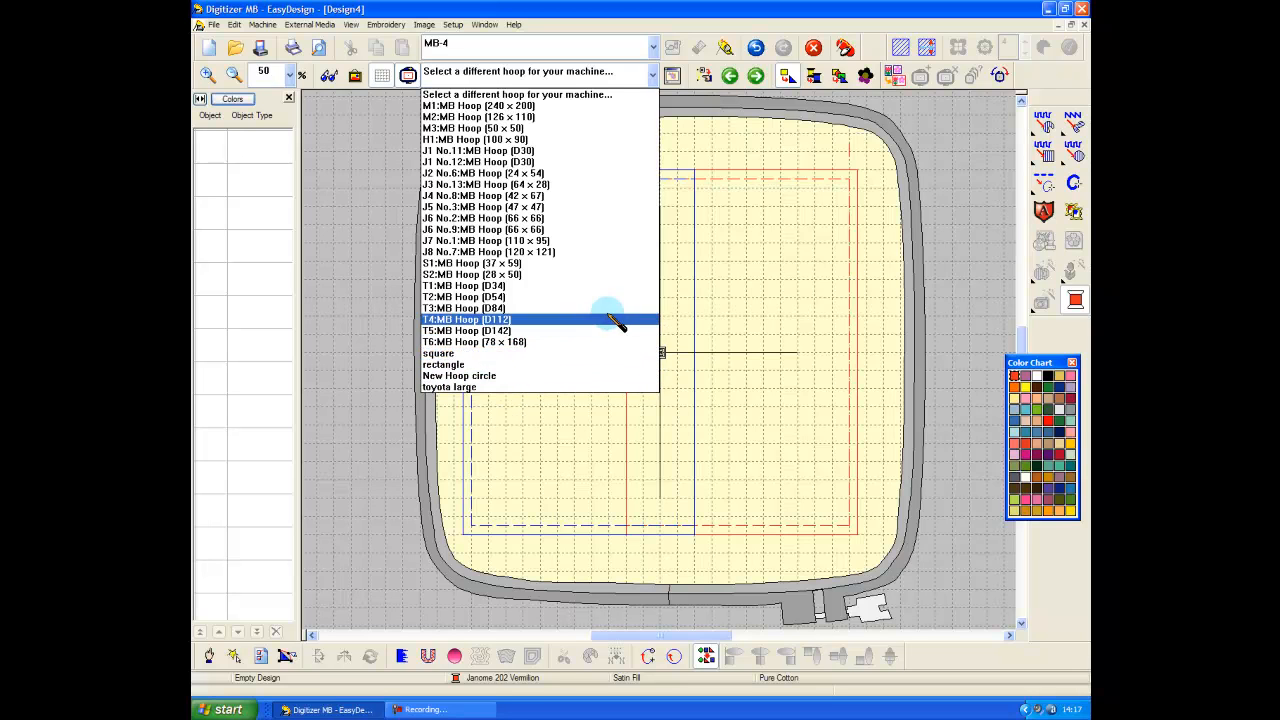
{"action": "mouse_move", "coordinate": [650, 90]}
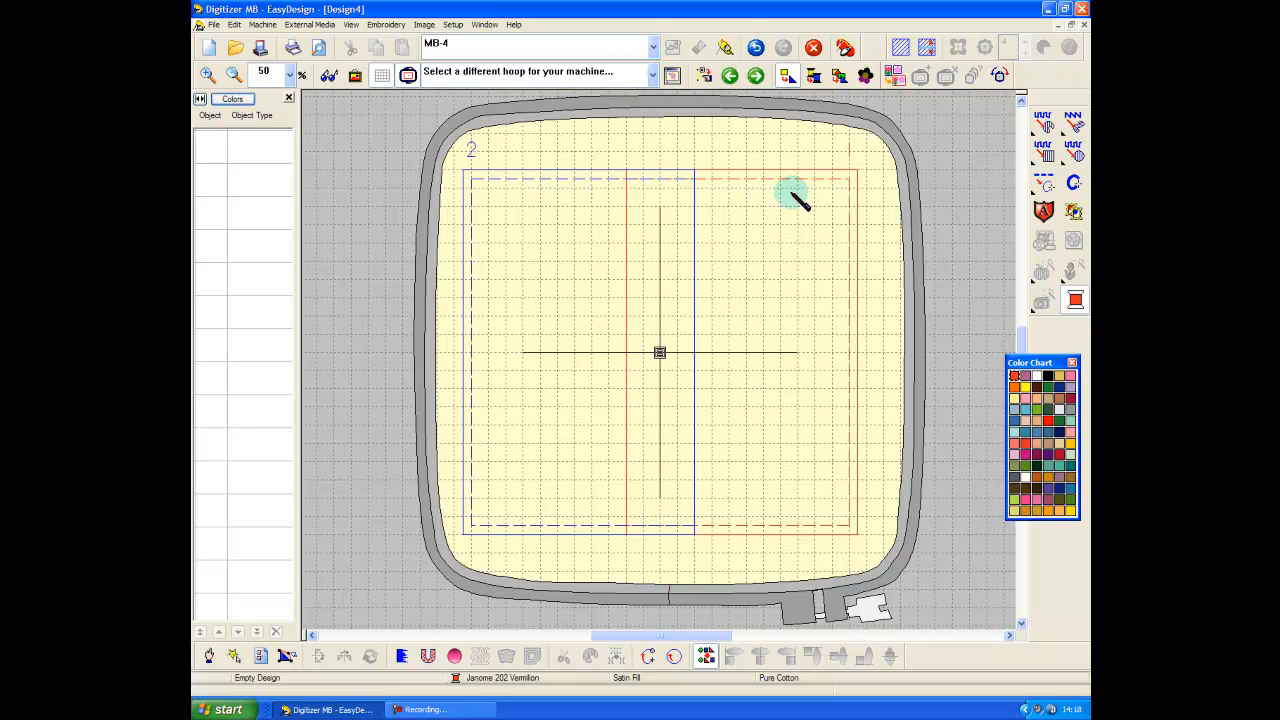
{"action": "mouse_move", "coordinate": [785, 205]}
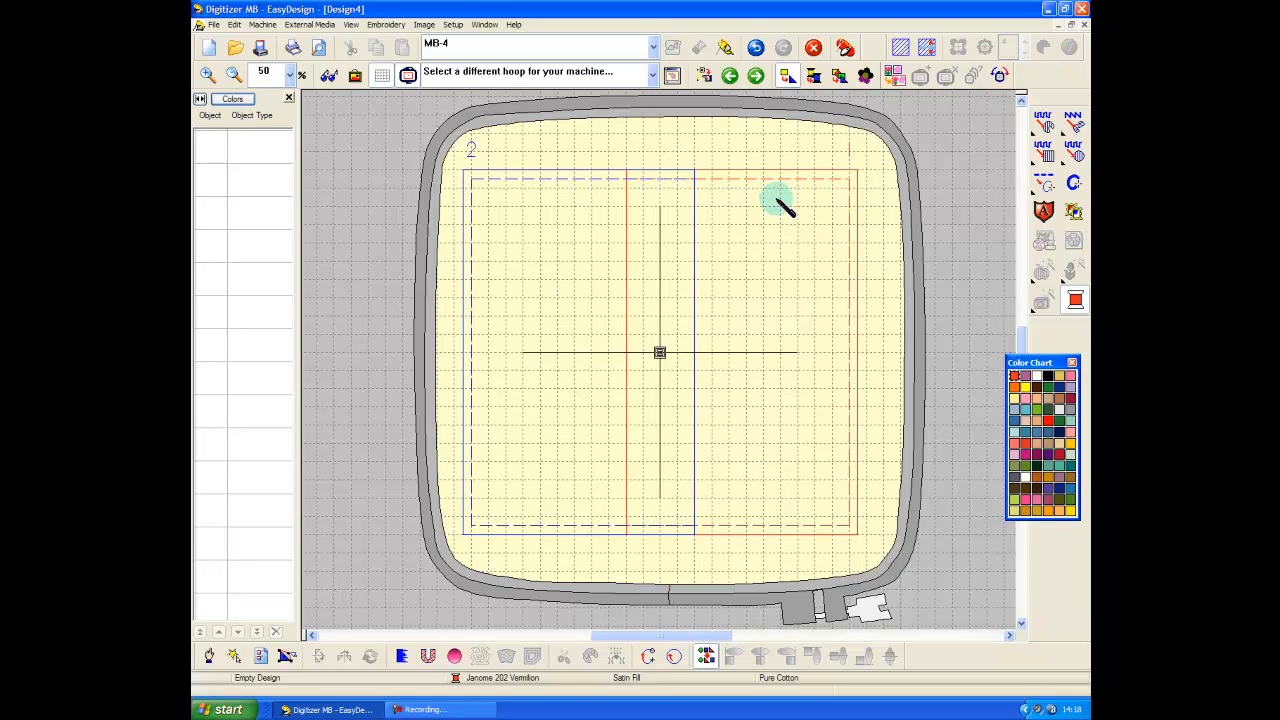
{"action": "mouse_move", "coordinate": [755, 210]}
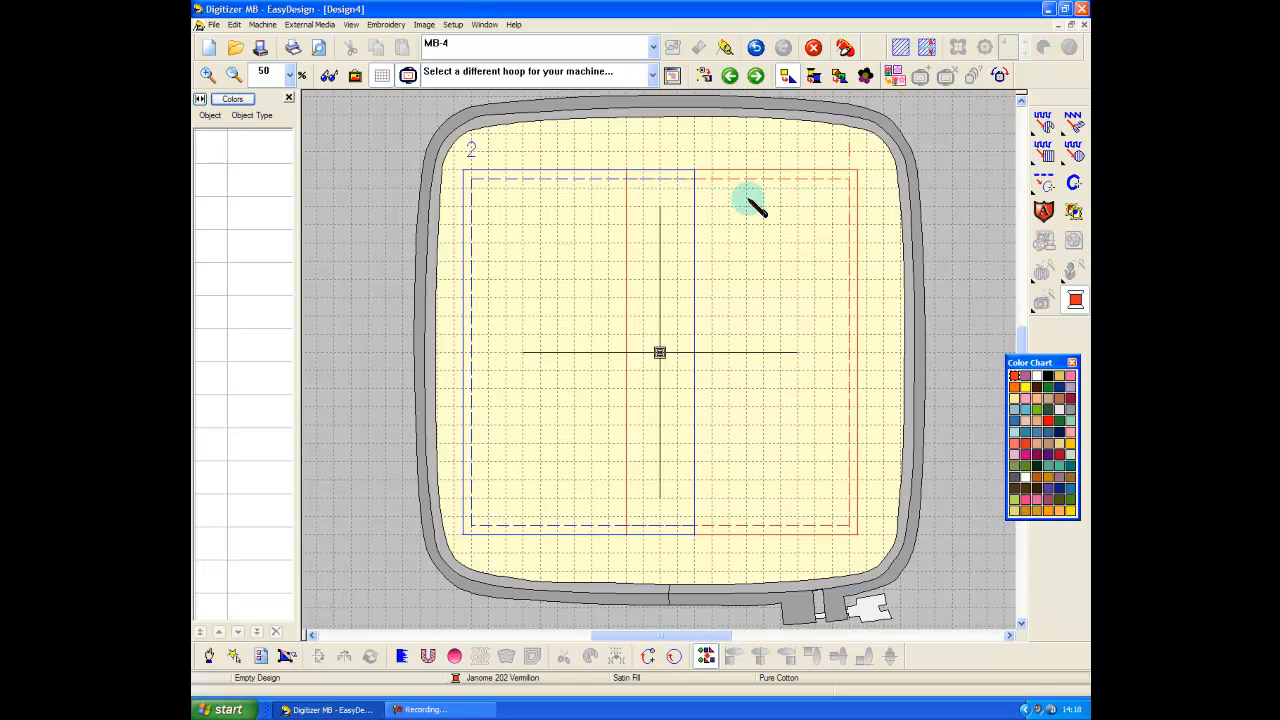
{"action": "mouse_move", "coordinate": [525, 218]}
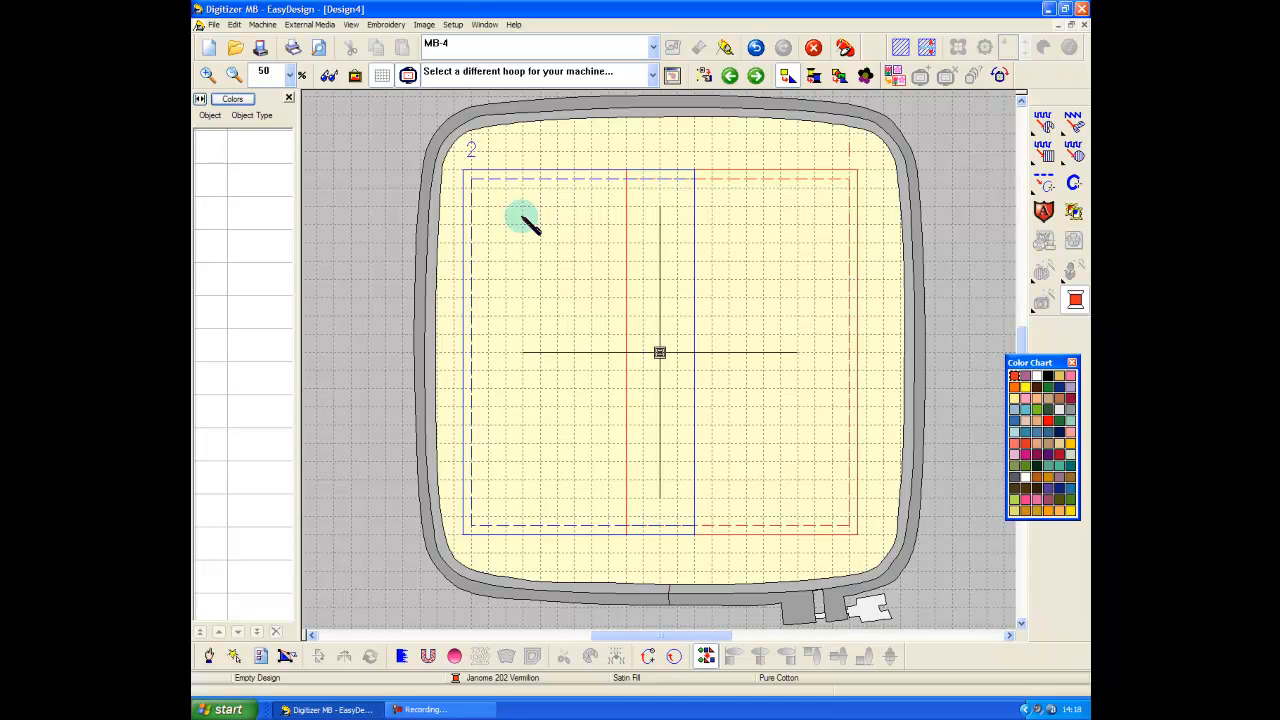
{"action": "mouse_move", "coordinate": [628, 205]}
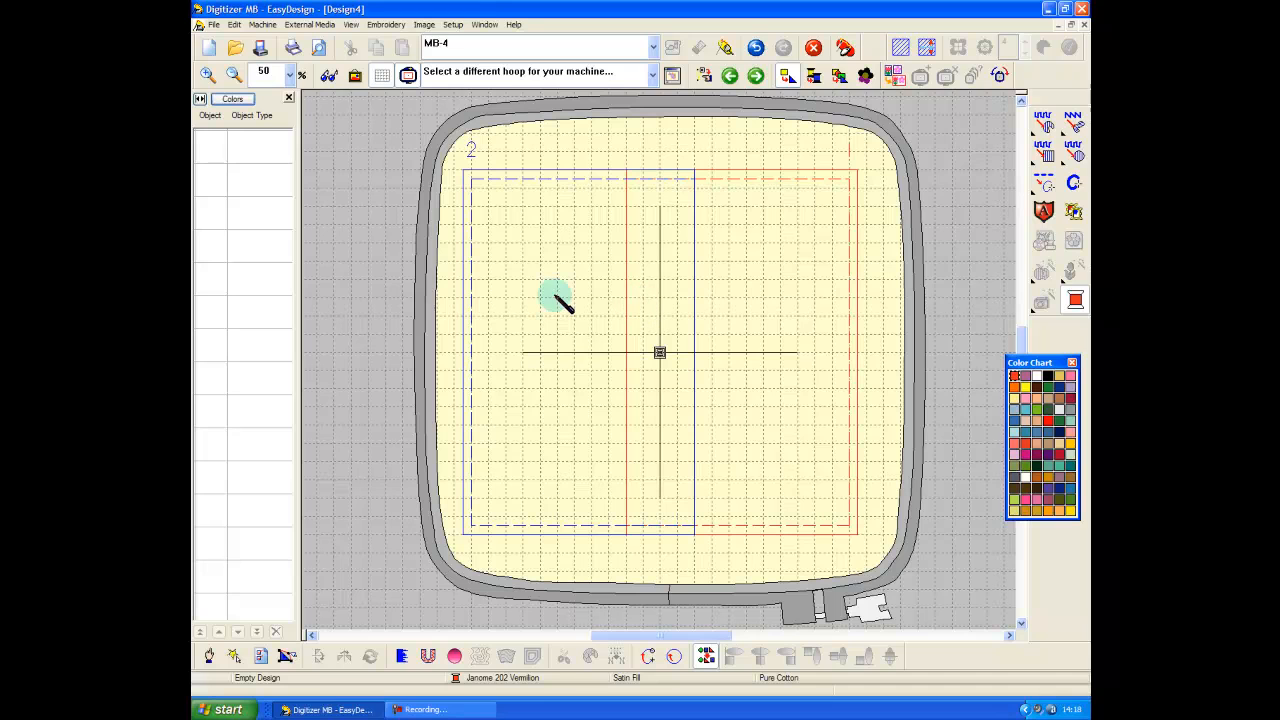
{"action": "mouse_move", "coordinate": [620, 300]}
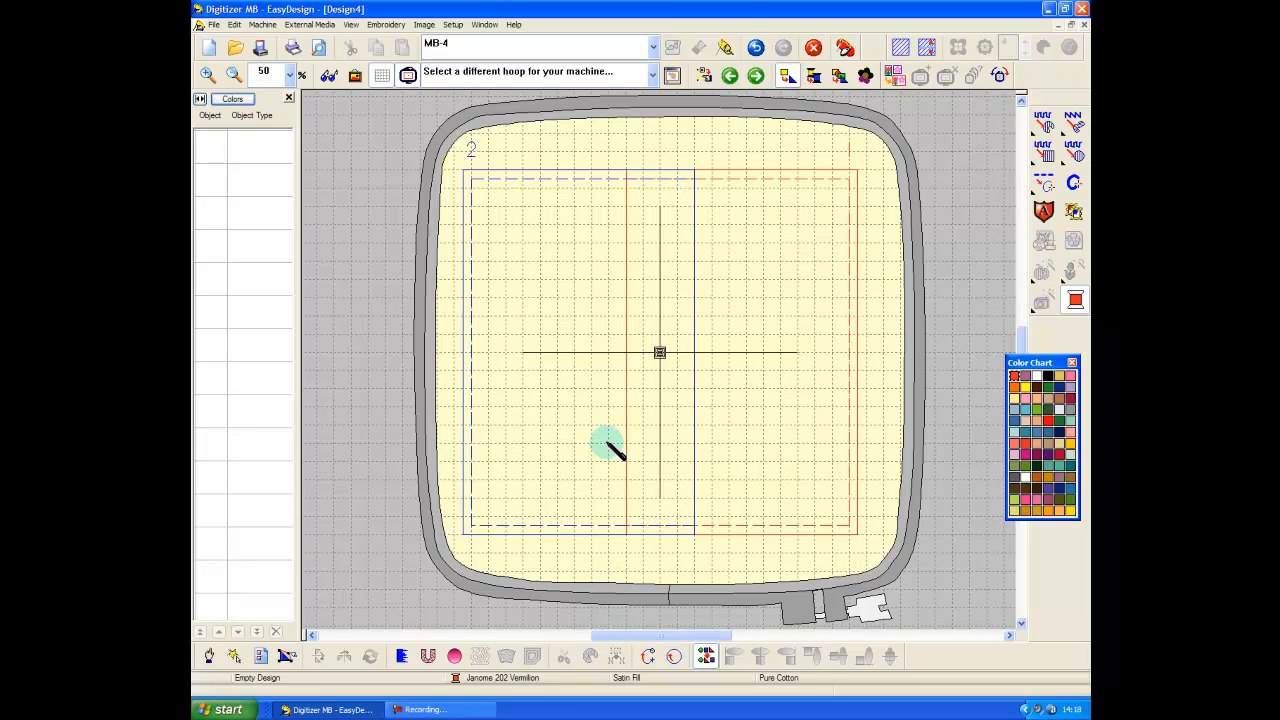
{"action": "mouse_move", "coordinate": [625, 372]}
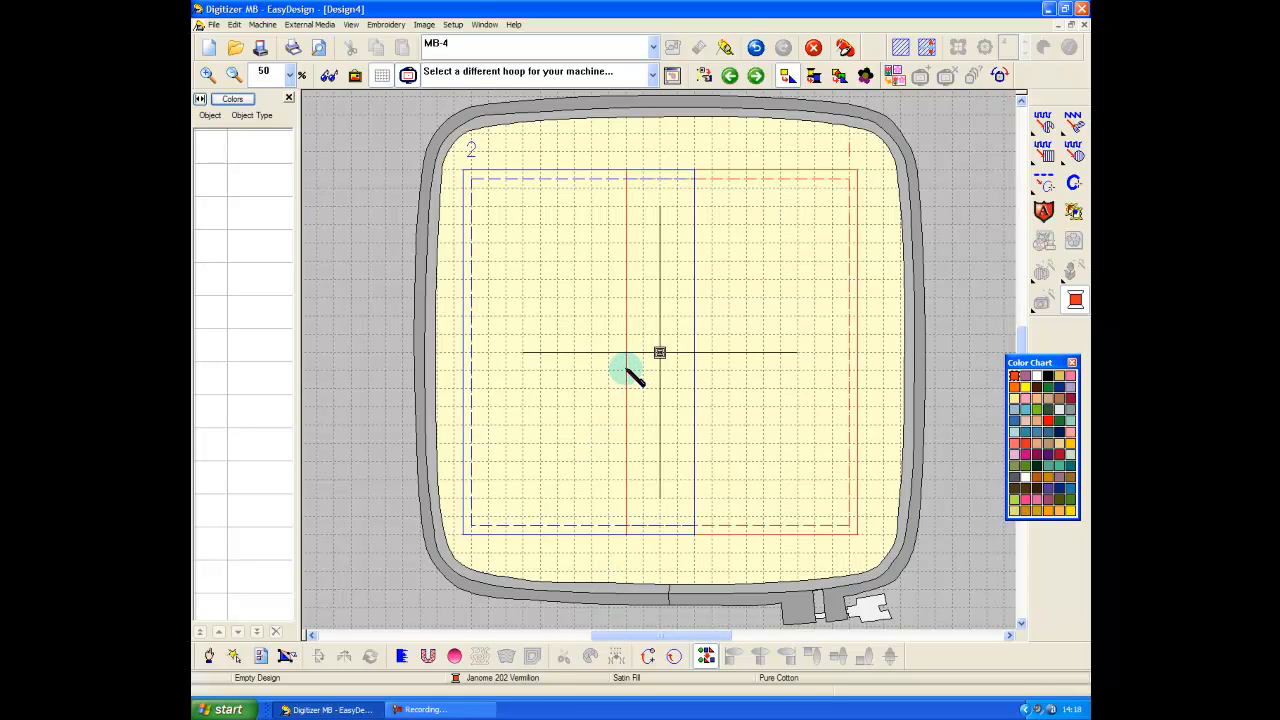
{"action": "mouse_move", "coordinate": [705, 350]}
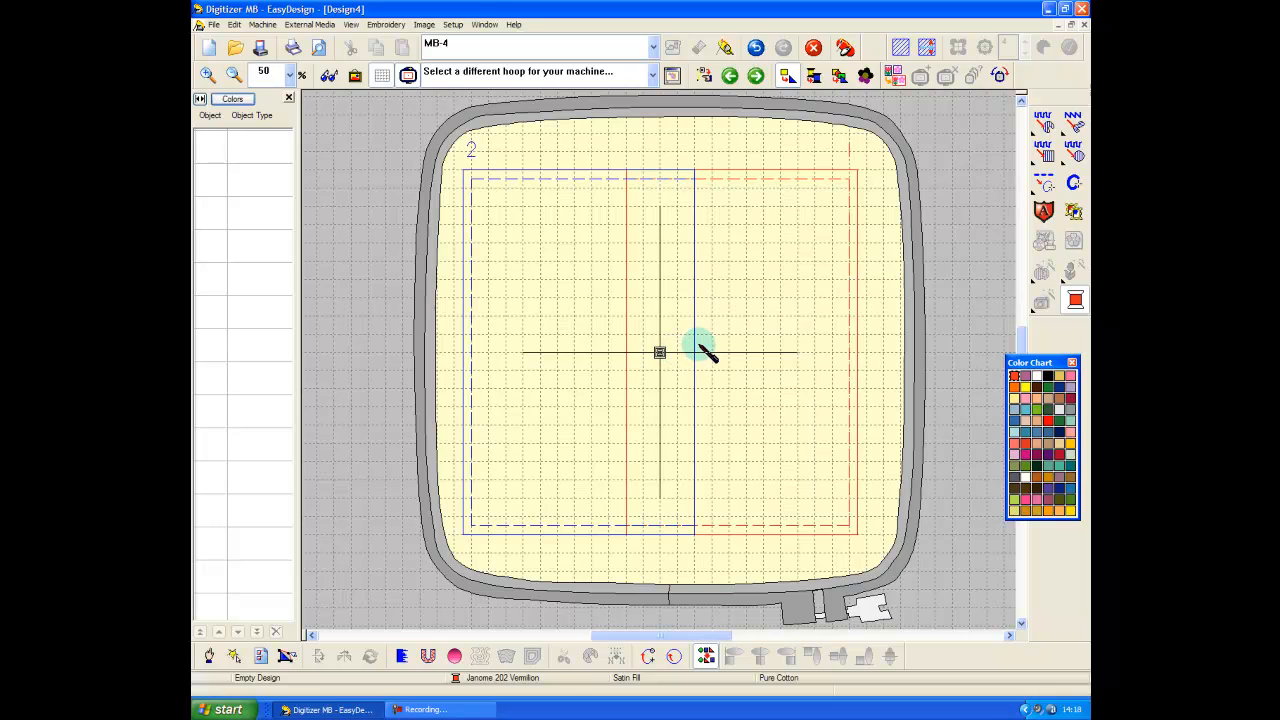
{"action": "mouse_move", "coordinate": [720, 345]}
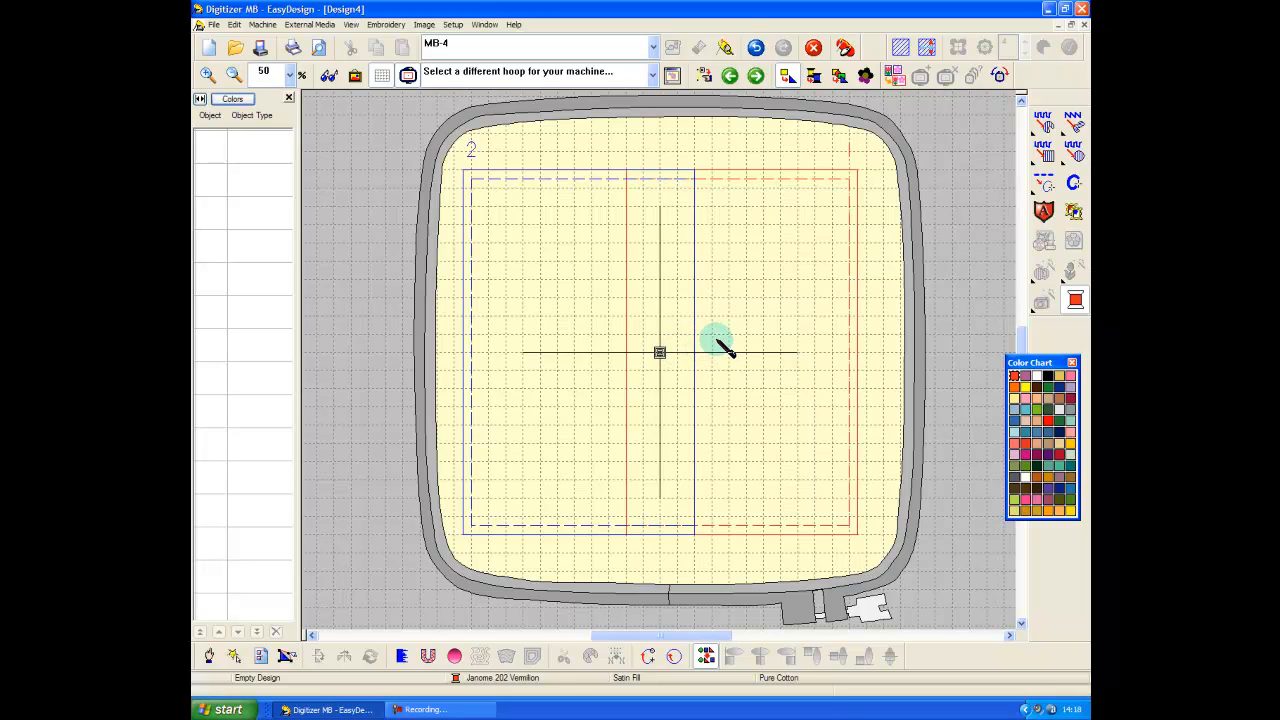
{"action": "mouse_move", "coordinate": [720, 192]}
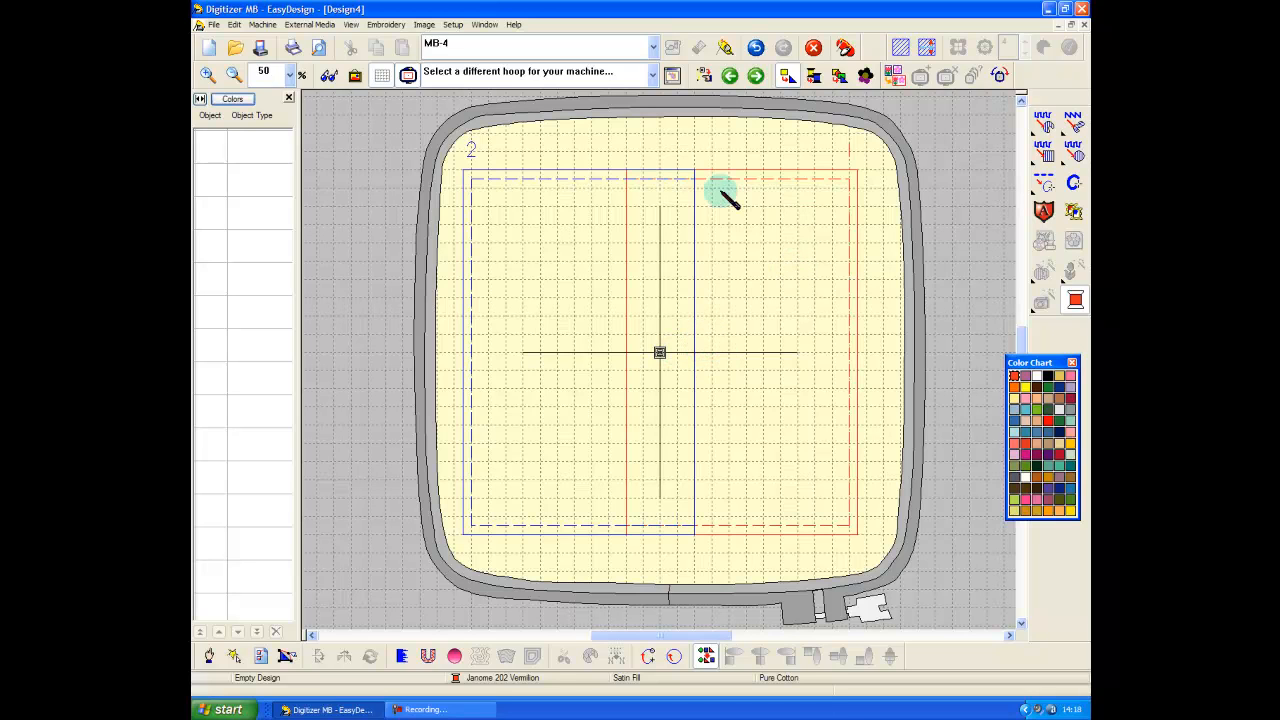
{"action": "mouse_move", "coordinate": [478, 452]}
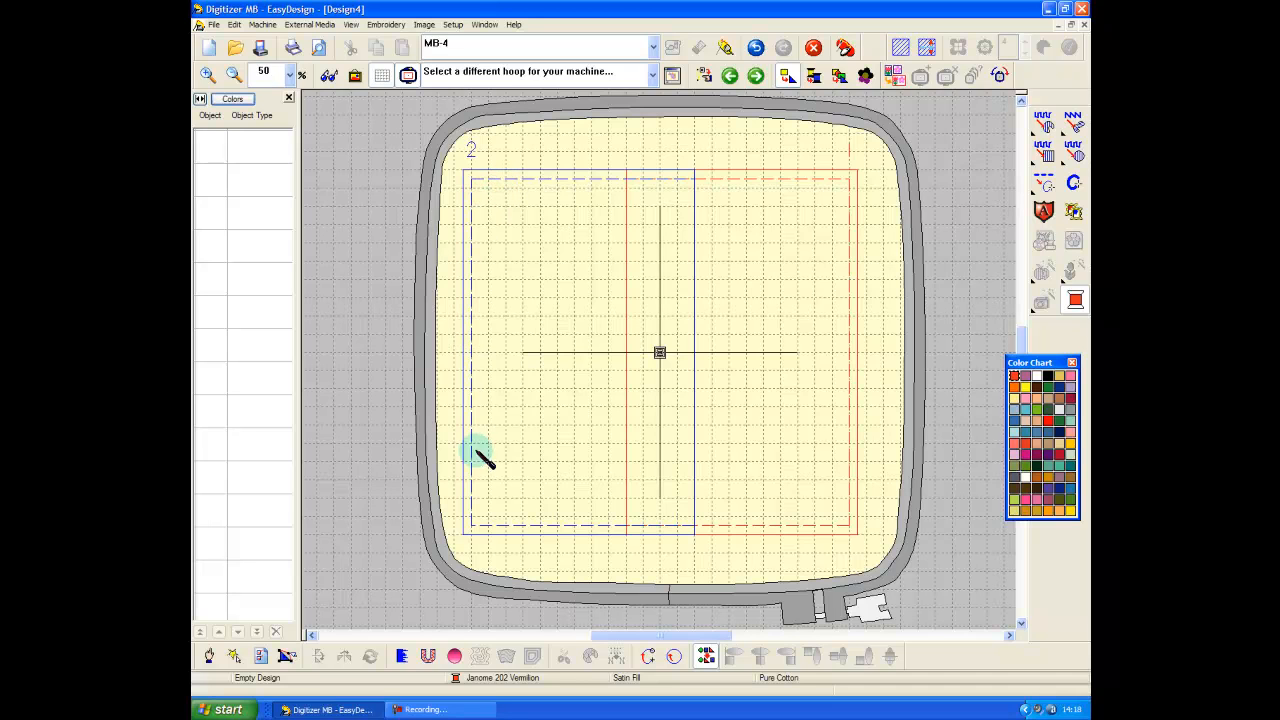
{"action": "mouse_move", "coordinate": [835, 515]}
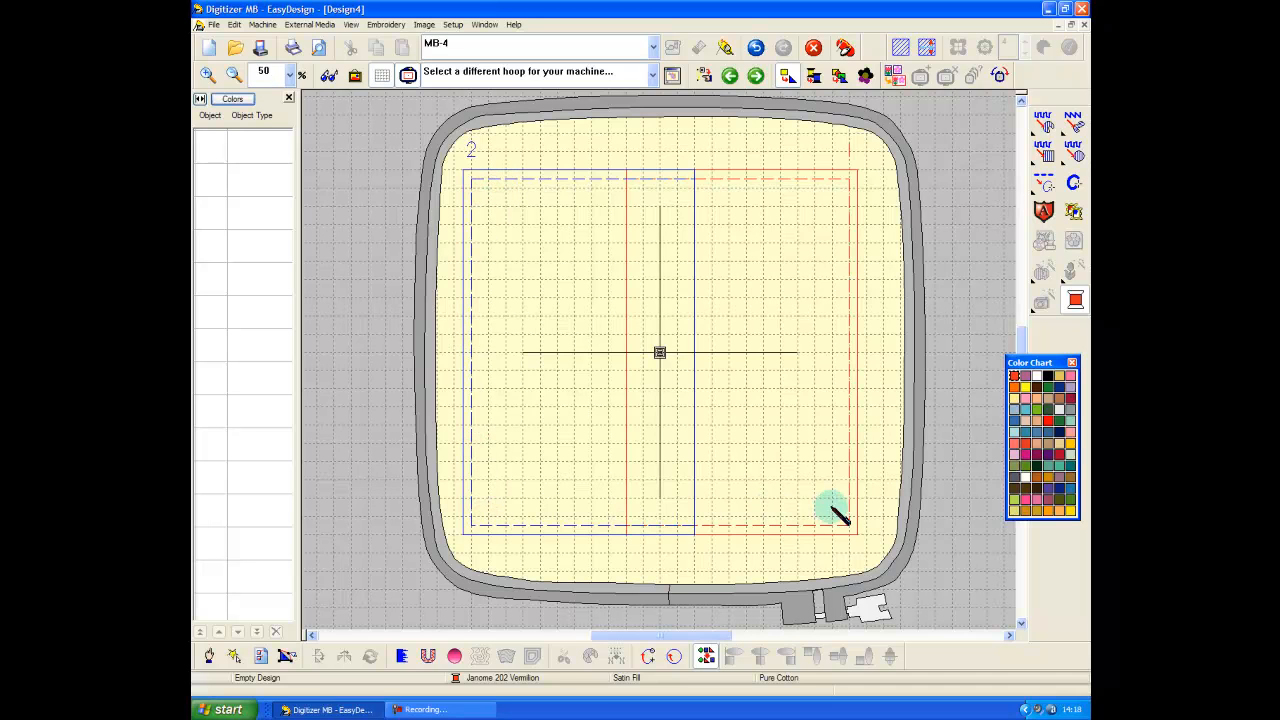
{"action": "mouse_move", "coordinate": [838, 350]}
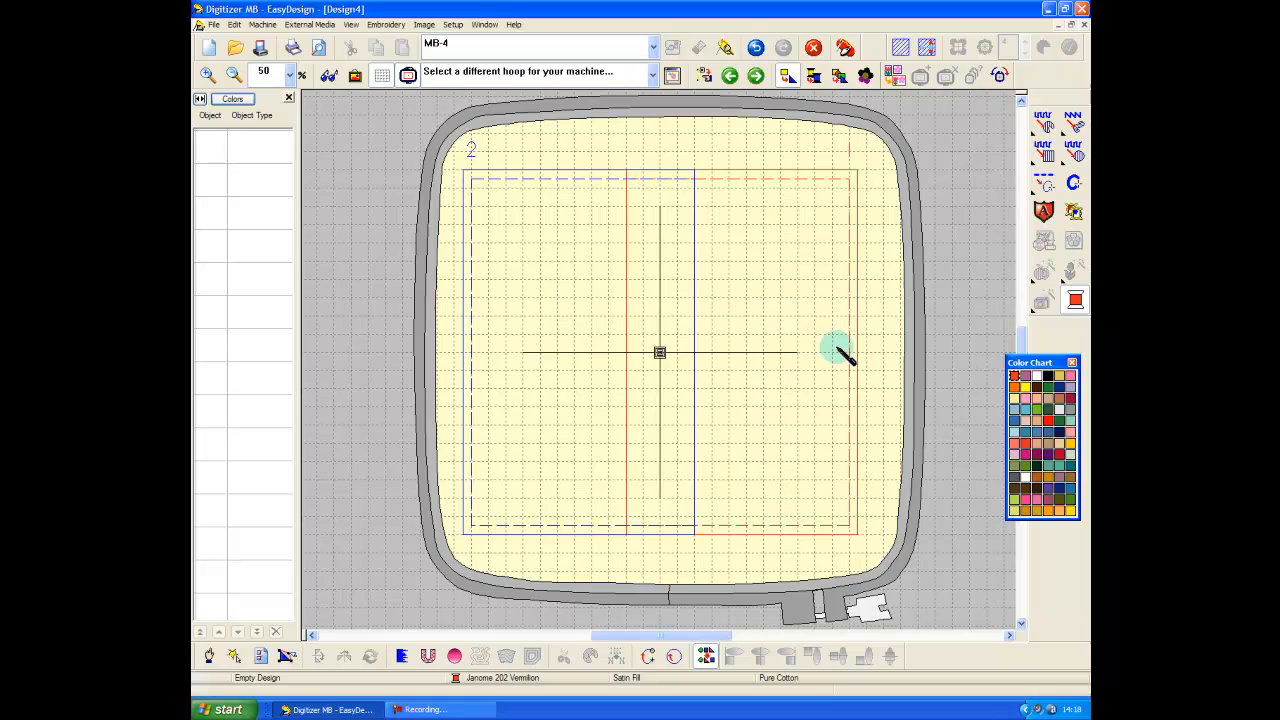
{"action": "mouse_move", "coordinate": [838, 338]}
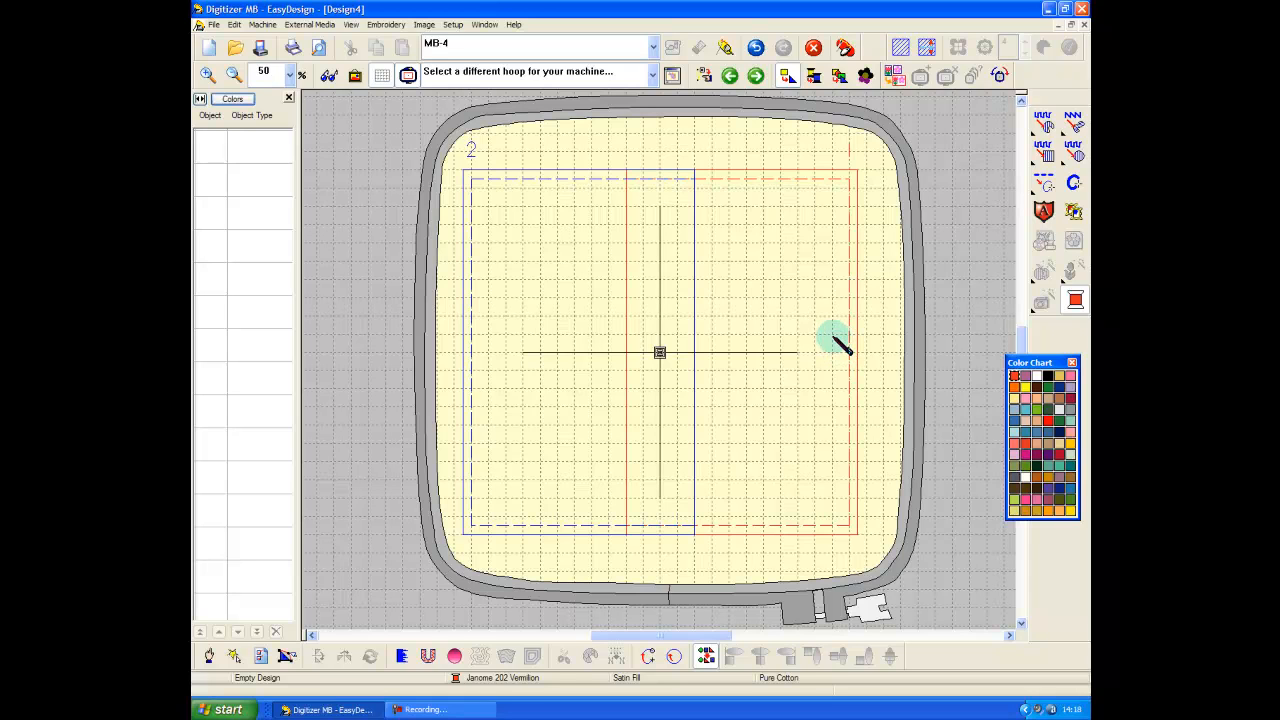
{"action": "mouse_move", "coordinate": [820, 268]}
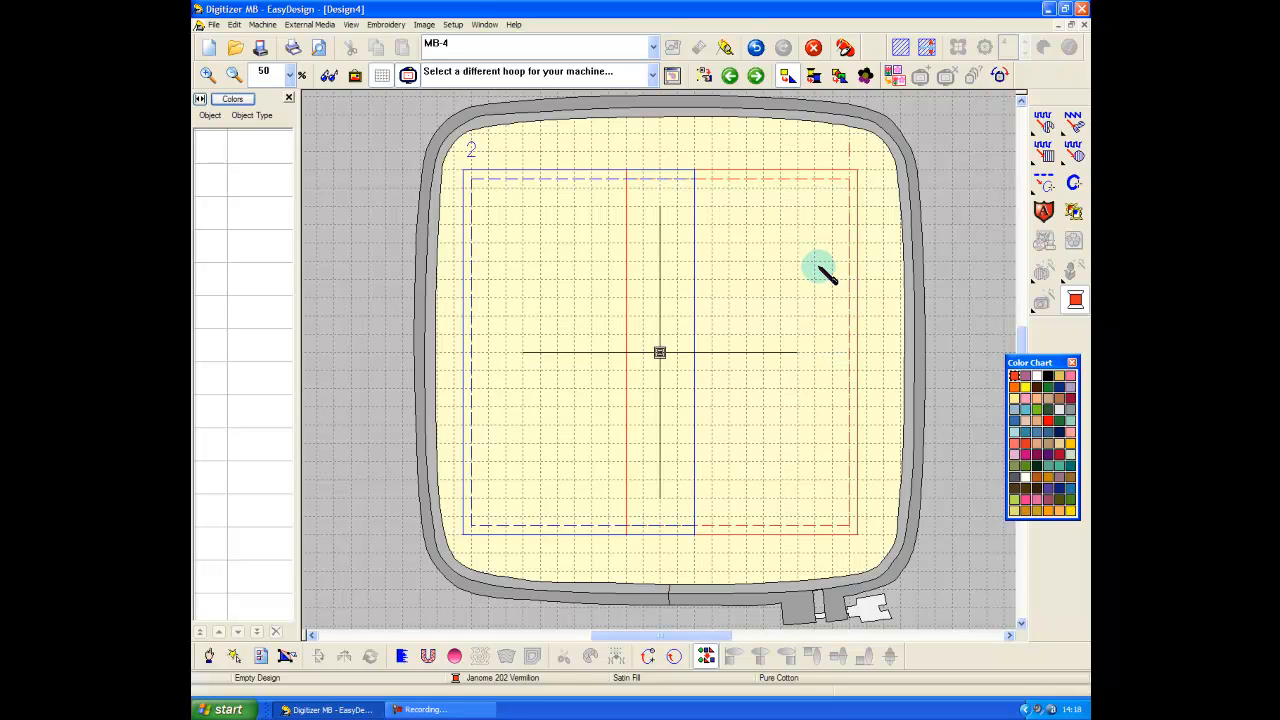
{"action": "mouse_move", "coordinate": [670, 220]}
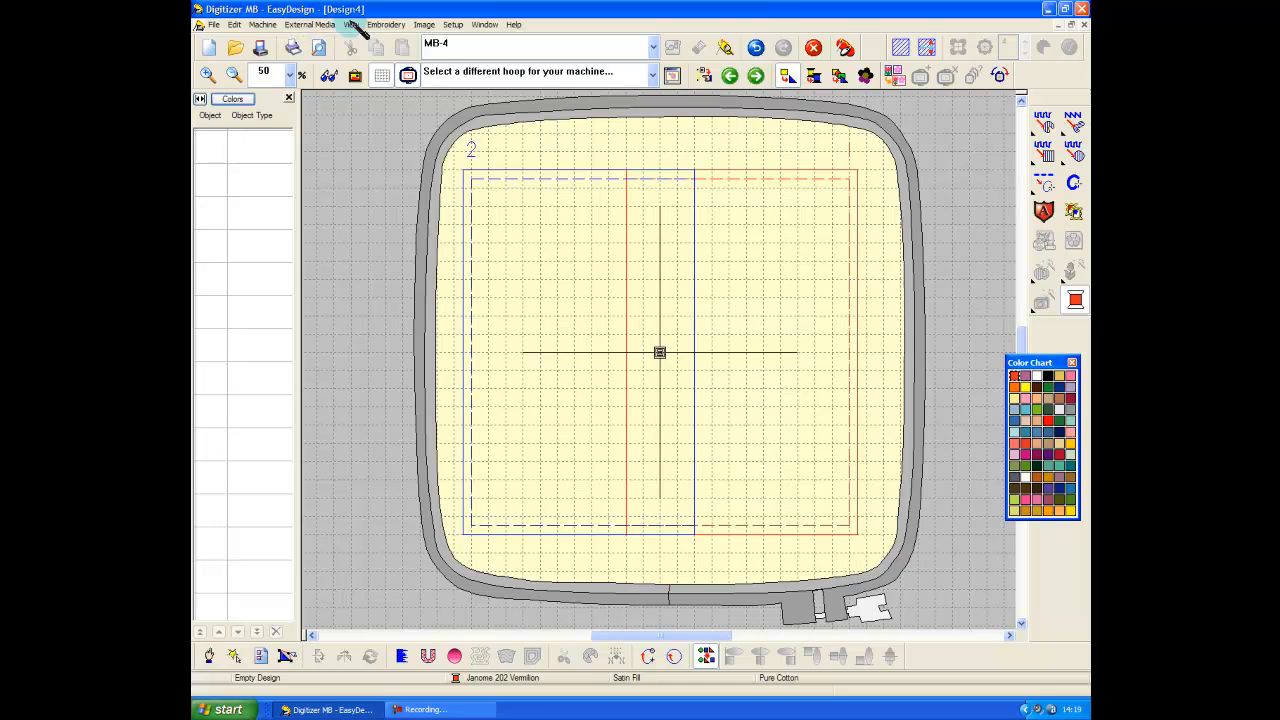
Insert the teddy bear design and place it right of the hoop centre.
{"action": "left_click", "coordinate": [386, 24]}
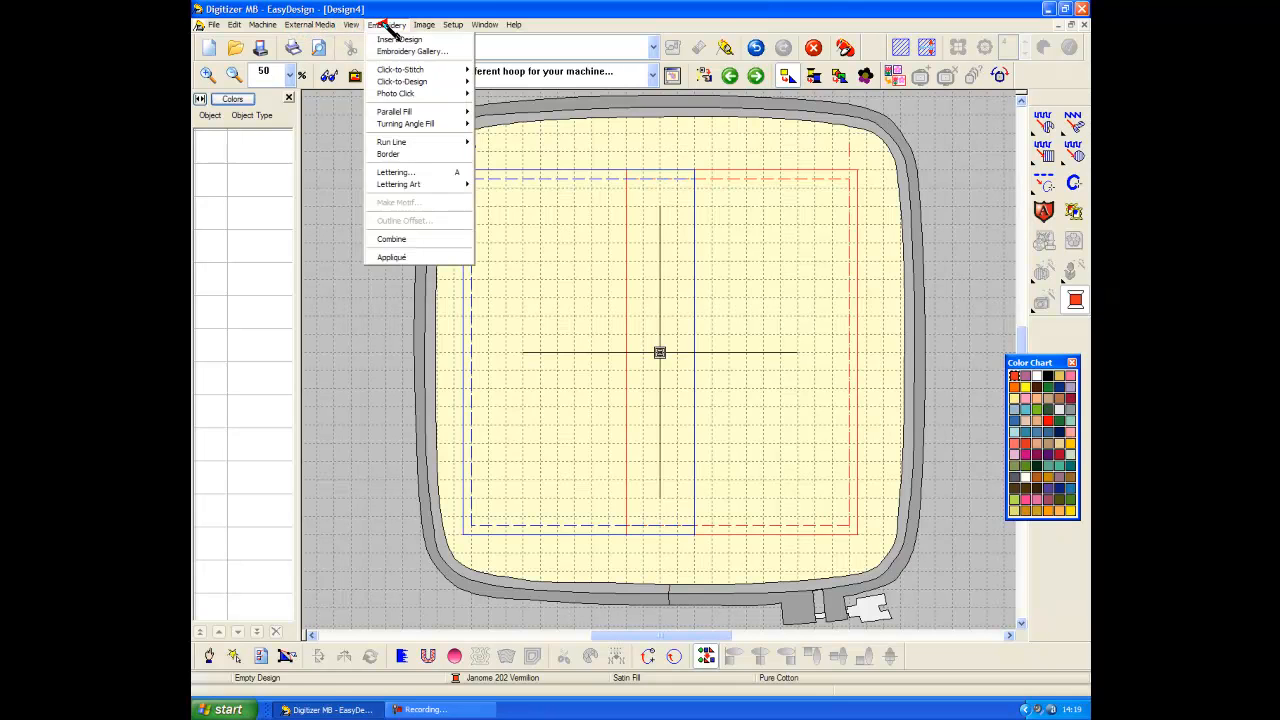
{"action": "left_click", "coordinate": [399, 39]}
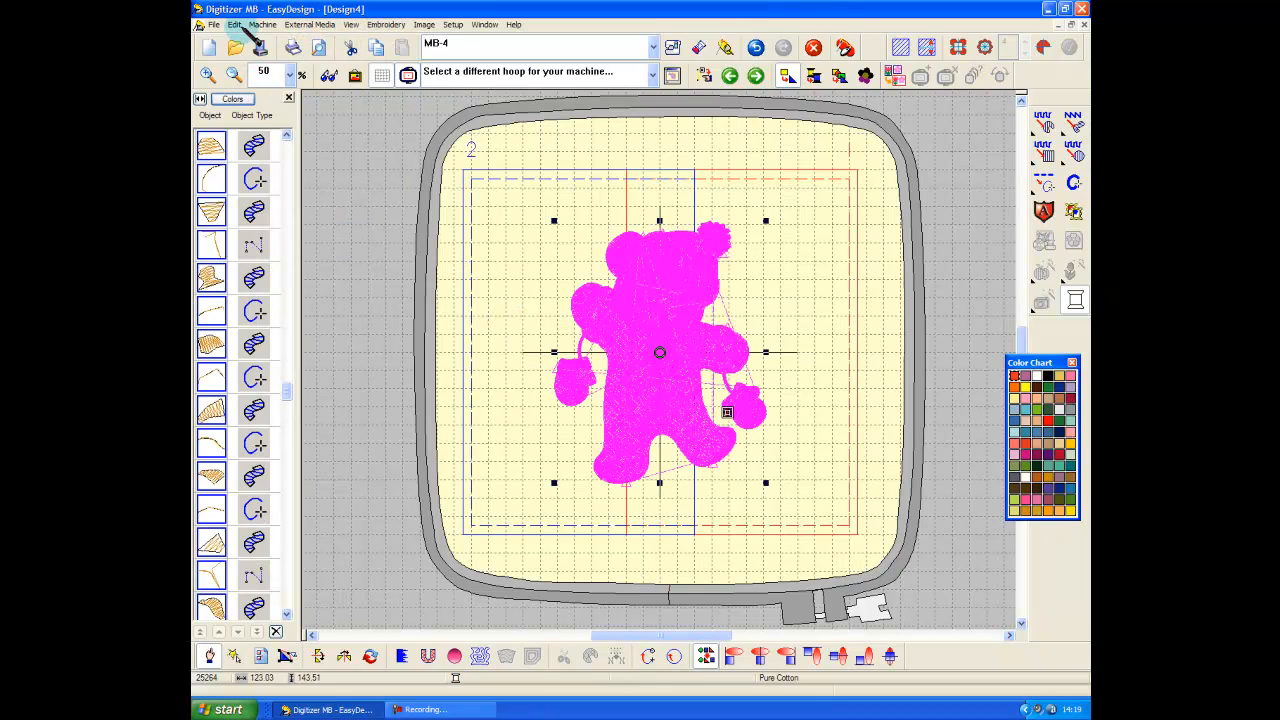
{"action": "left_click", "coordinate": [234, 24]}
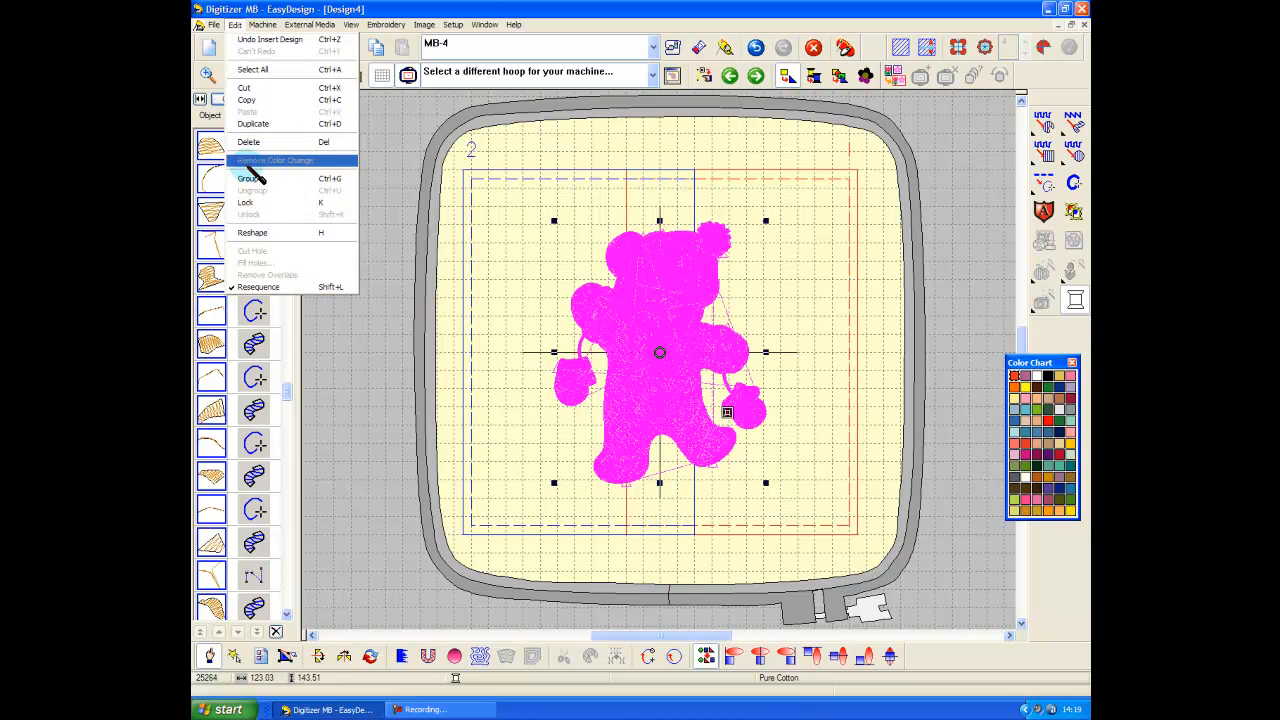
{"action": "left_click", "coordinate": [247, 178]}
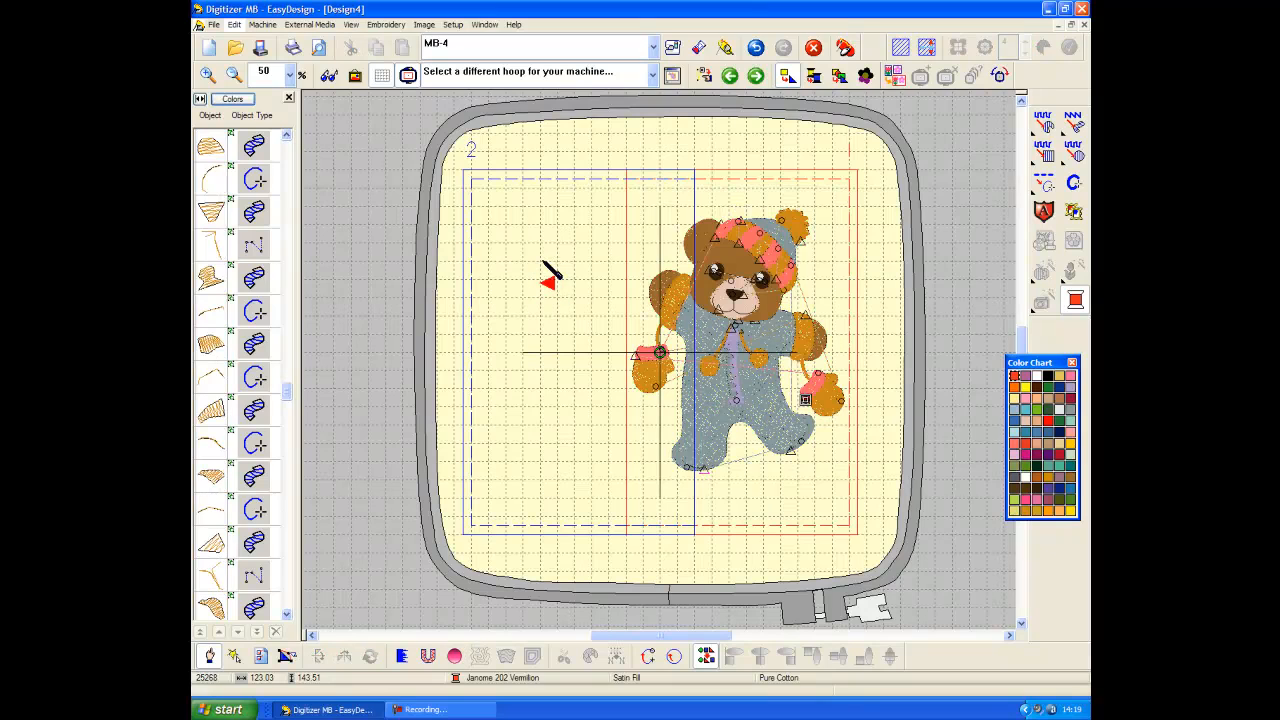
{"action": "mouse_move", "coordinate": [400, 35]}
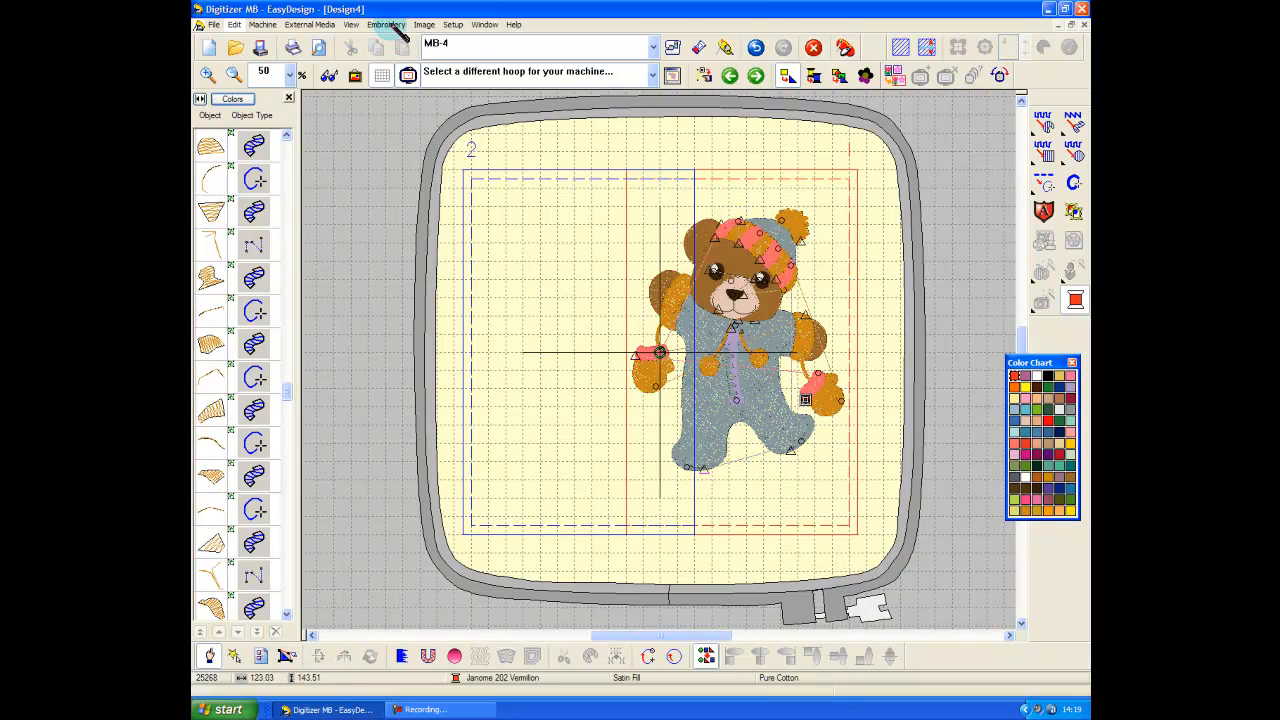
Insert the orange-suited monkey left of the bear and check it in Print Preview.
{"action": "left_click", "coordinate": [234, 24]}
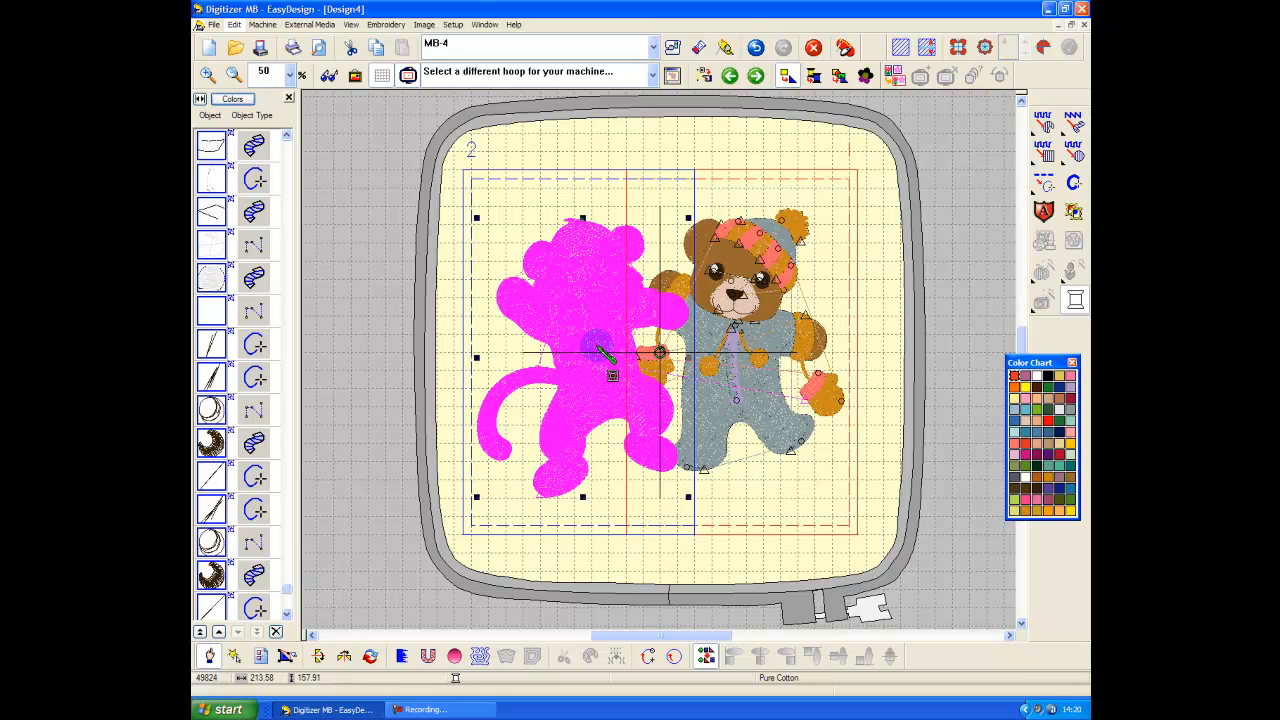
{"action": "mouse_move", "coordinate": [645, 160]}
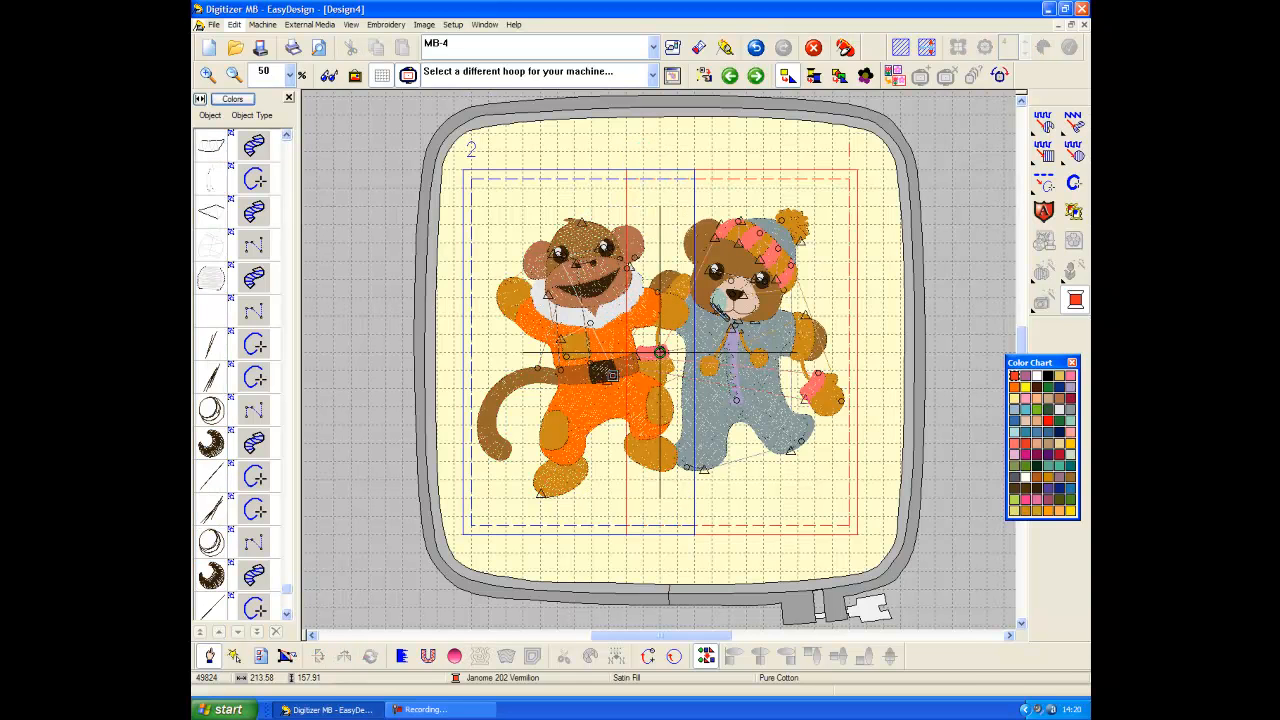
{"action": "left_click", "coordinate": [214, 24]}
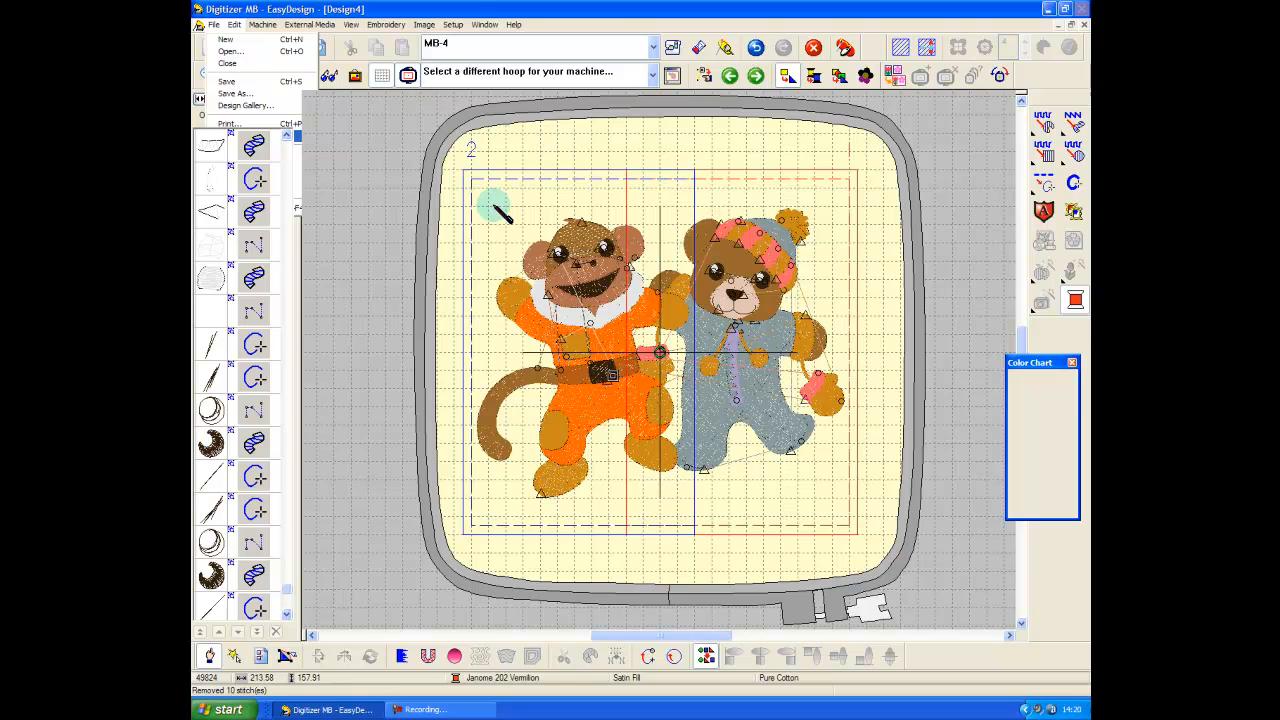
{"action": "left_click", "coordinate": [229, 123]}
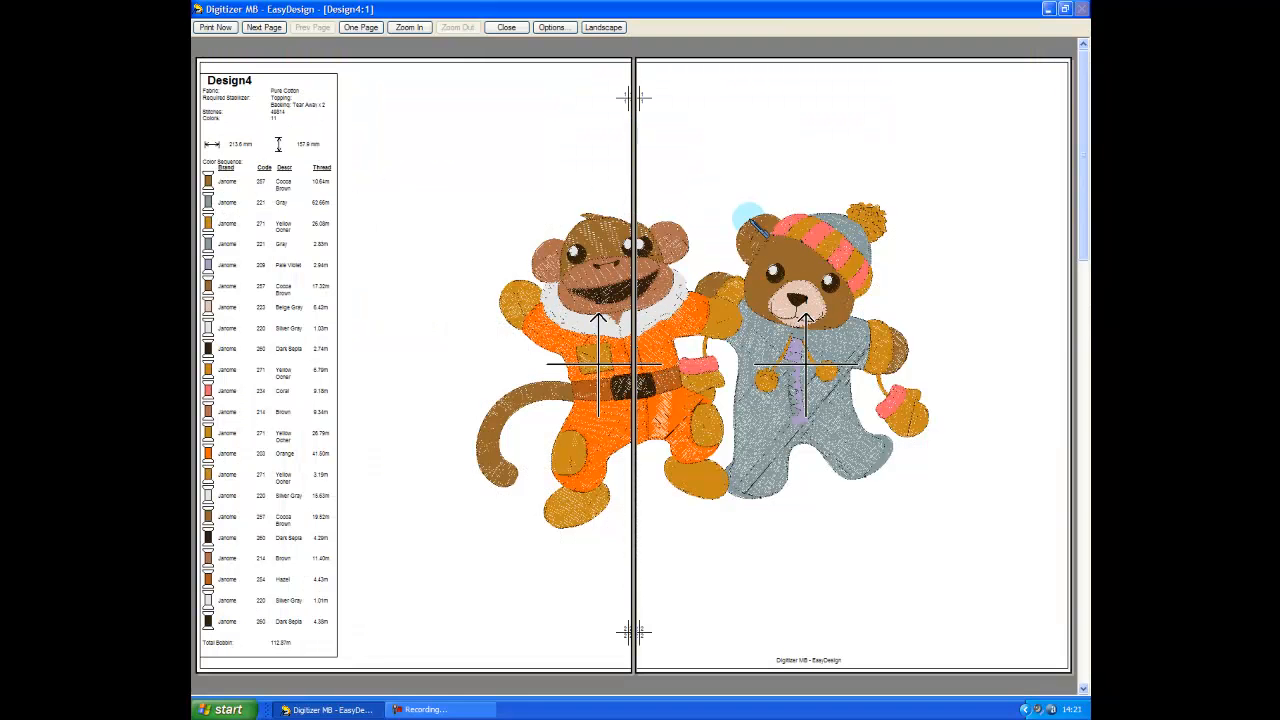
{"action": "mouse_move", "coordinate": [655, 145]}
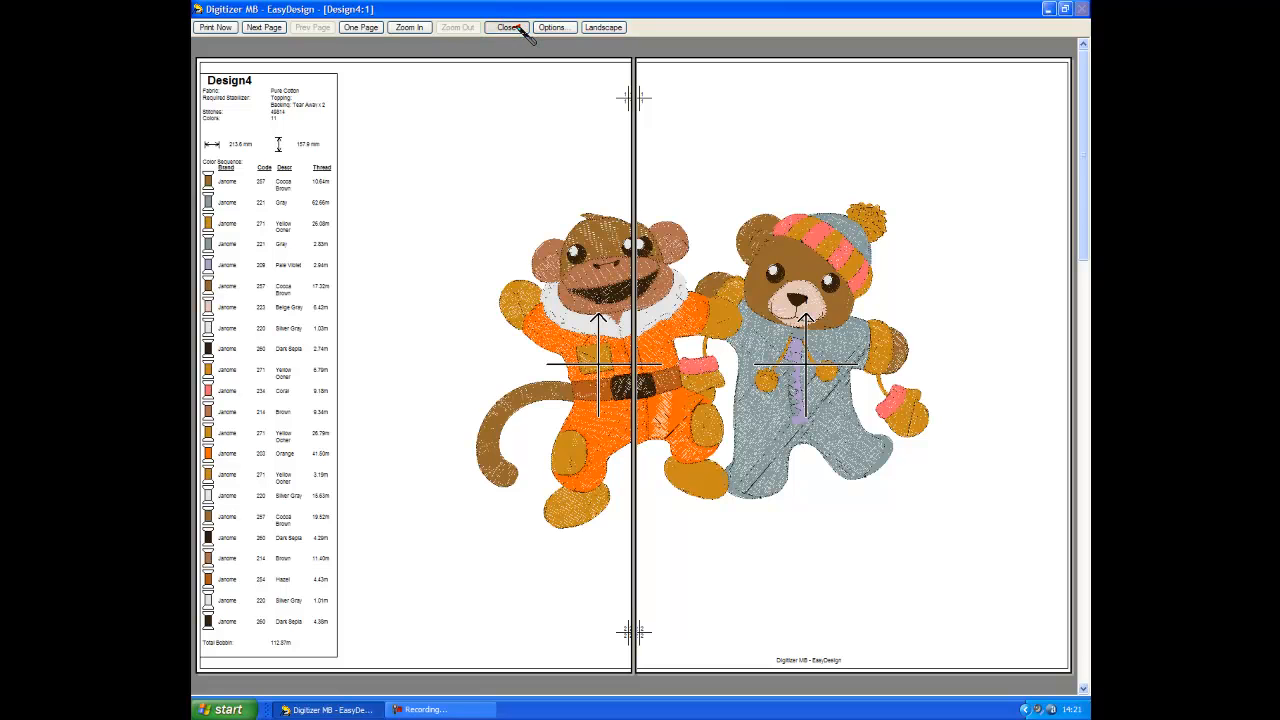
{"action": "left_click", "coordinate": [509, 27]}
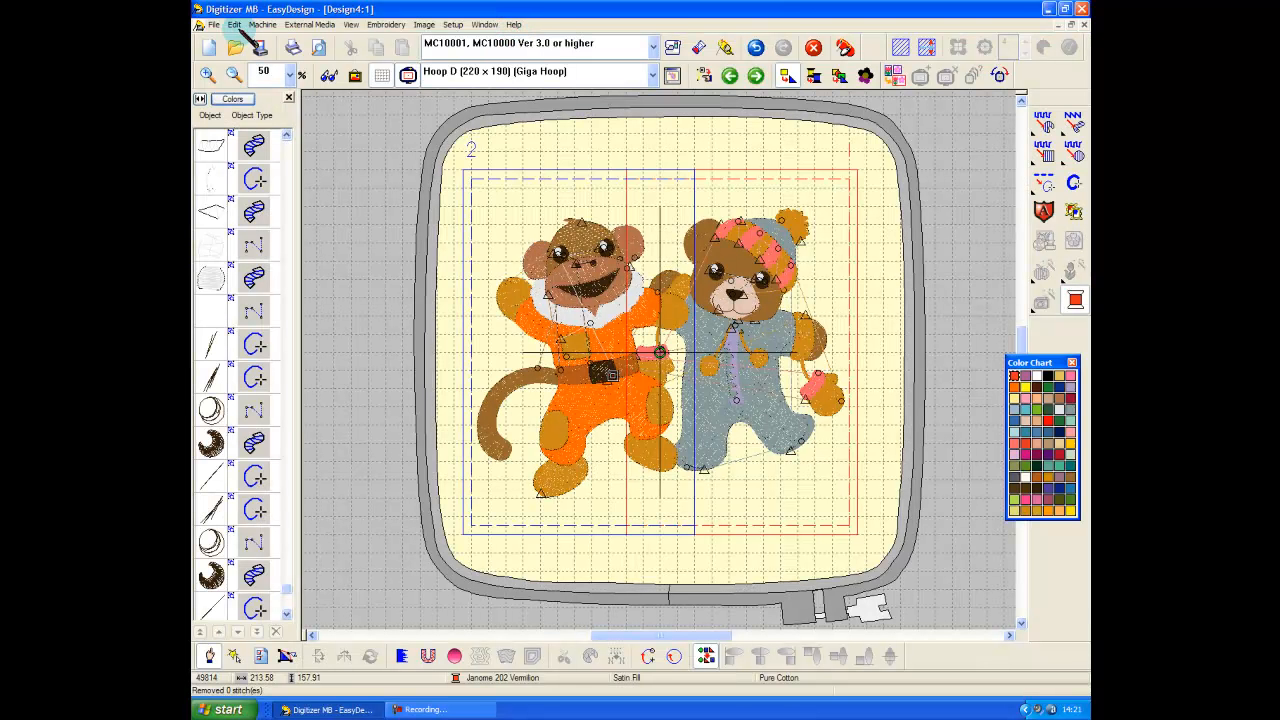
Save the design as Design4 in Janome/Elna/Kenmore JEF format in Desktop\u tubes.
{"action": "left_click", "coordinate": [214, 24]}
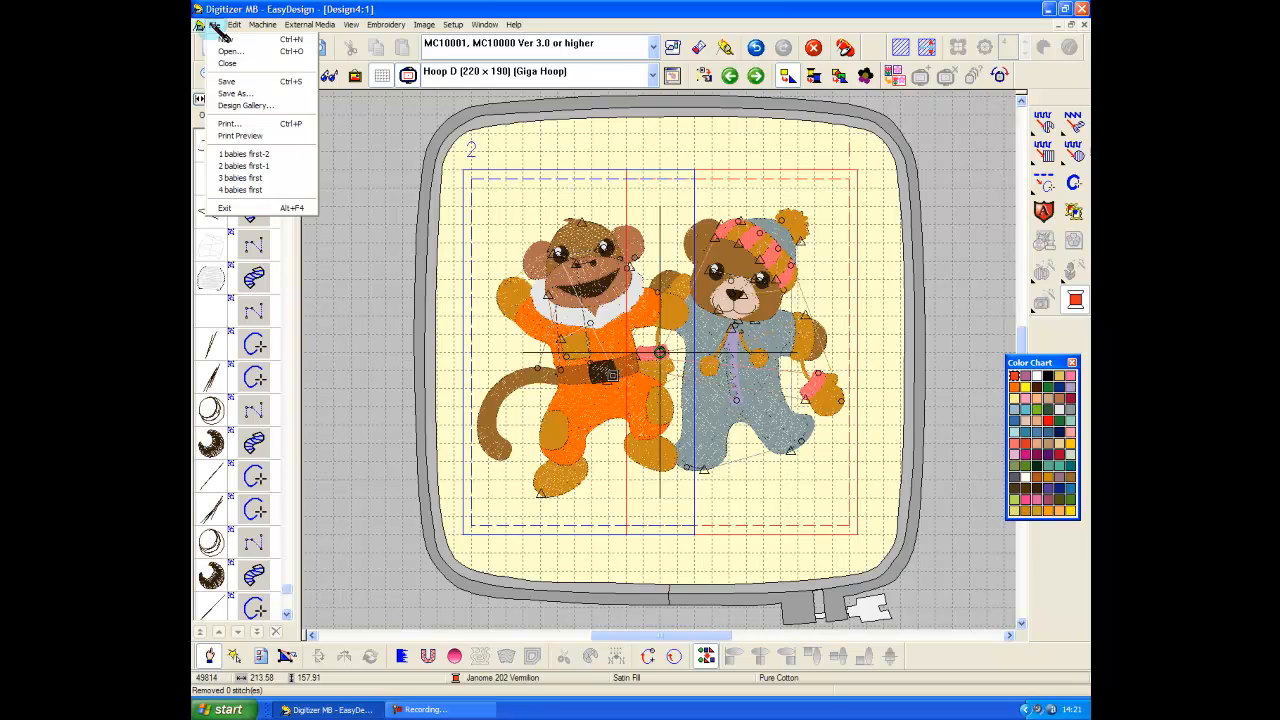
{"action": "mouse_move", "coordinate": [233, 93]}
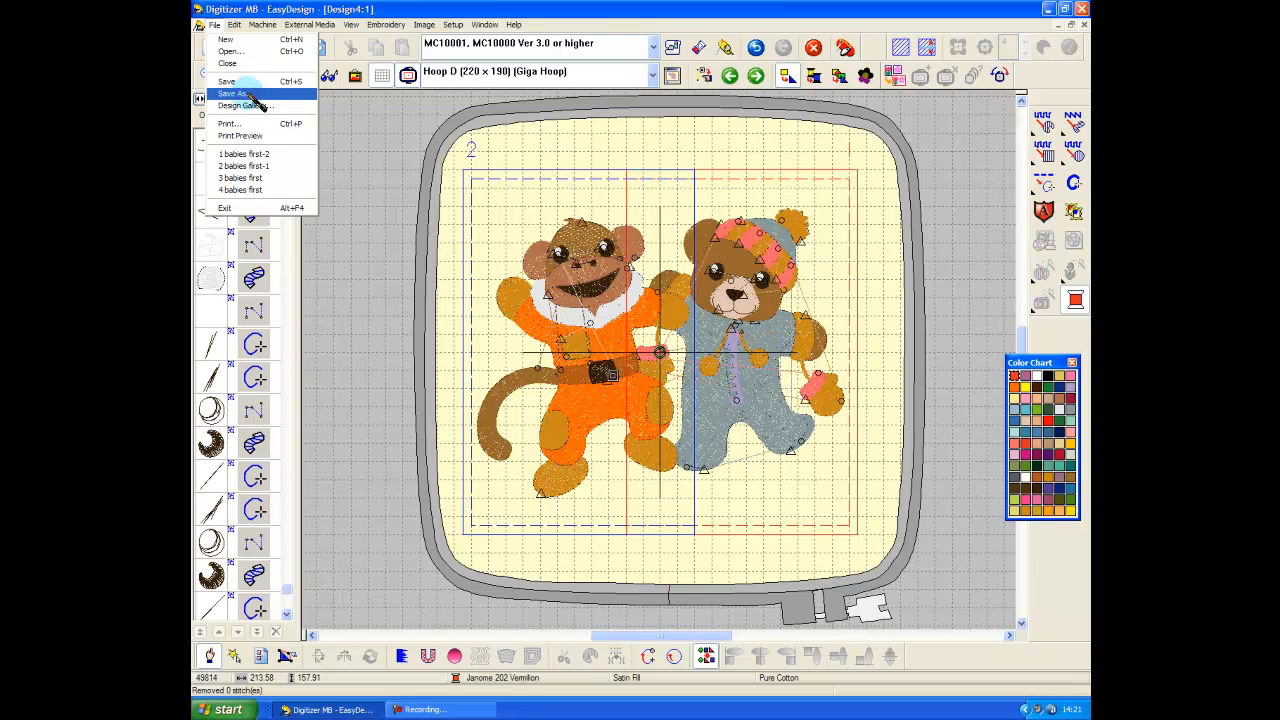
{"action": "left_click", "coordinate": [234, 93]}
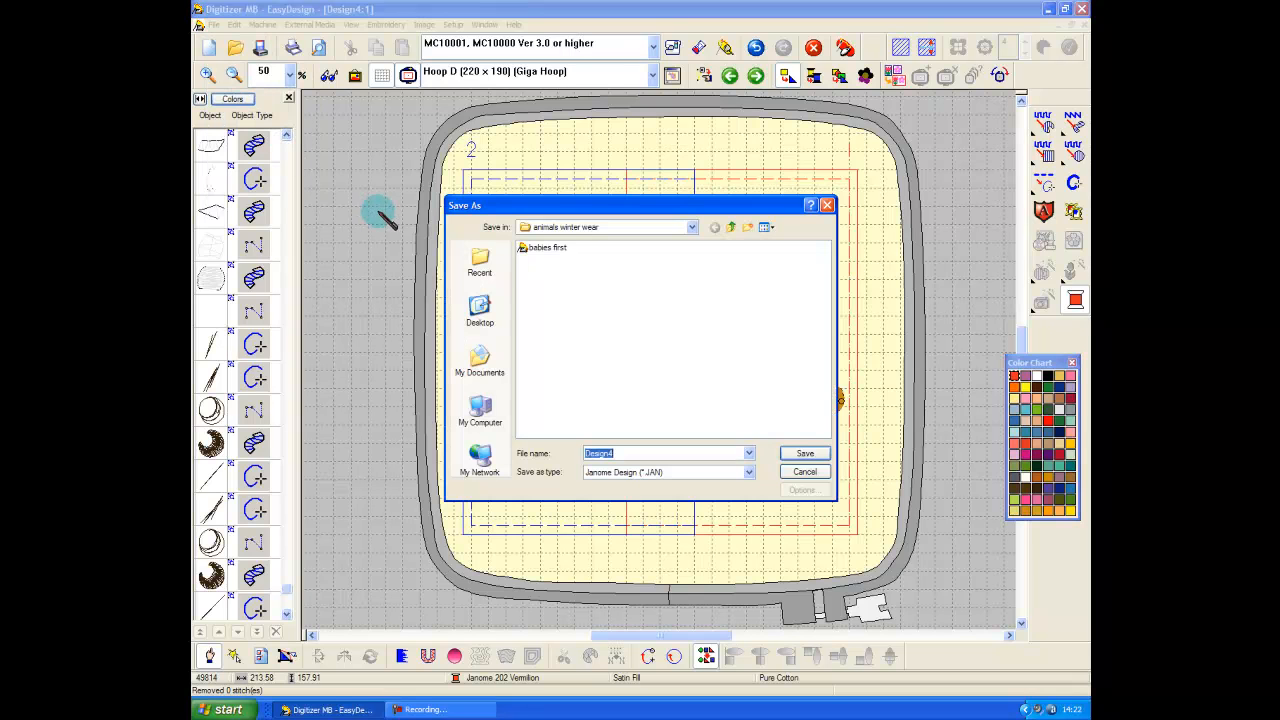
{"action": "mouse_move", "coordinate": [755, 478]}
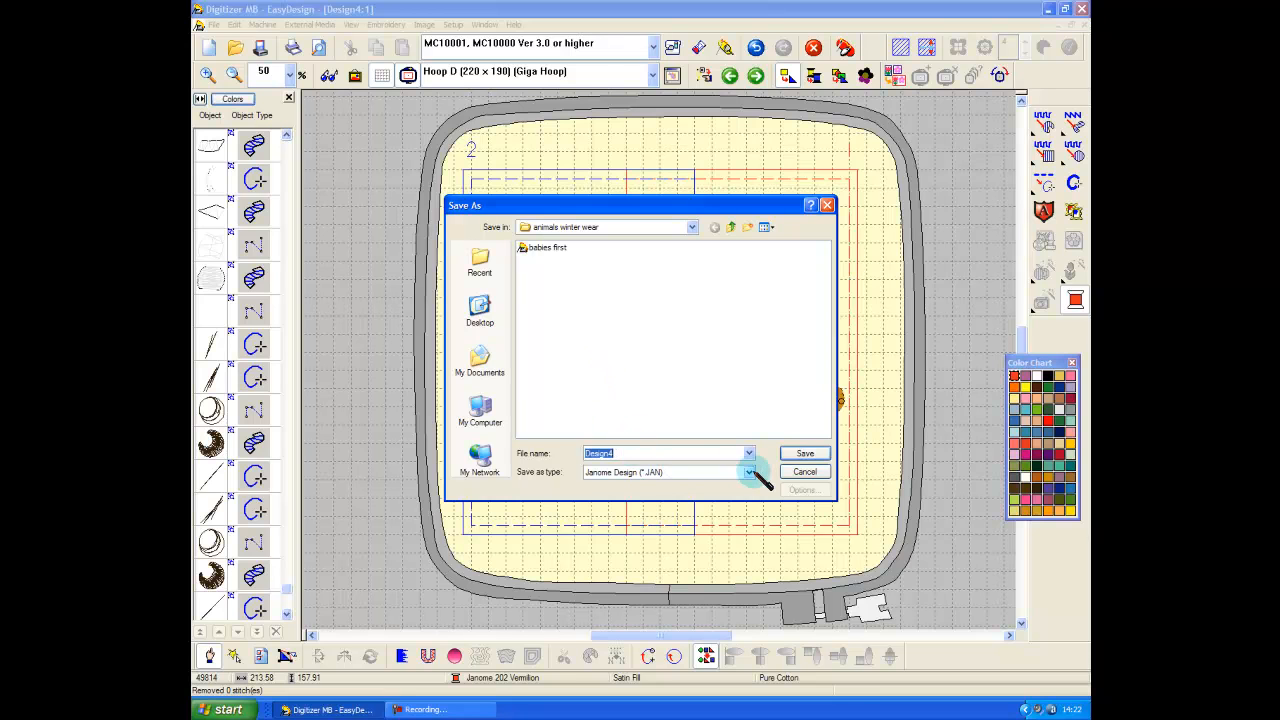
{"action": "left_click", "coordinate": [749, 472]}
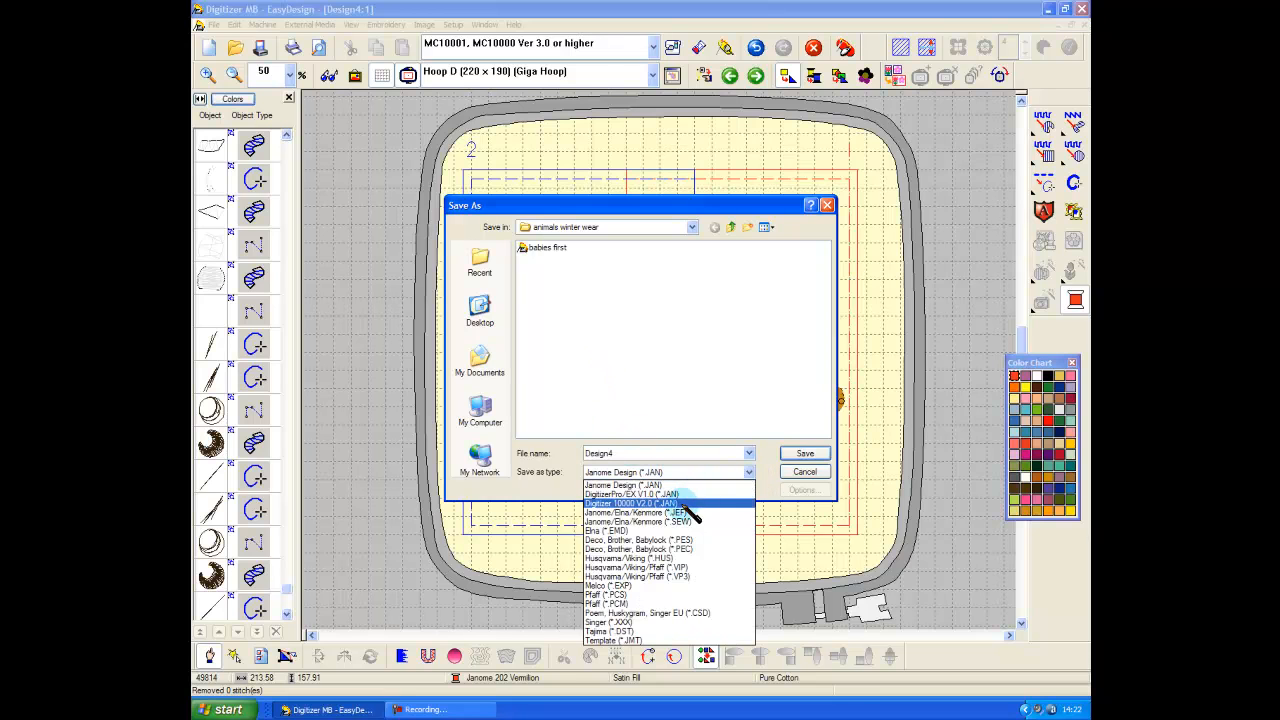
{"action": "left_click", "coordinate": [630, 512]}
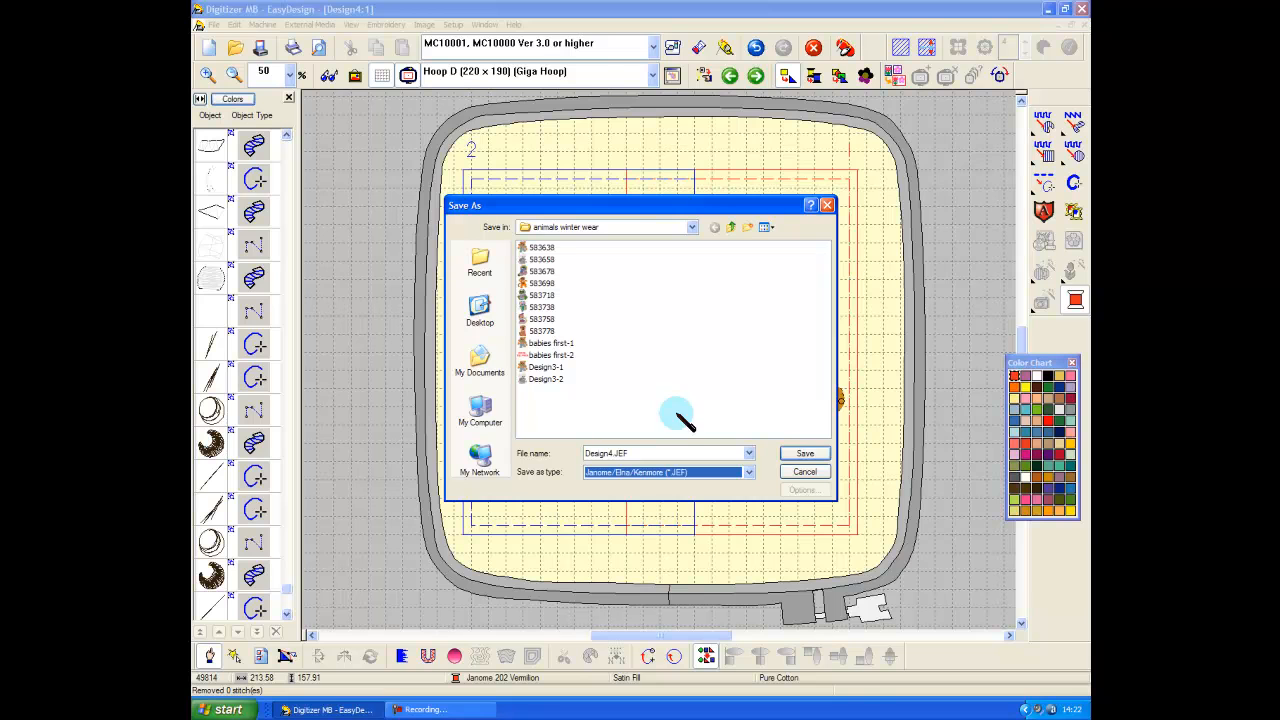
{"action": "left_click", "coordinate": [479, 310]}
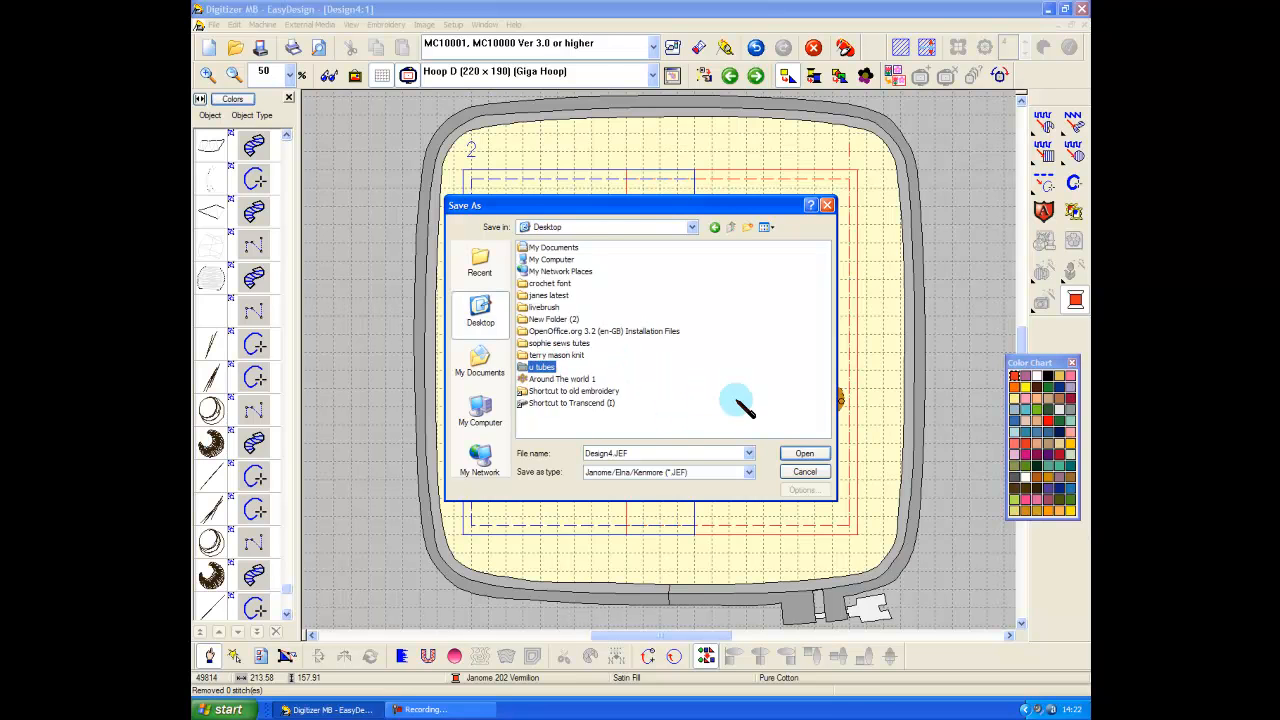
{"action": "double_click", "coordinate": [542, 367]}
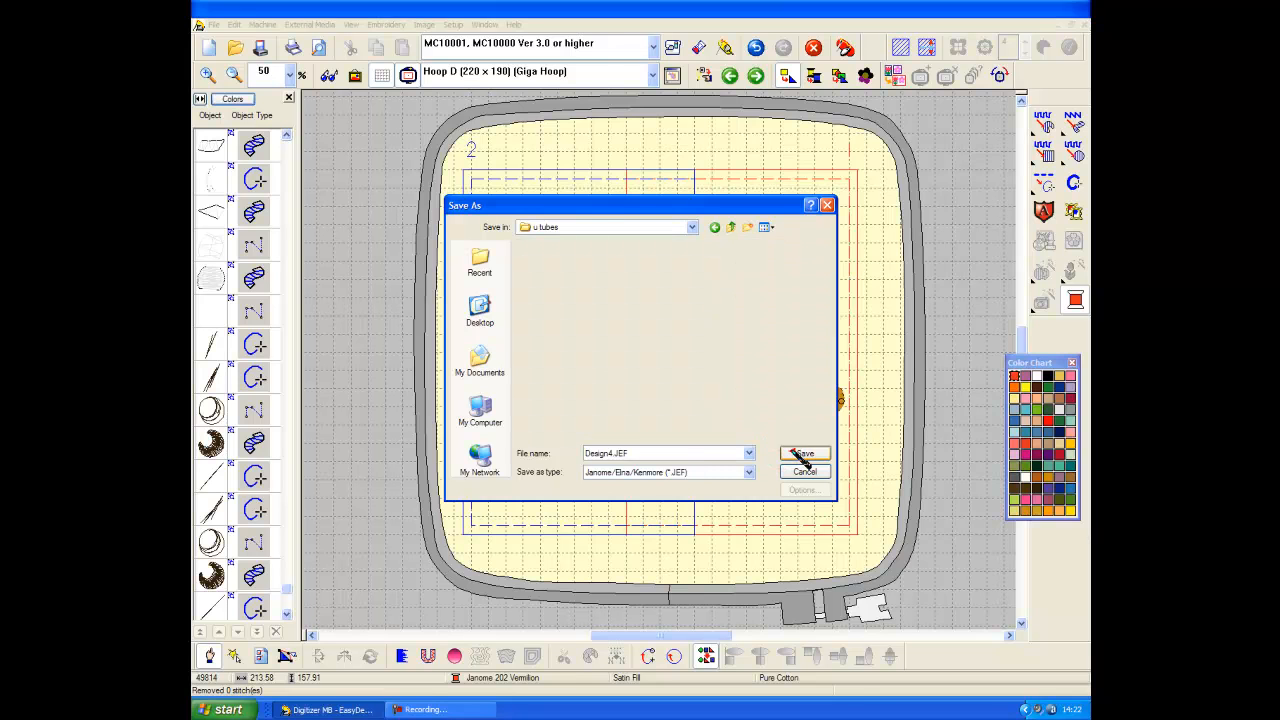
{"action": "left_click", "coordinate": [804, 453]}
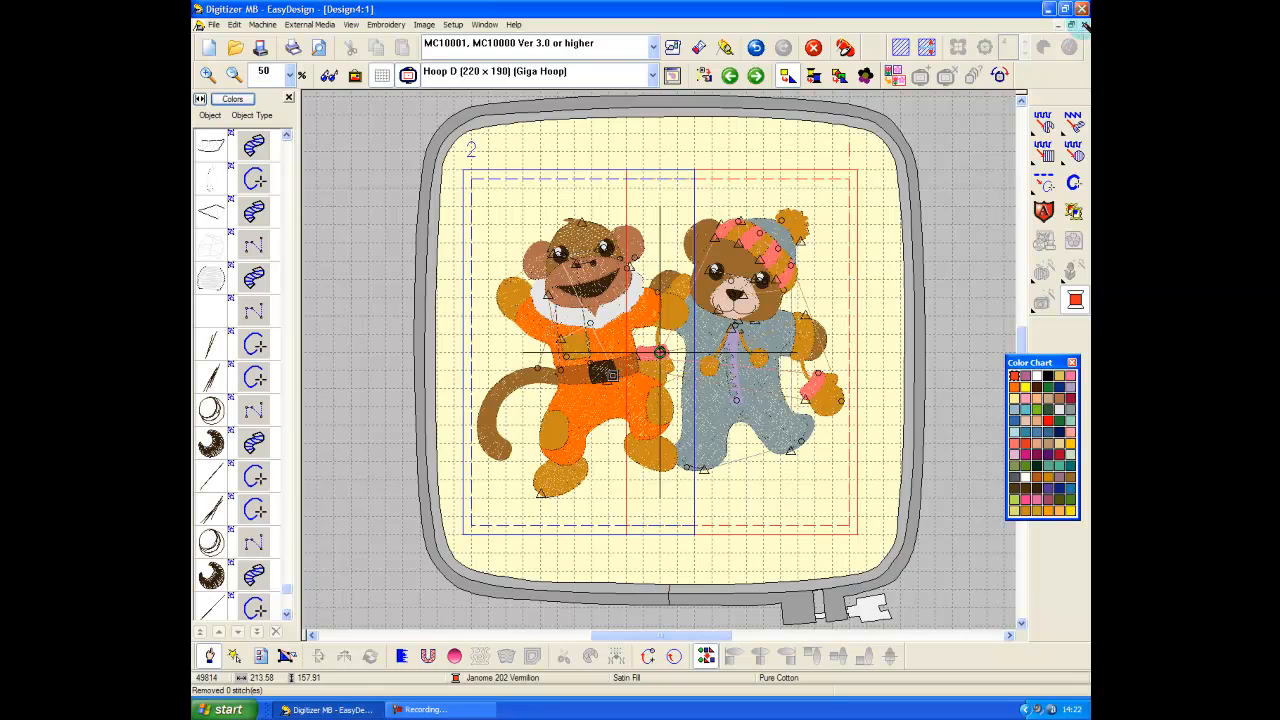
Open the split bear file Design4-1 from the u tubes folder.
{"action": "left_click", "coordinate": [235, 47]}
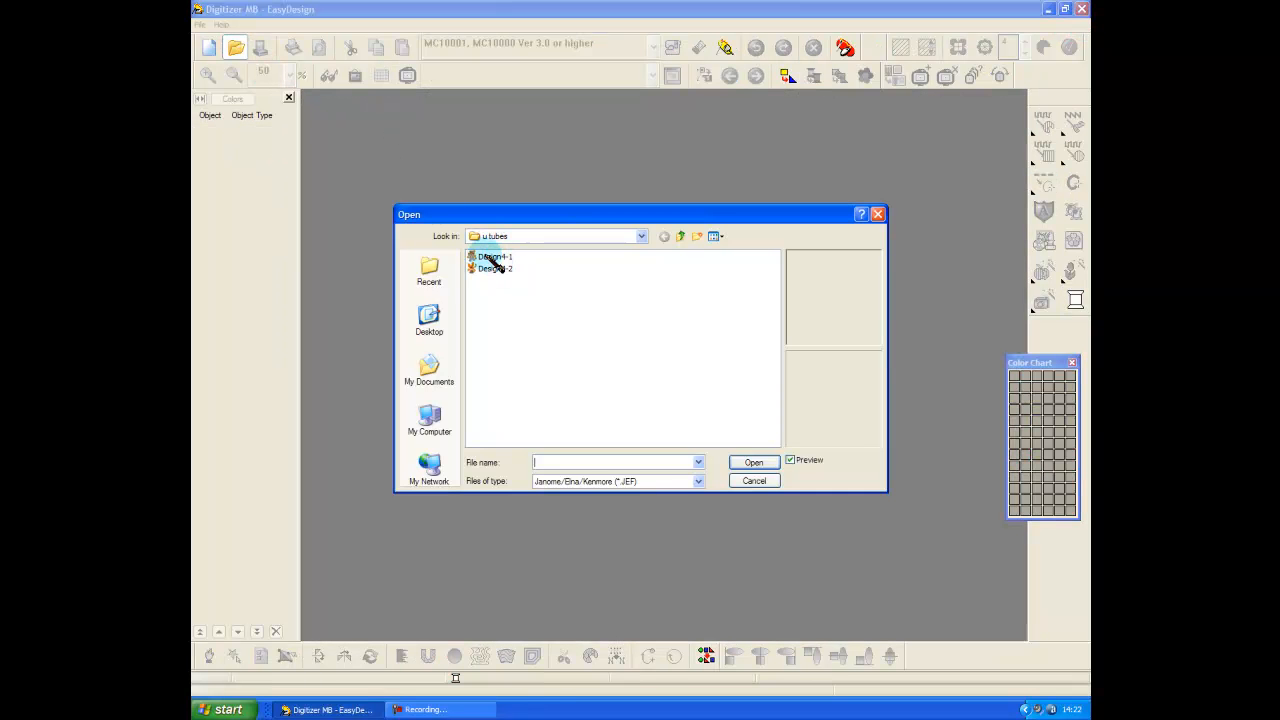
{"action": "mouse_move", "coordinate": [490, 258]}
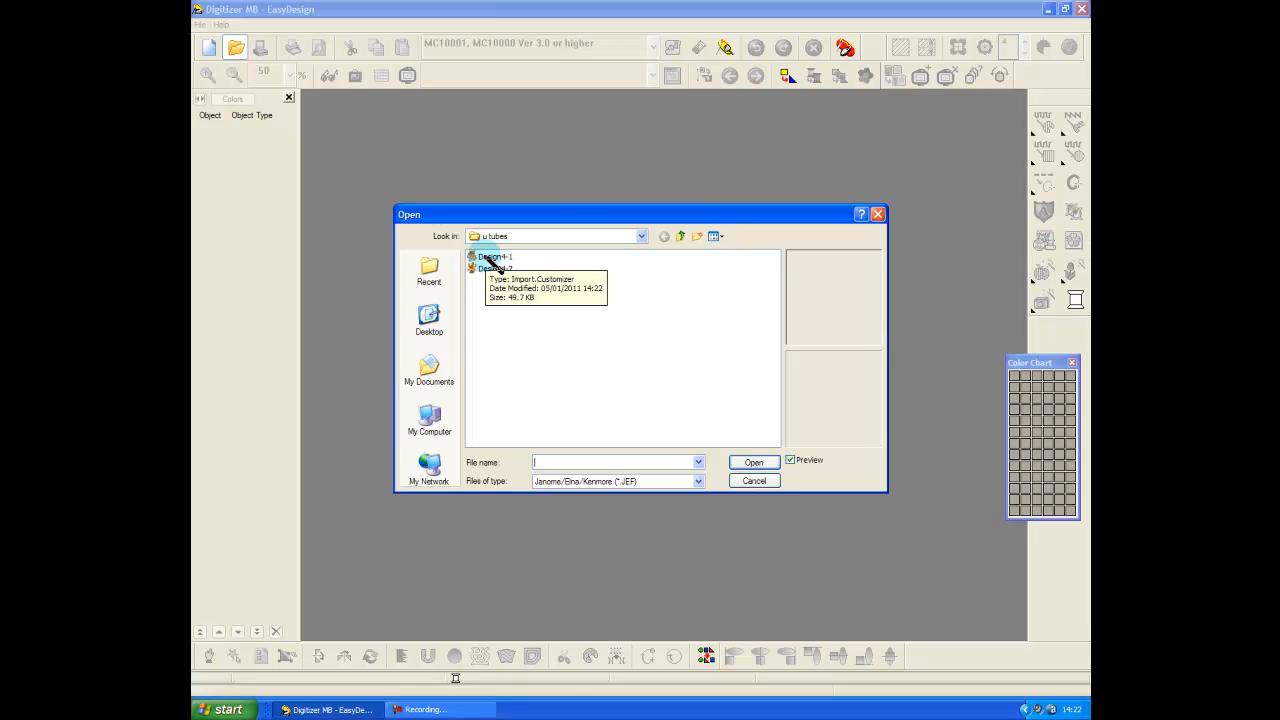
{"action": "left_click", "coordinate": [495, 257]}
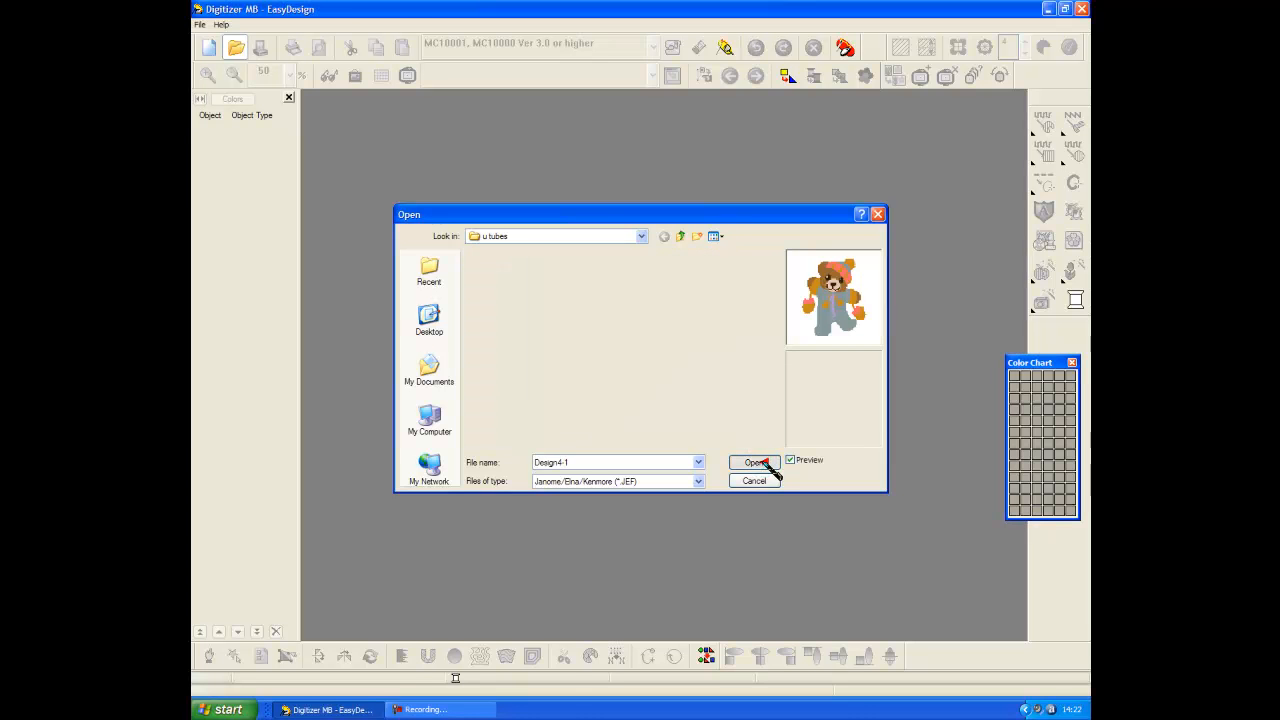
{"action": "left_click", "coordinate": [753, 462]}
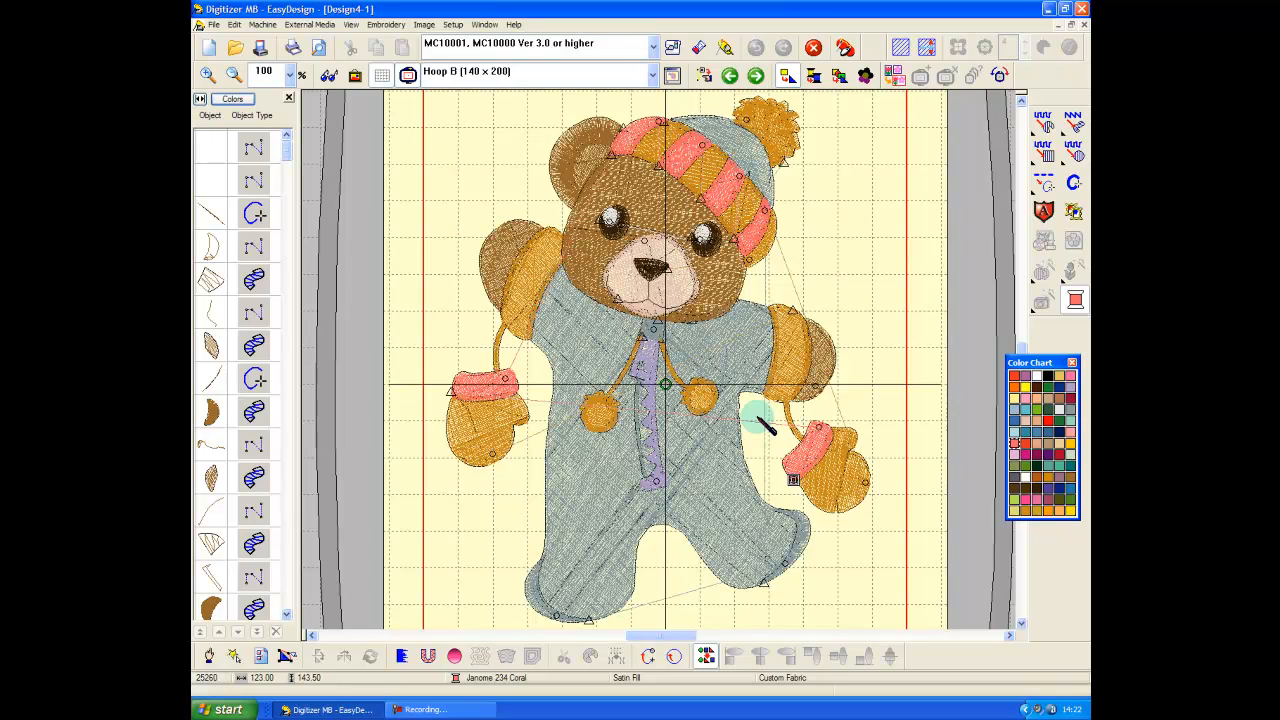
{"action": "mouse_move", "coordinate": [385, 35]}
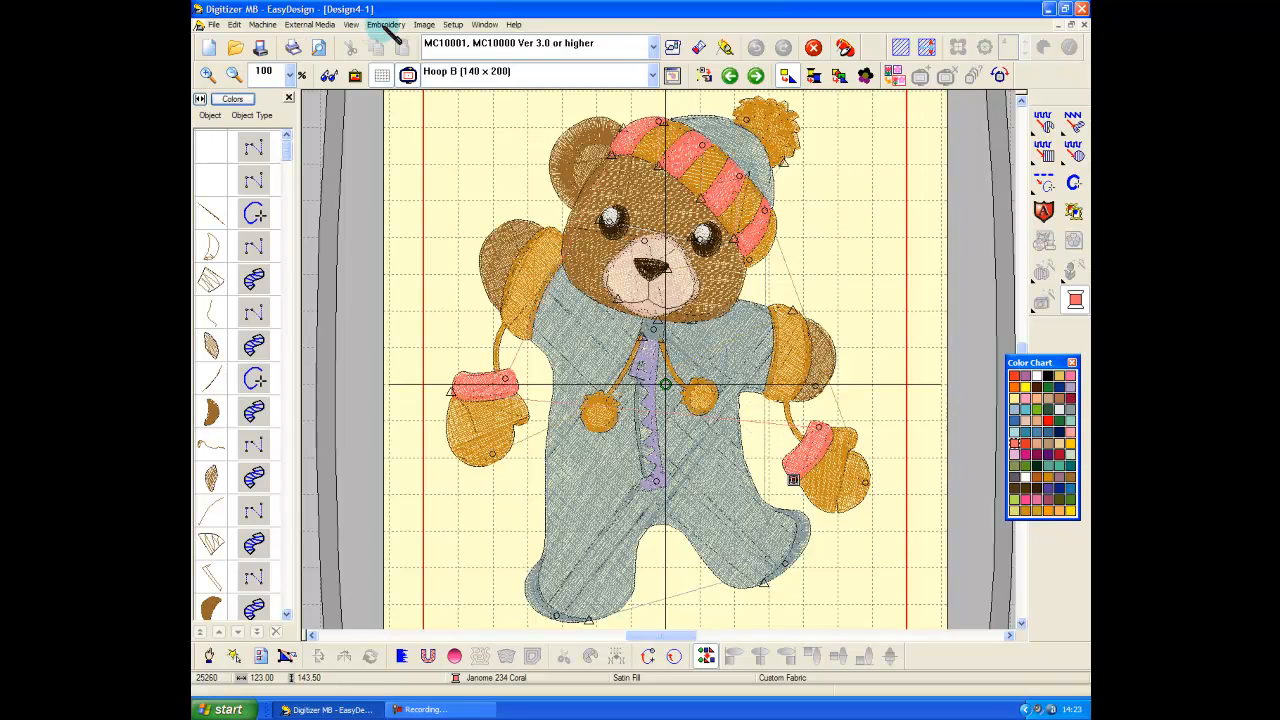
{"action": "left_click", "coordinate": [386, 24]}
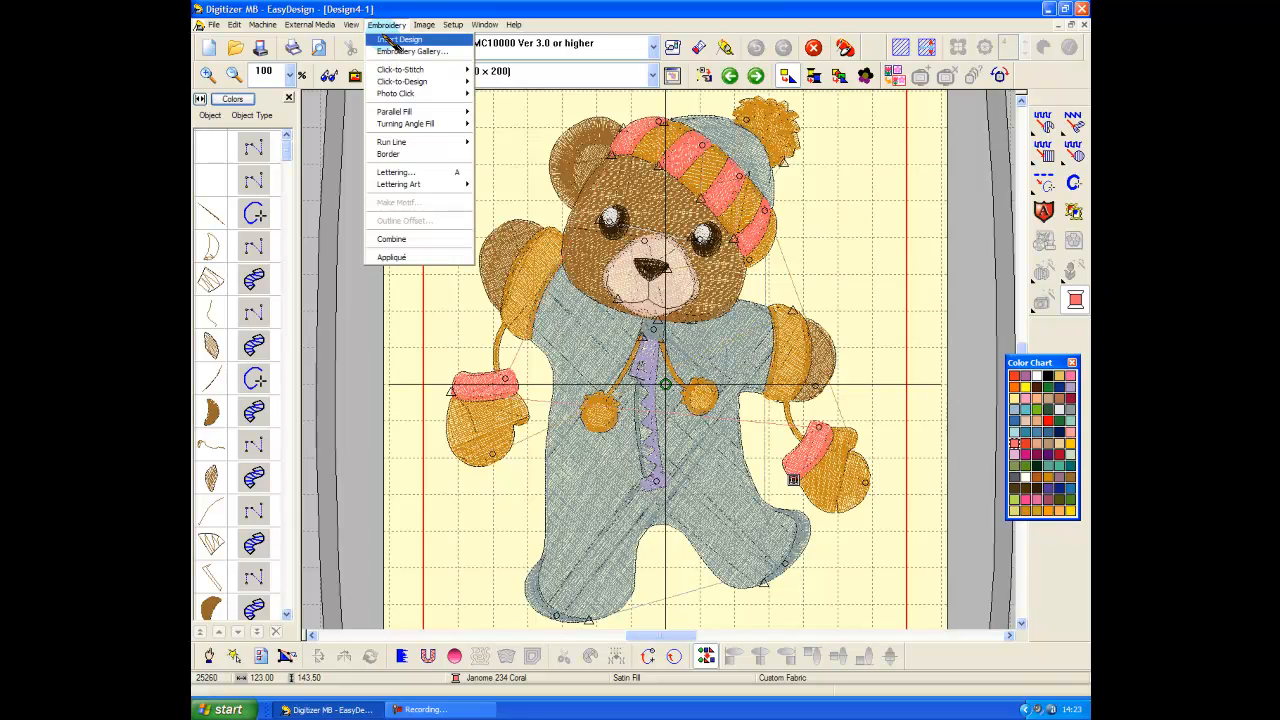
{"action": "left_click", "coordinate": [234, 24]}
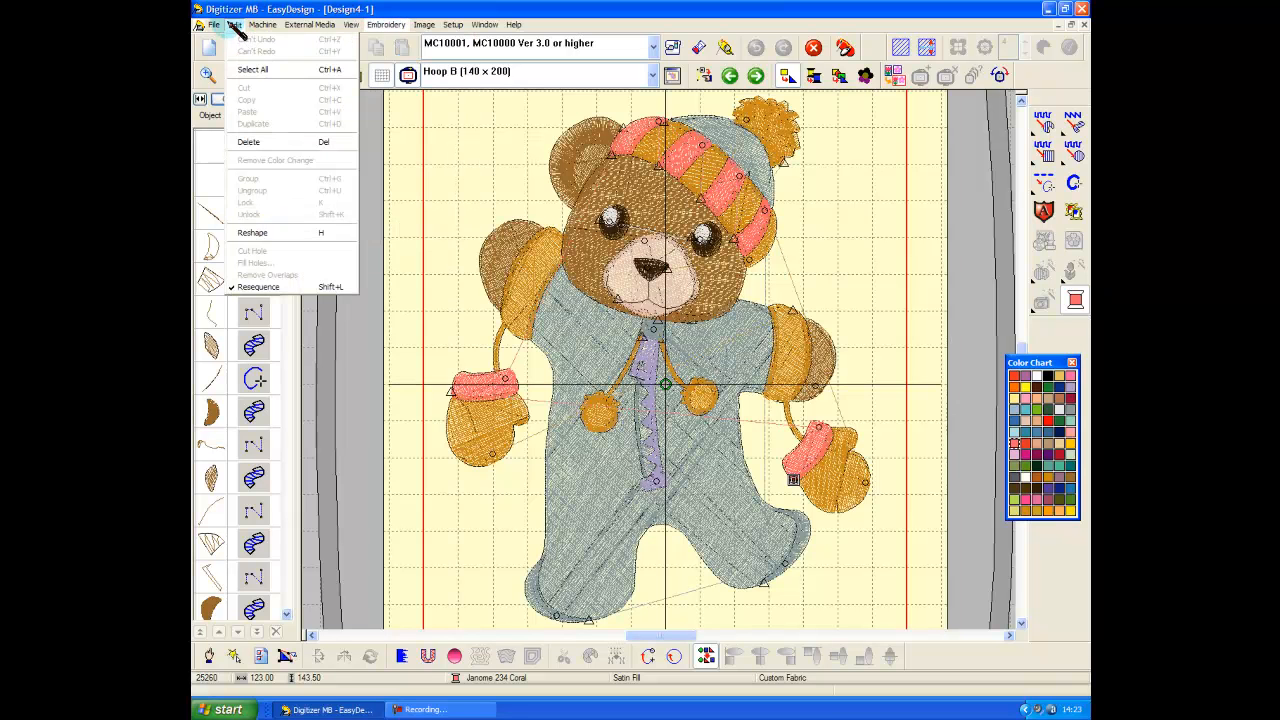
{"action": "left_click", "coordinate": [251, 69]}
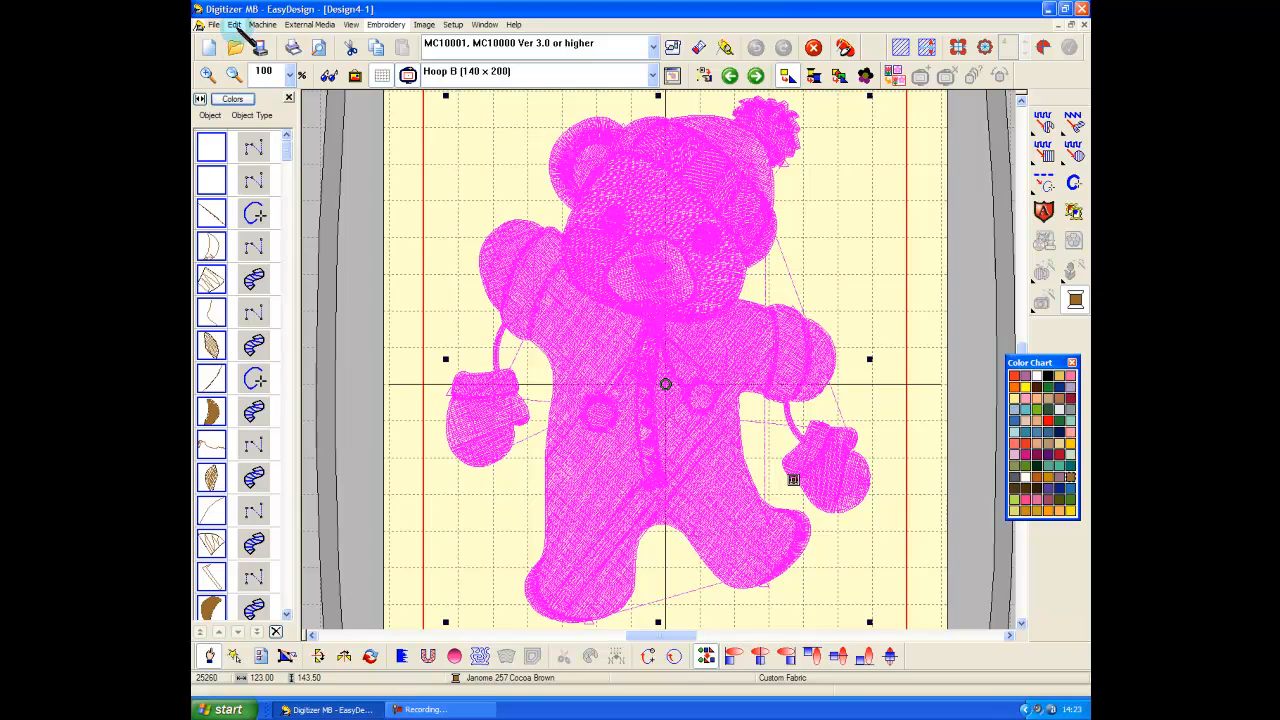
{"action": "left_click", "coordinate": [235, 24]}
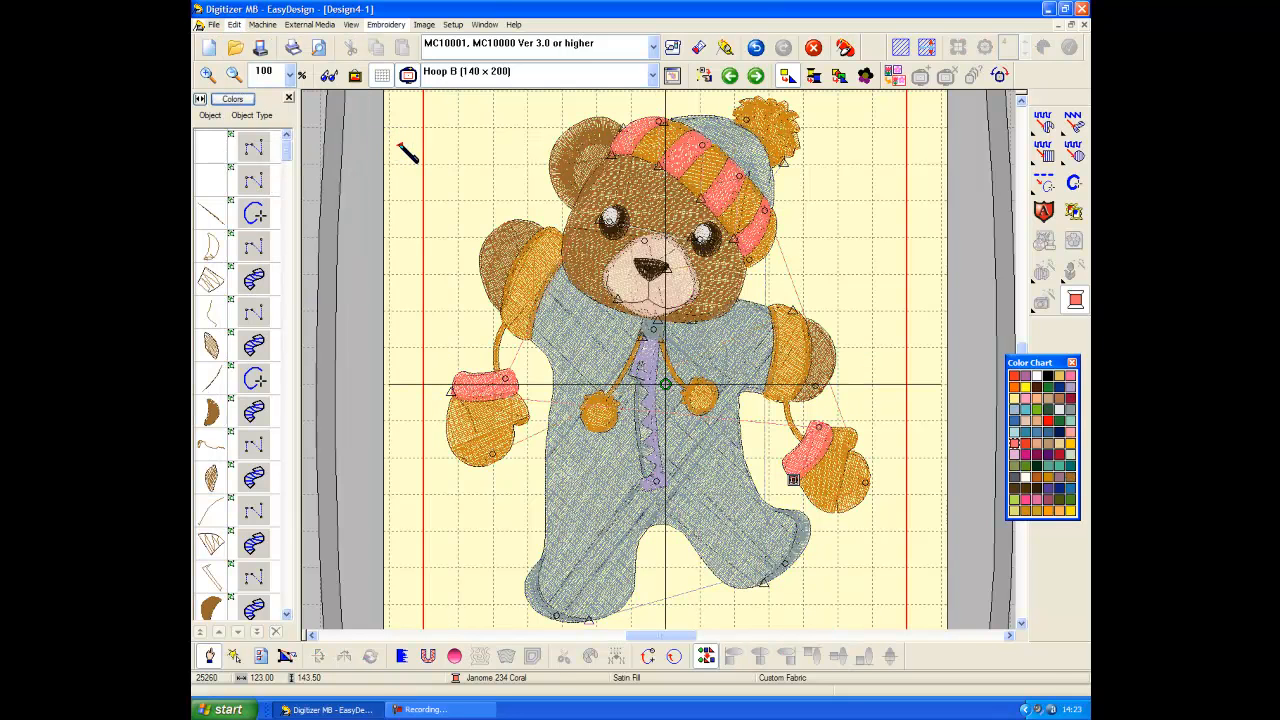
{"action": "left_click", "coordinate": [386, 24]}
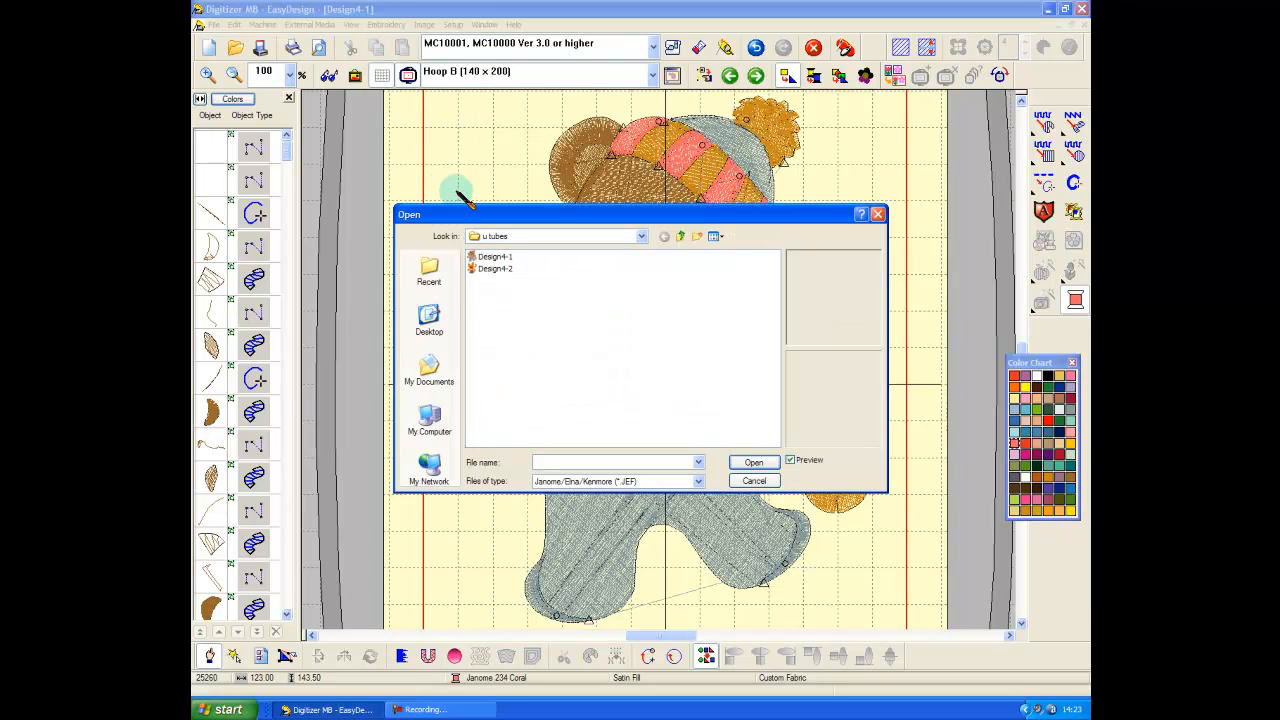
Insert the monkey half Design4-2 on top of the bear.
{"action": "left_click", "coordinate": [494, 268]}
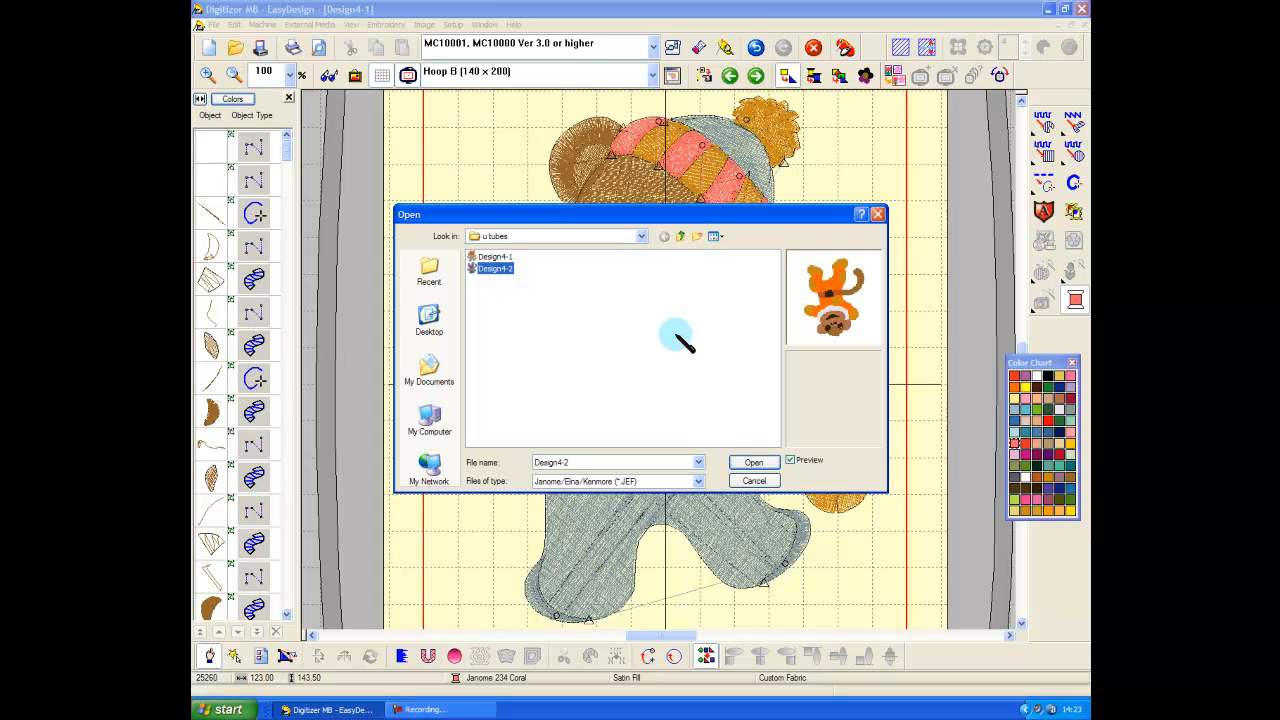
{"action": "left_click", "coordinate": [753, 462]}
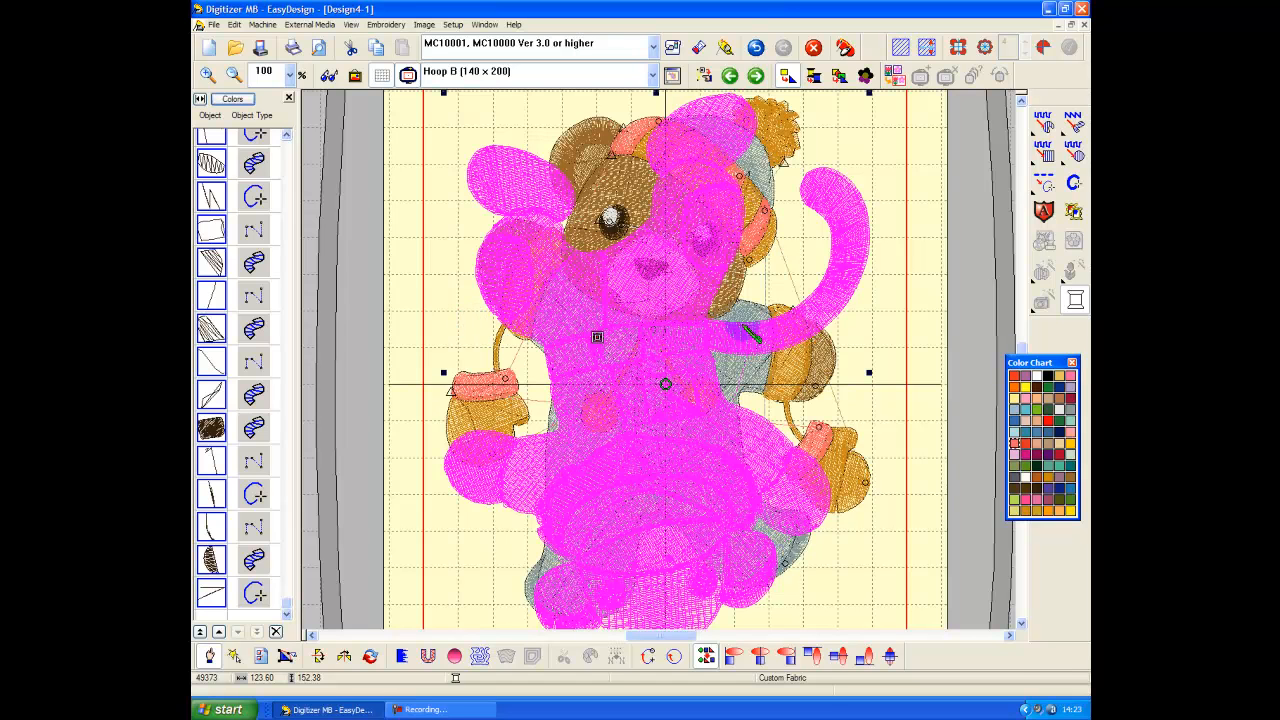
{"action": "mouse_move", "coordinate": [240, 28]}
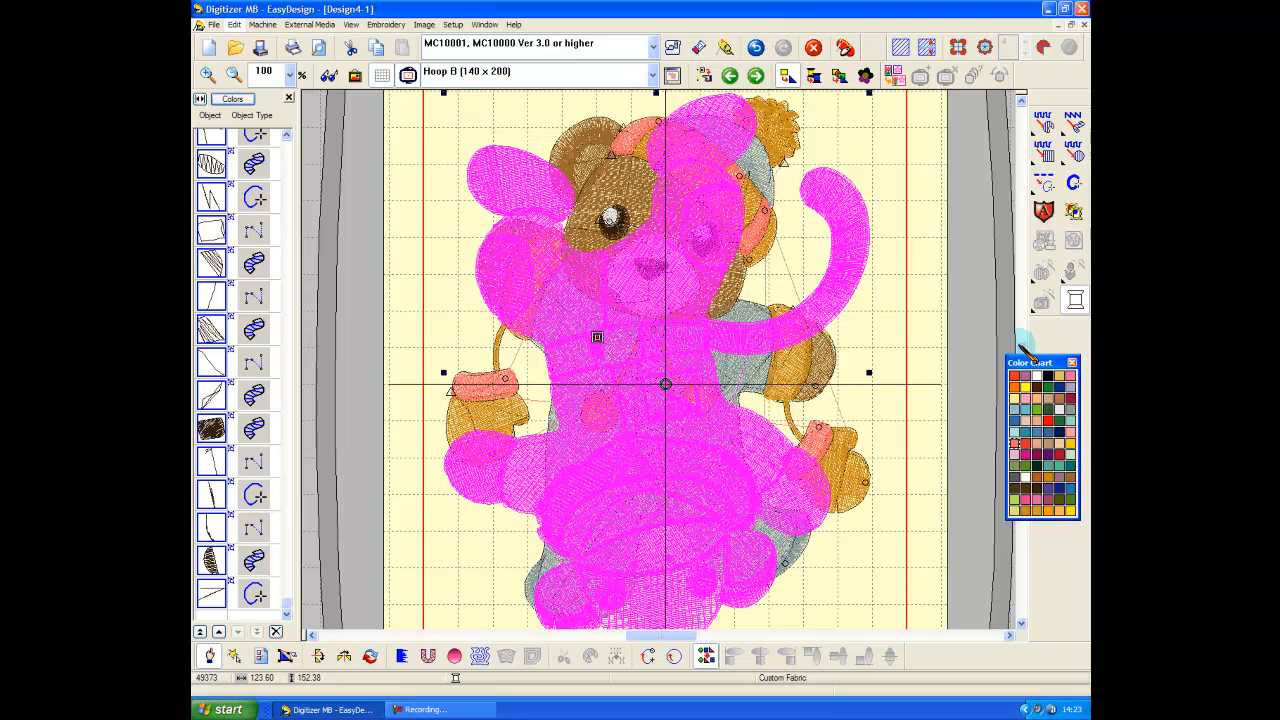
{"action": "mouse_move", "coordinate": [340, 155]}
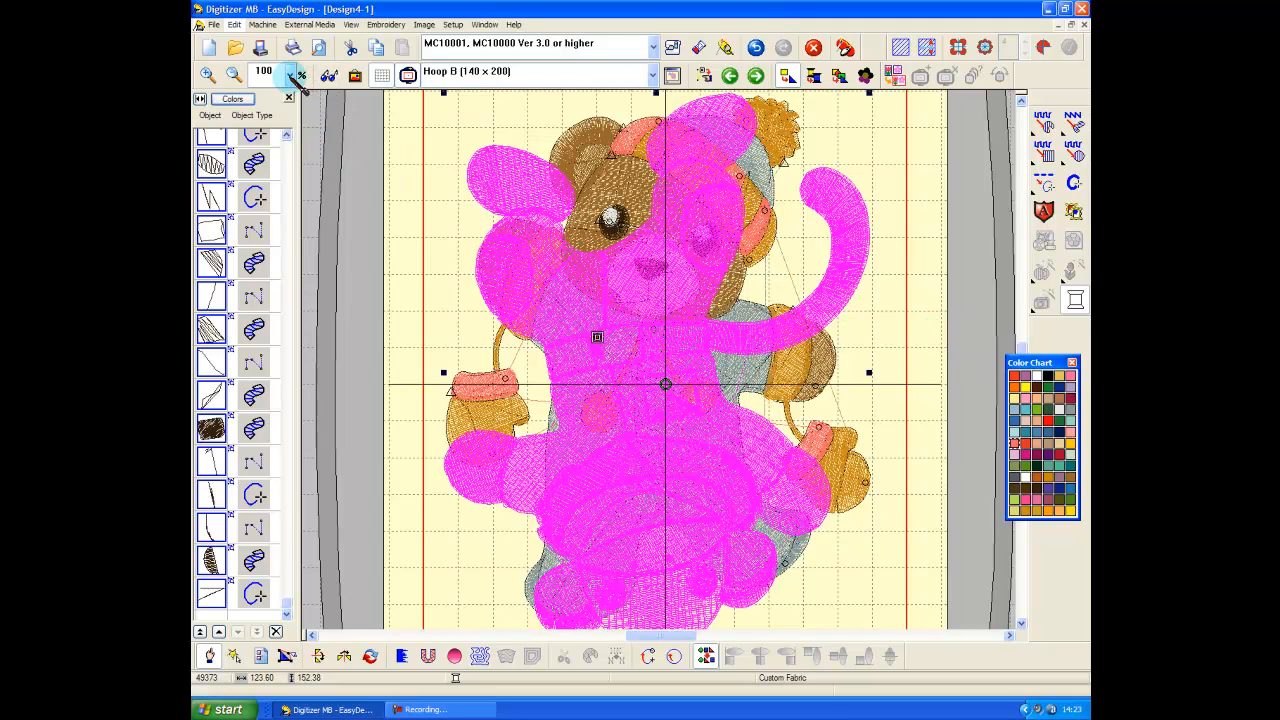
Zoom to 75%, switch to Hoop D (220 × 190) Giga Hoop, and zoom to hoop.
{"action": "left_click", "coordinate": [302, 71]}
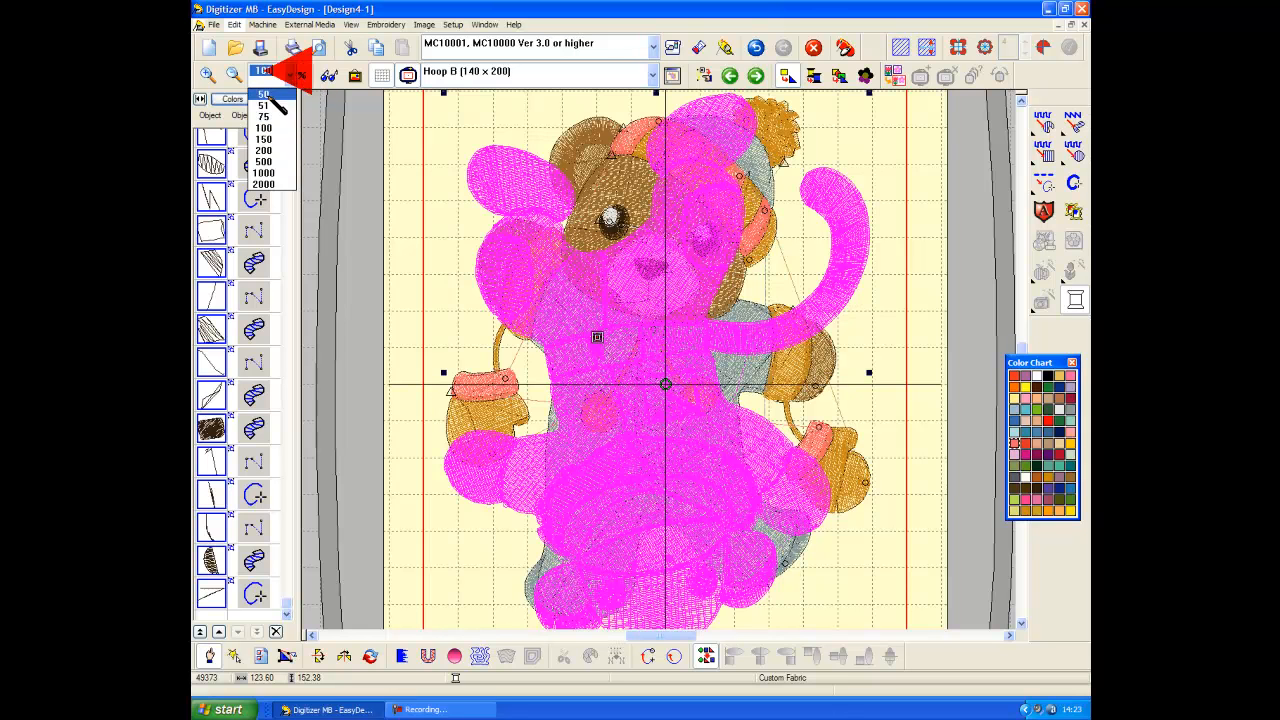
{"action": "left_click", "coordinate": [263, 116]}
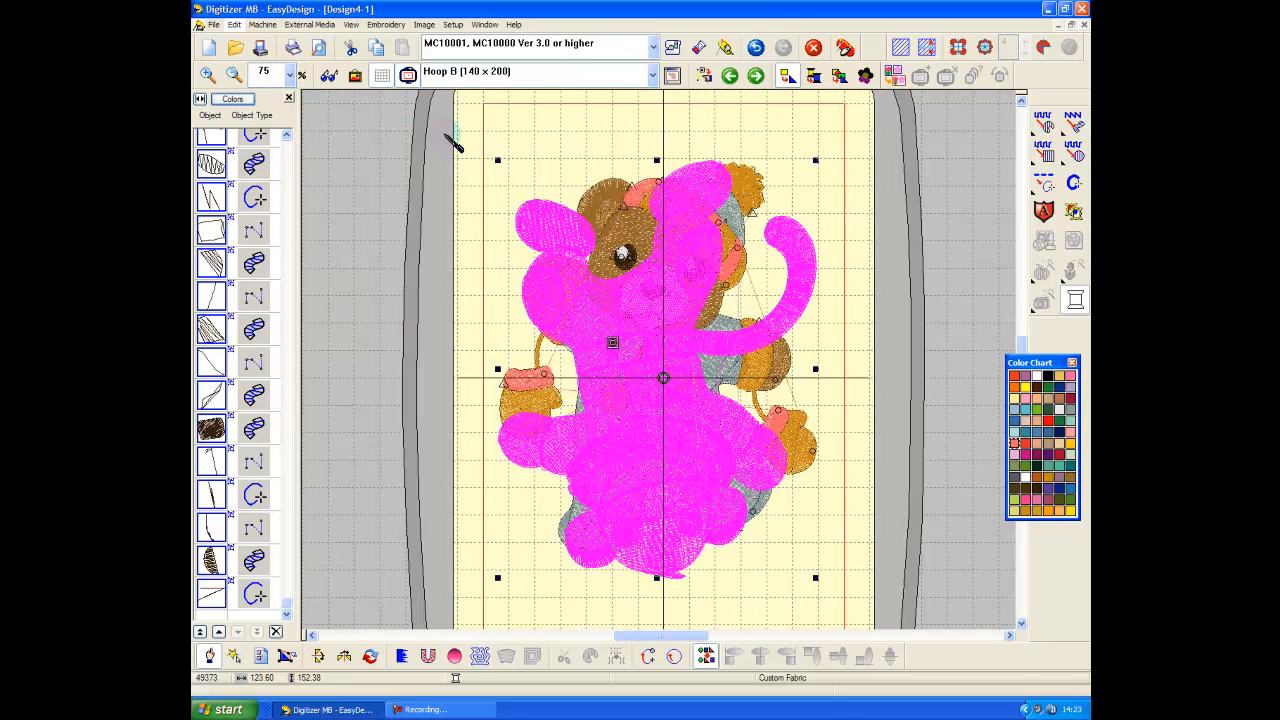
{"action": "mouse_move", "coordinate": [685, 340]}
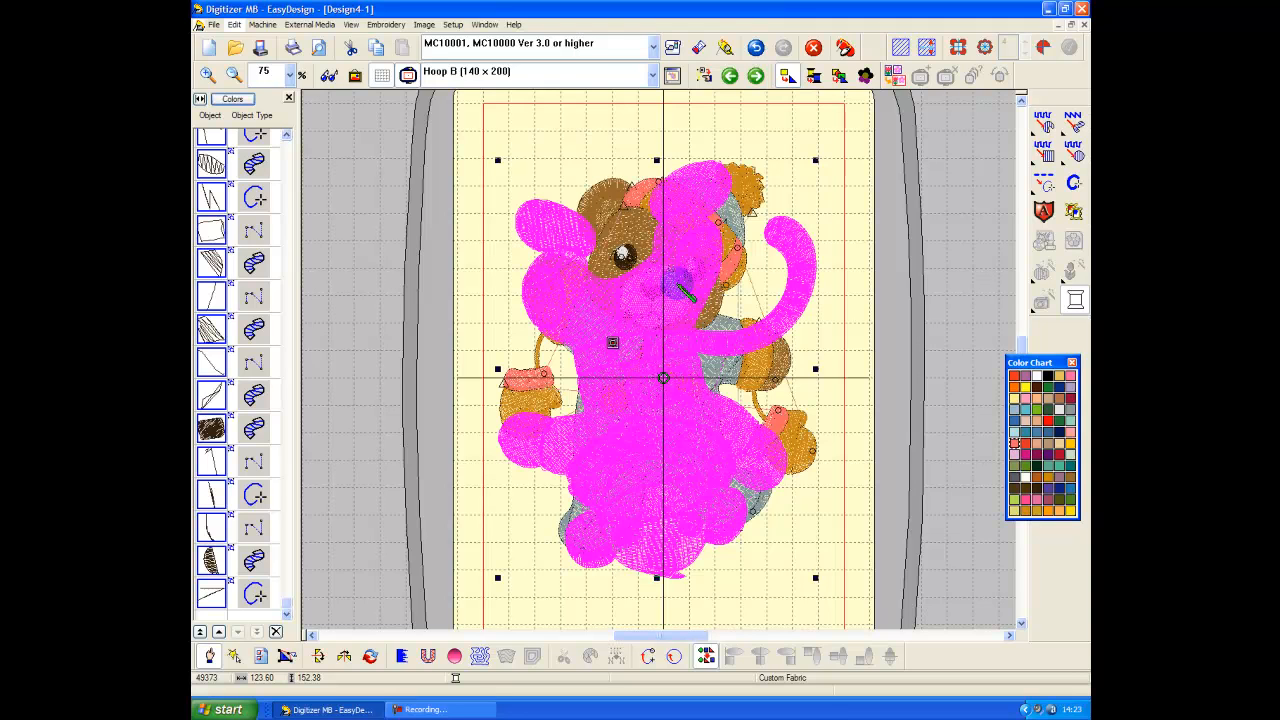
{"action": "left_click", "coordinate": [652, 71]}
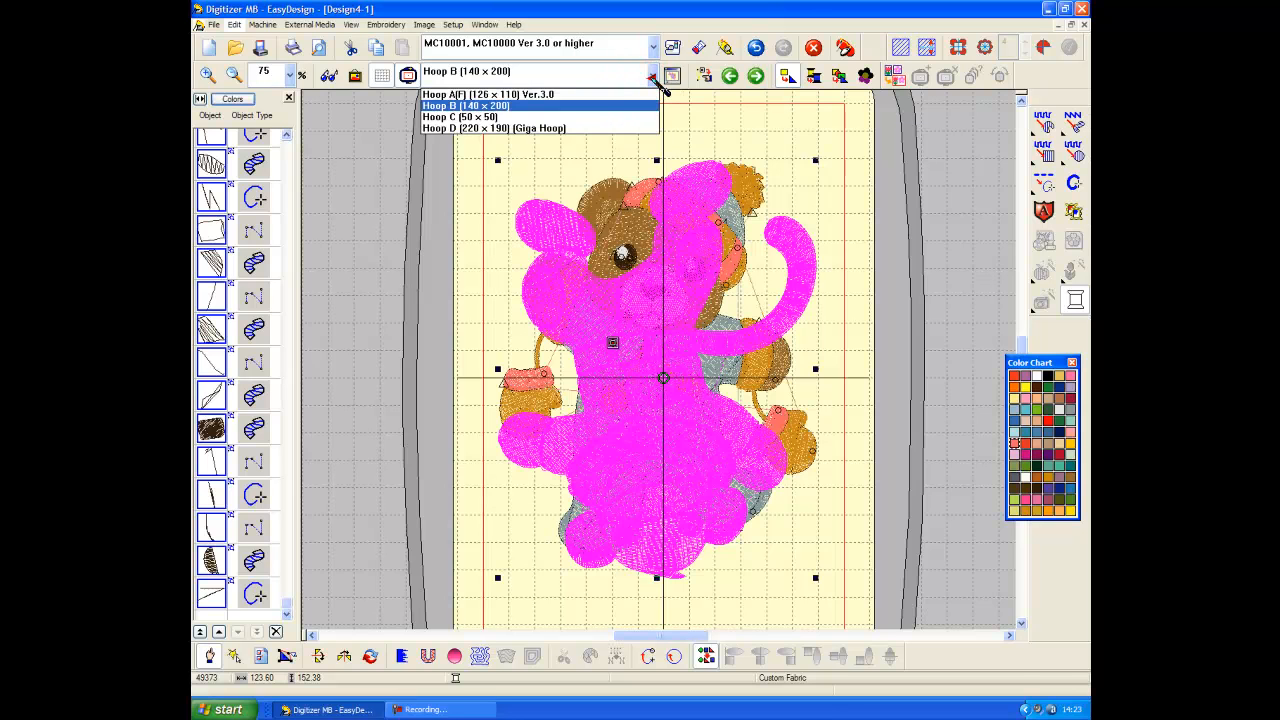
{"action": "left_click", "coordinate": [492, 128]}
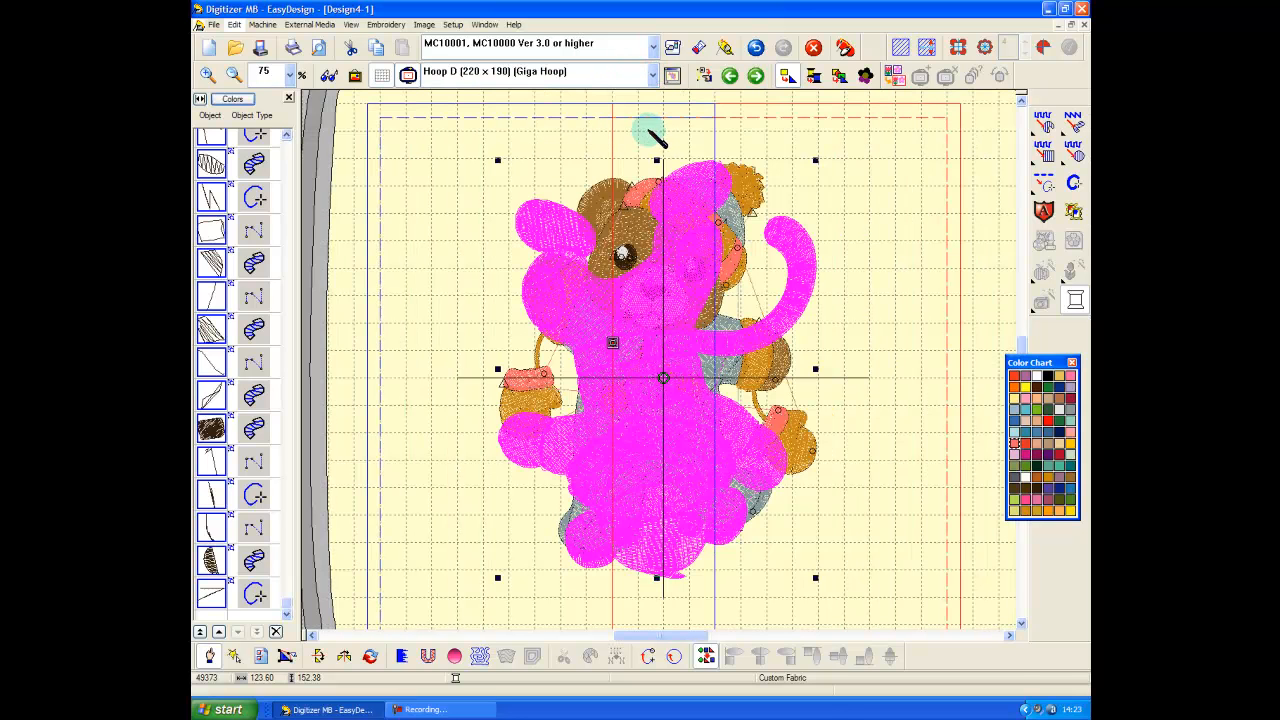
{"action": "mouse_move", "coordinate": [845, 205]}
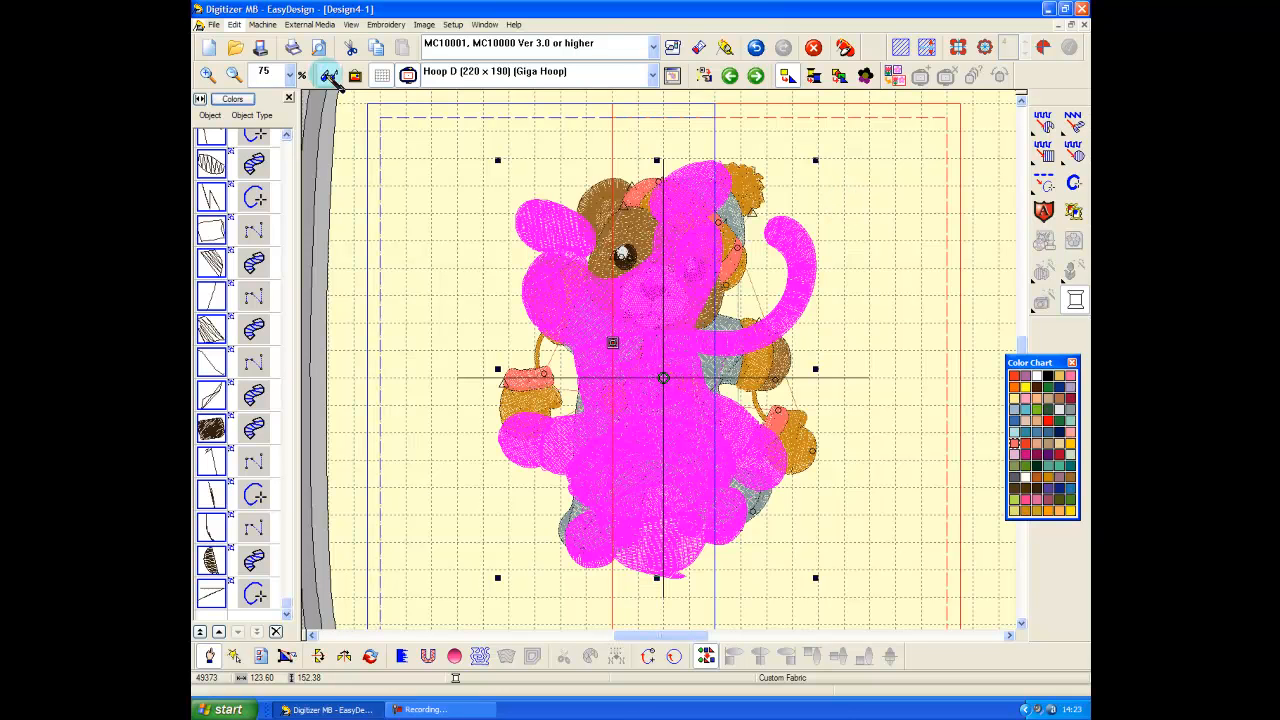
{"action": "left_click", "coordinate": [233, 75]}
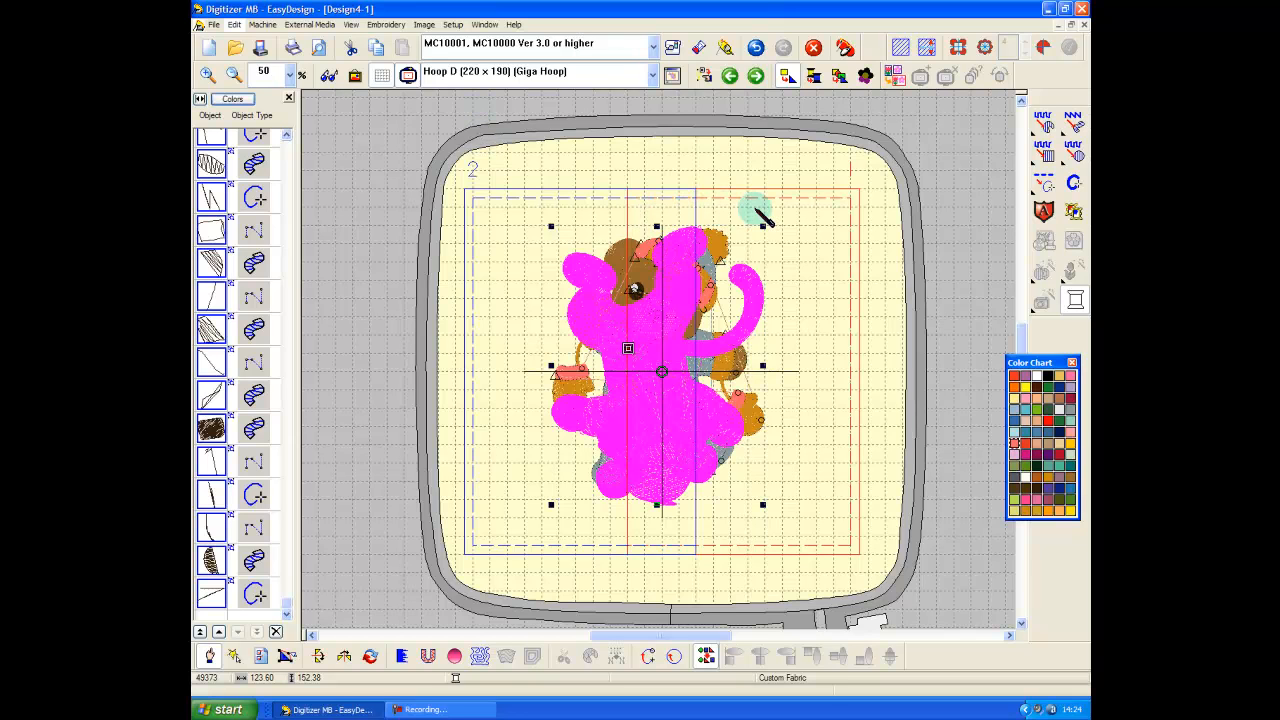
{"action": "mouse_move", "coordinate": [770, 188]}
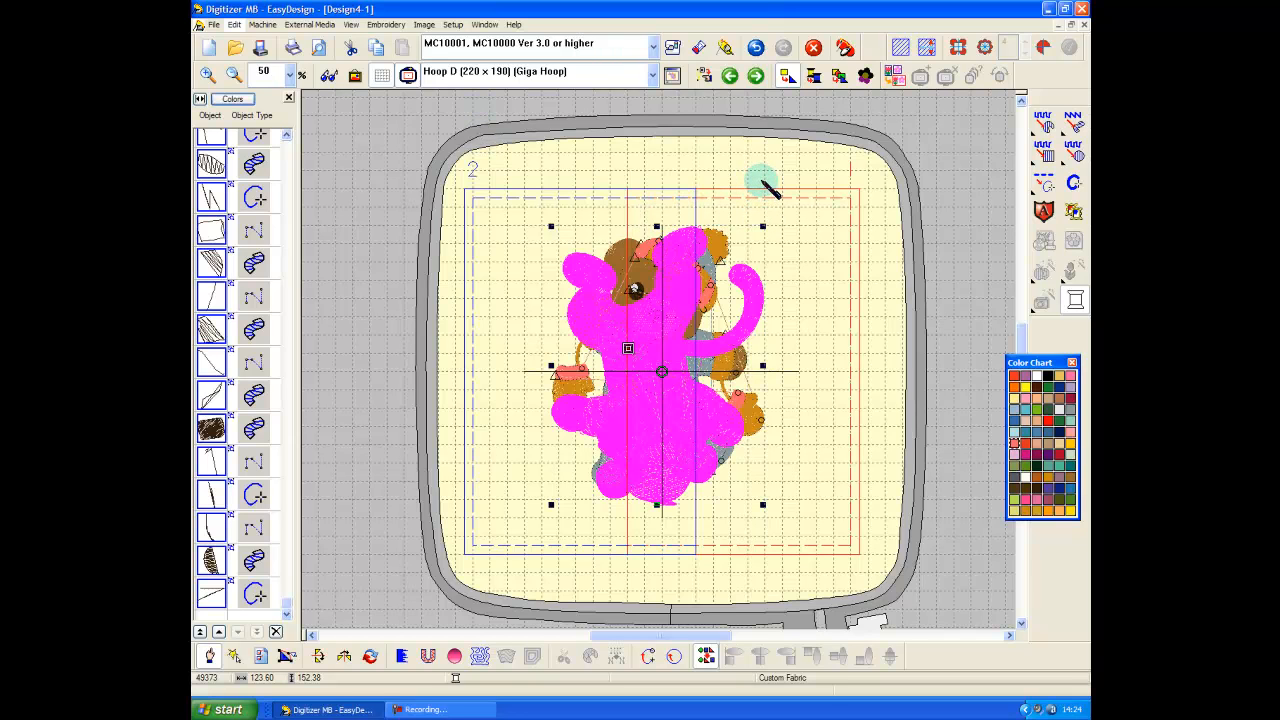
{"action": "mouse_move", "coordinate": [780, 110]}
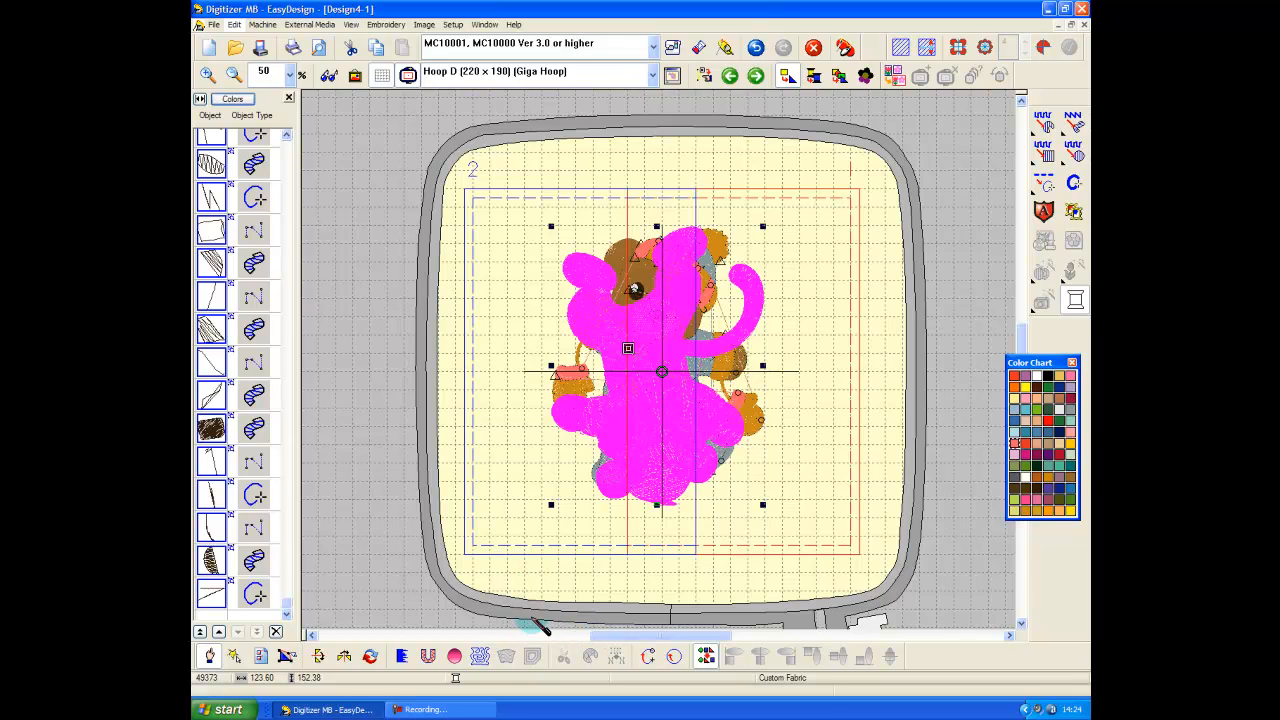
{"action": "mouse_move", "coordinate": [700, 375]}
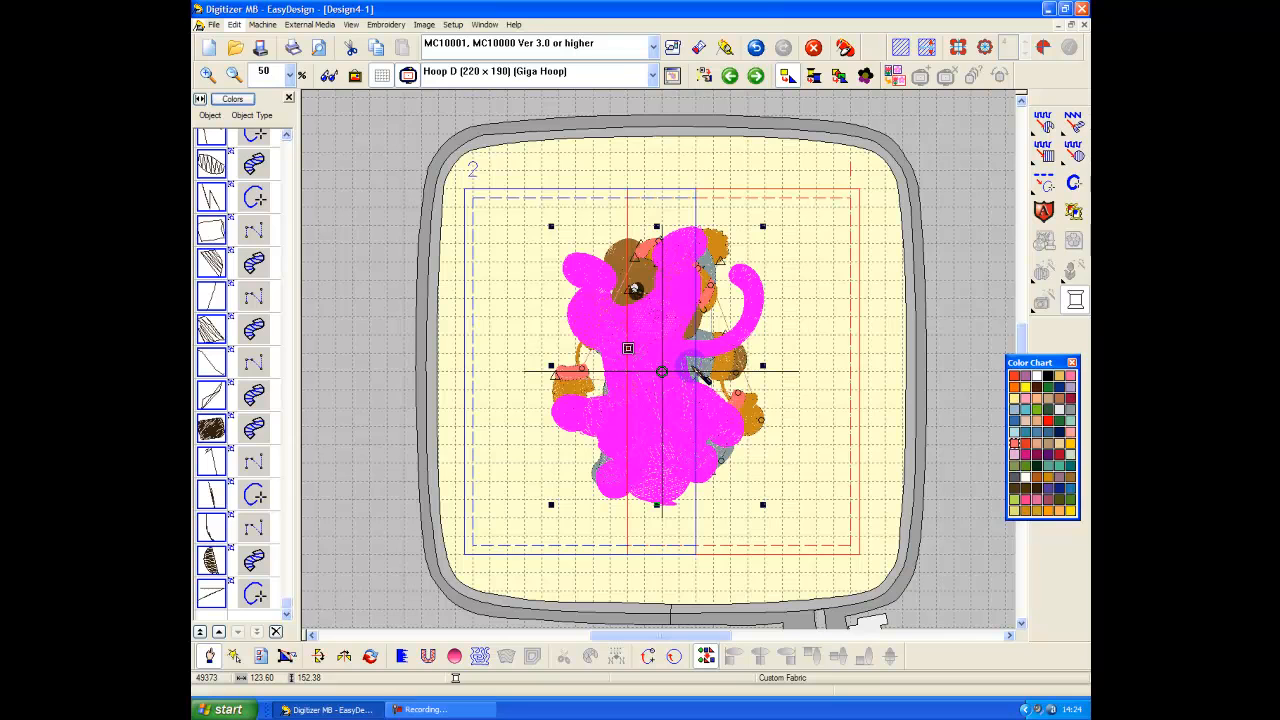
{"action": "mouse_move", "coordinate": [755, 405]}
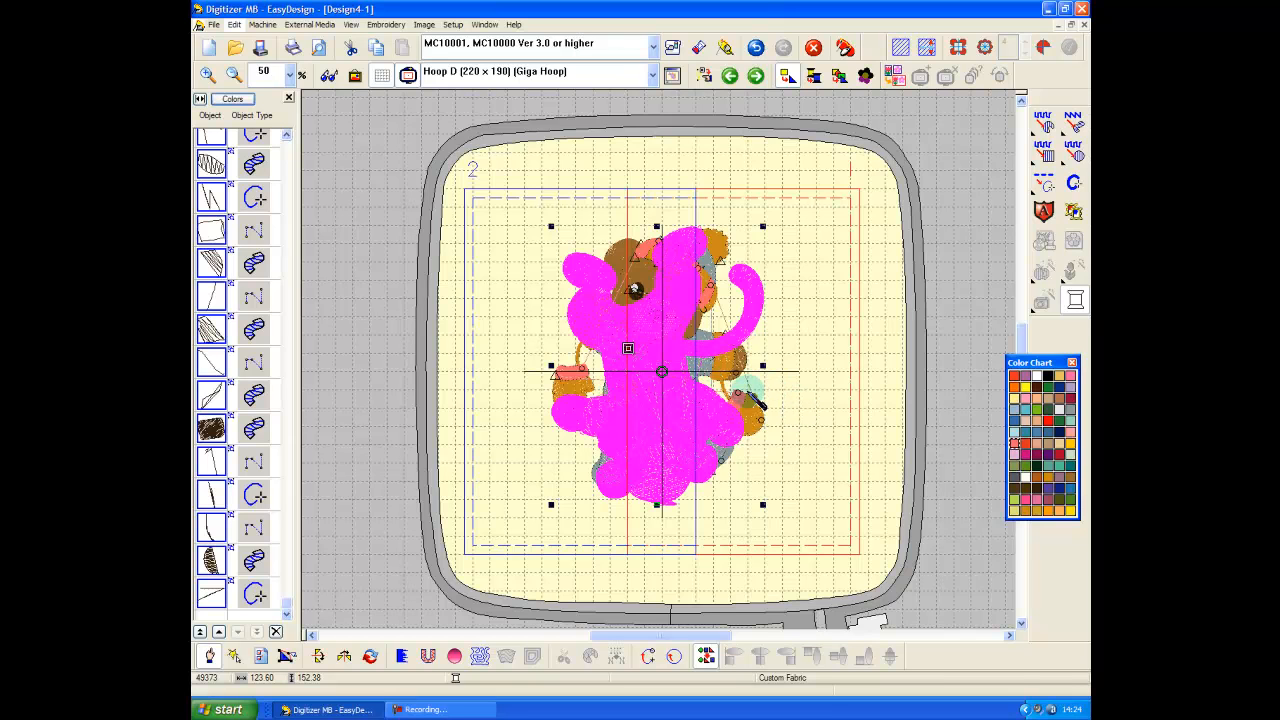
{"action": "mouse_move", "coordinate": [745, 152]}
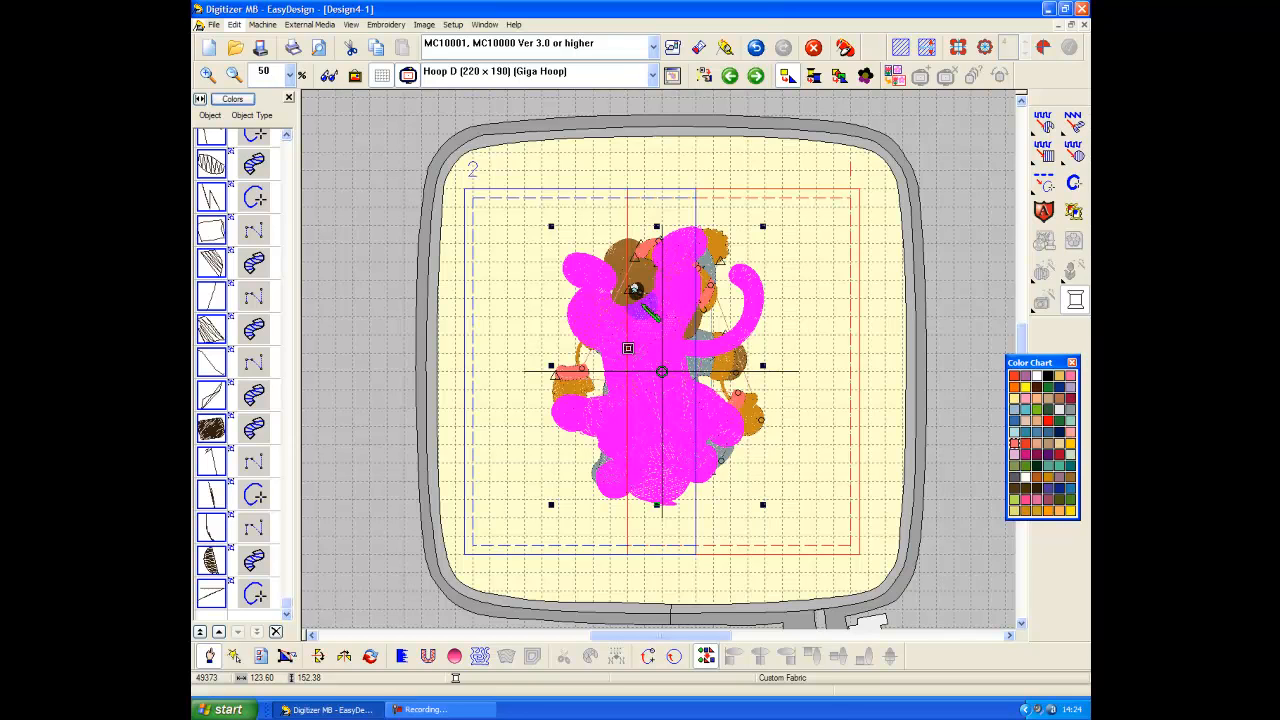
{"action": "mouse_move", "coordinate": [765, 280]}
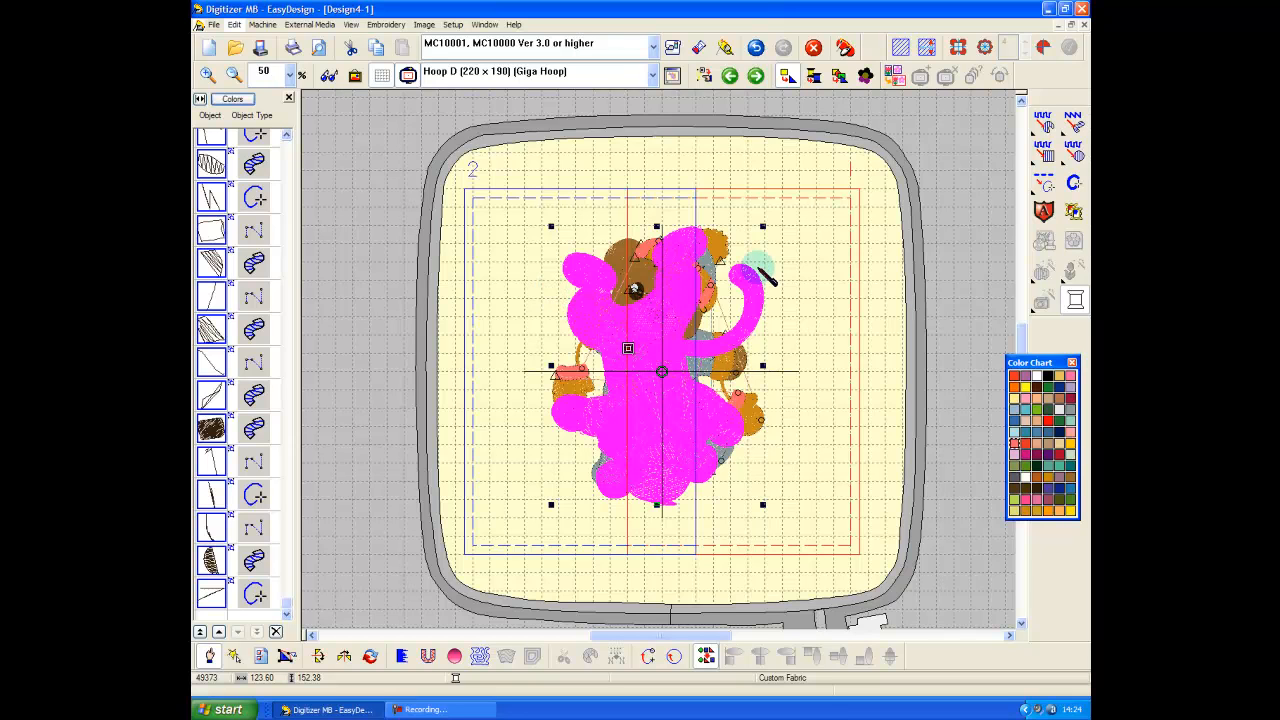